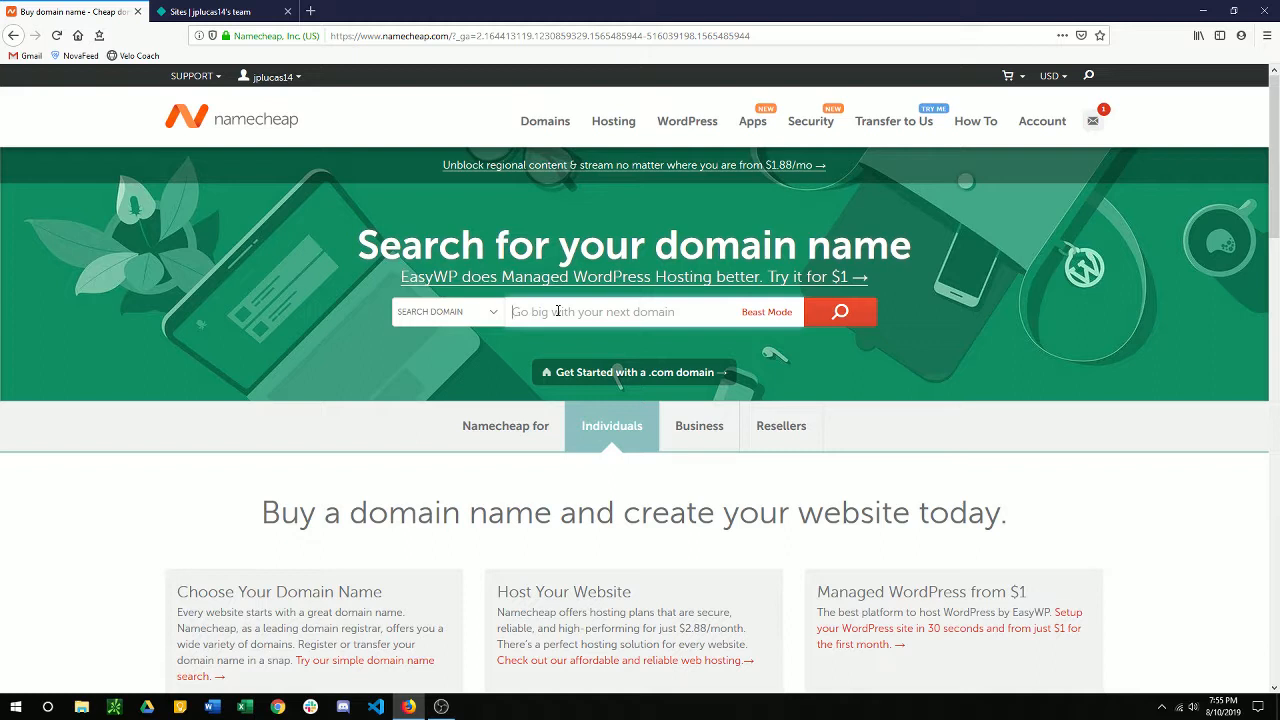
Bring the Netlify team Sites page to the front, listing friendly-habit-9a70a1 and velo.coach
left_click(208, 12)
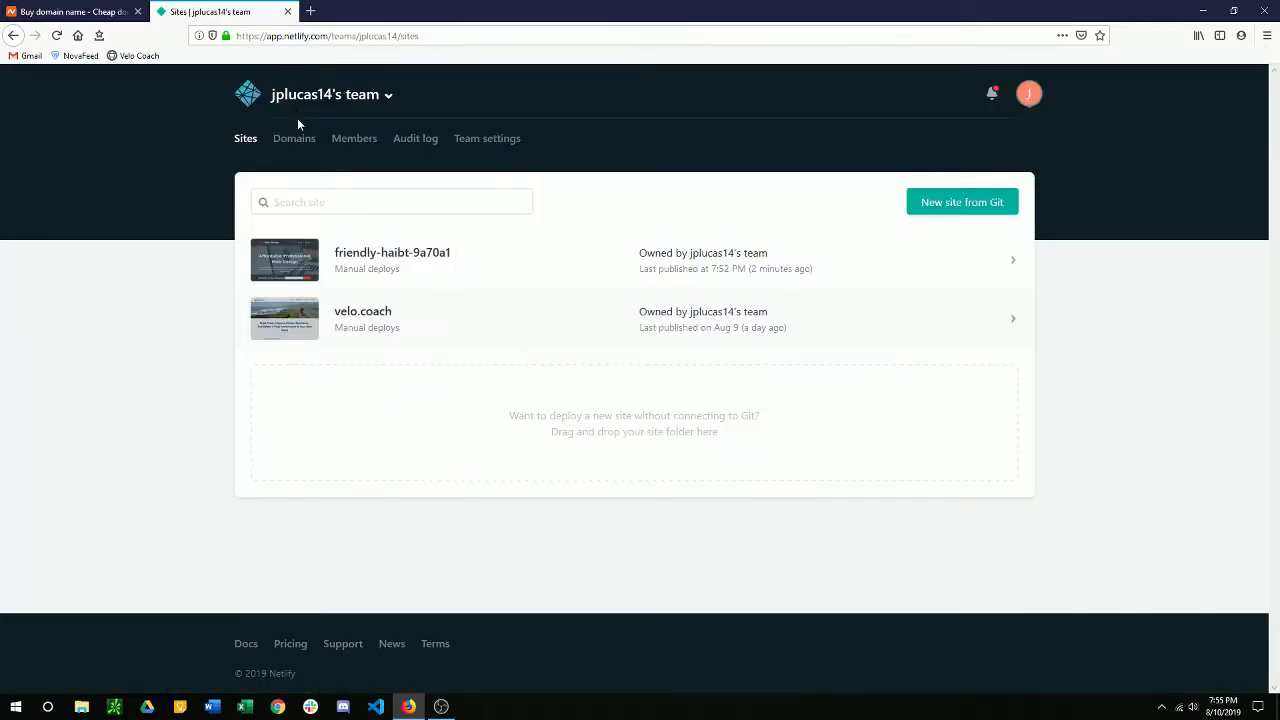
mouse_move(240, 84)
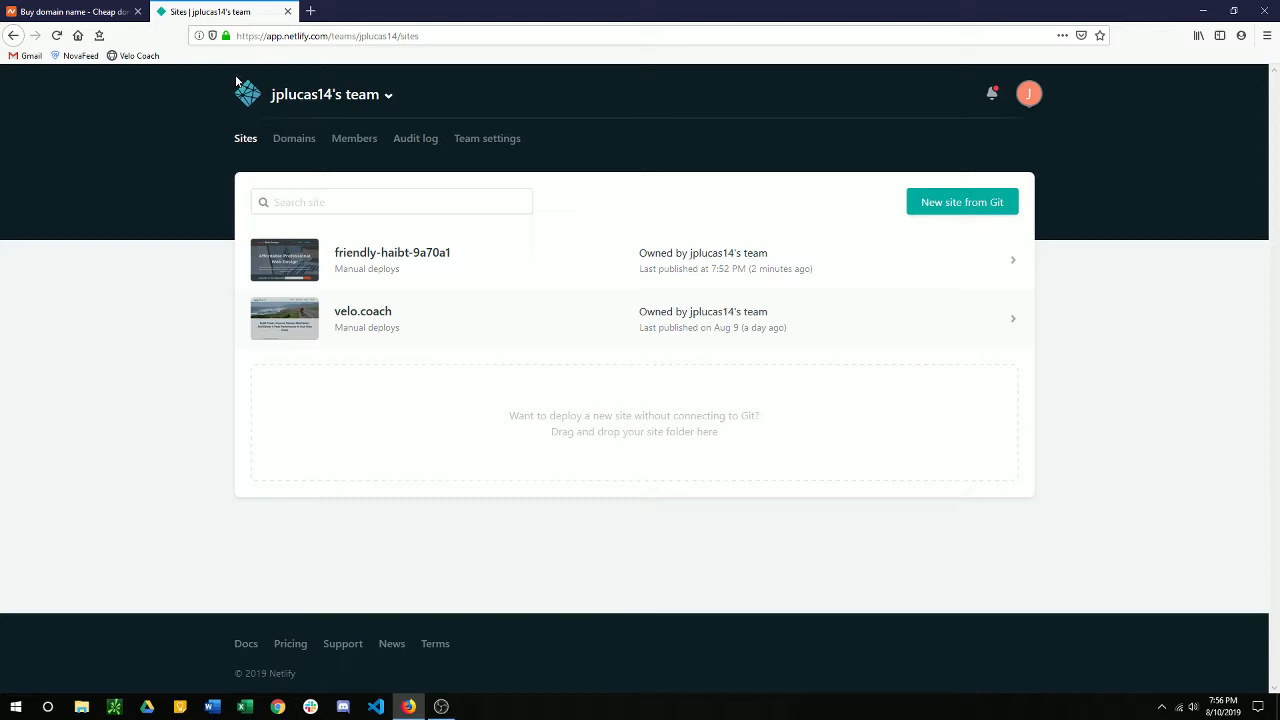
mouse_move(276, 114)
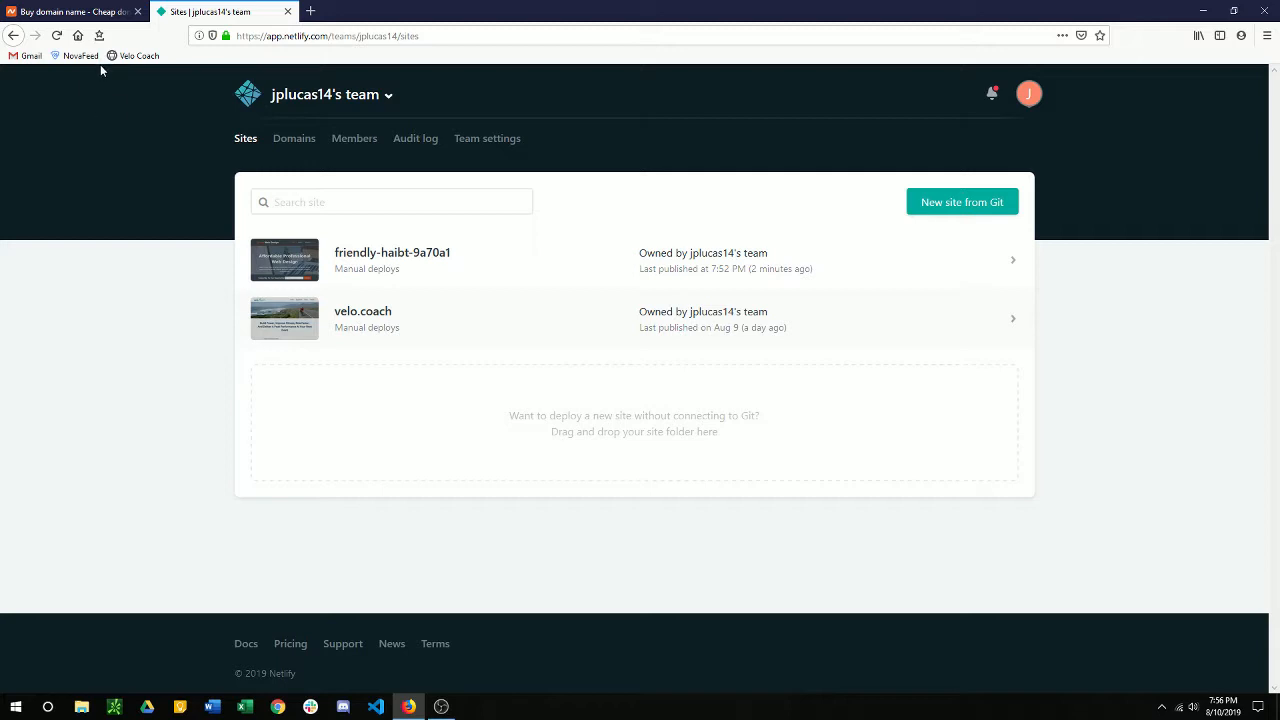
mouse_move(148, 84)
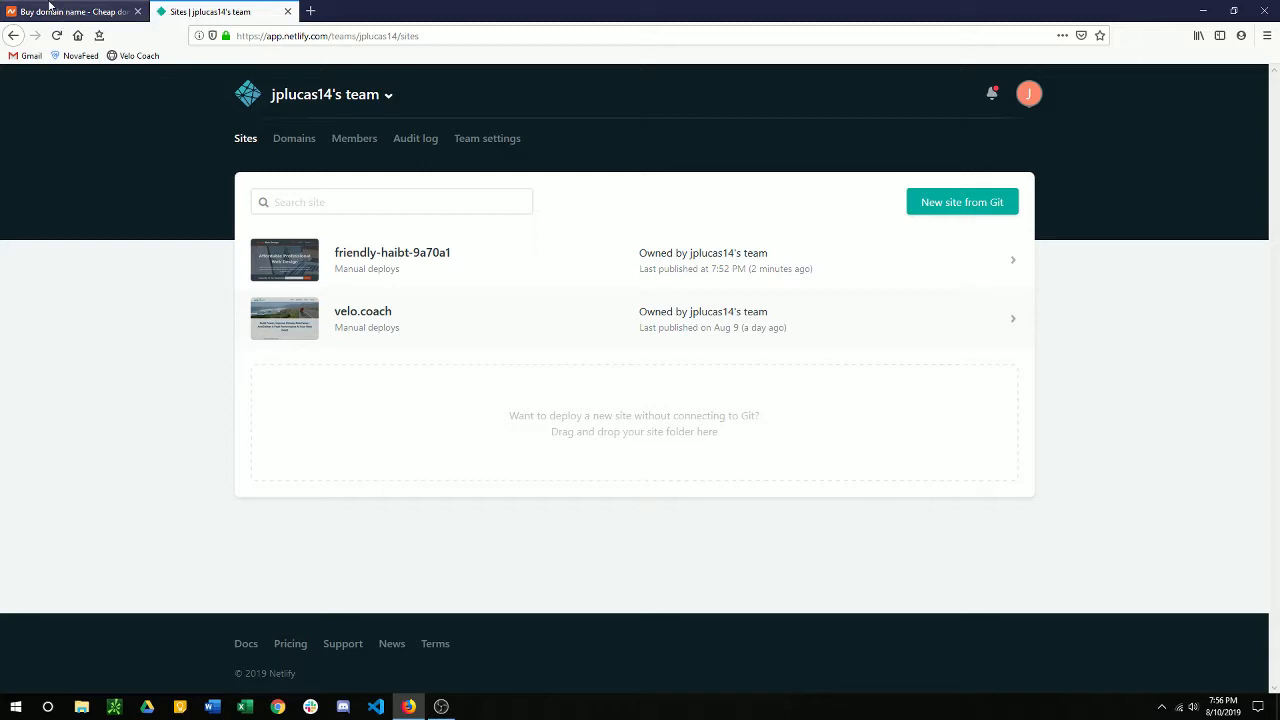
In Namecheap, reach the Domain List from Account > Dashboard
left_click(70, 12)
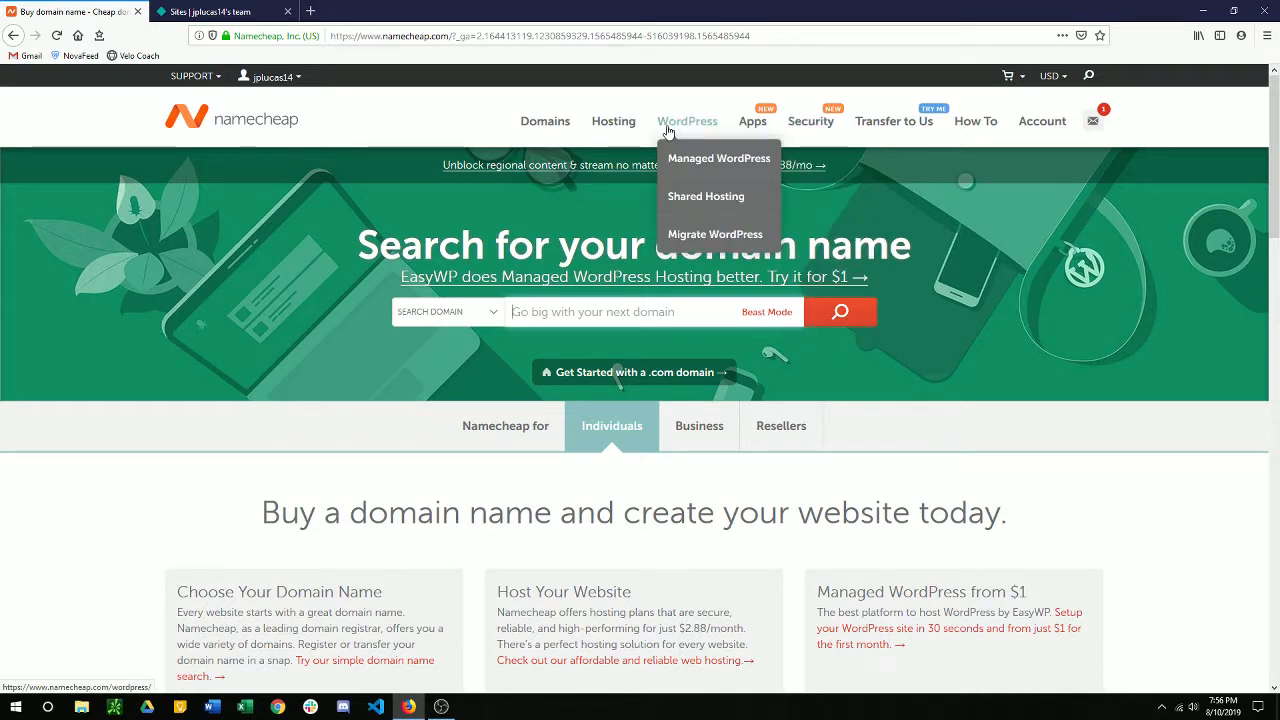
mouse_move(236, 152)
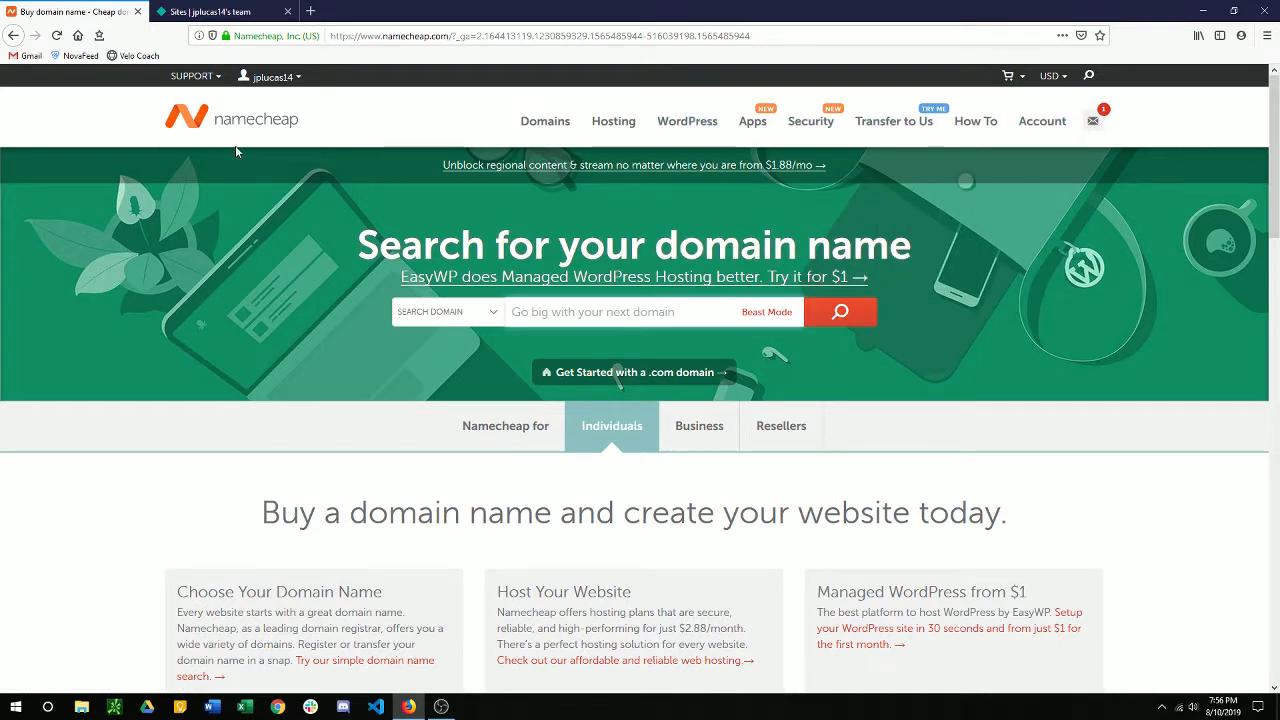
mouse_move(1042, 122)
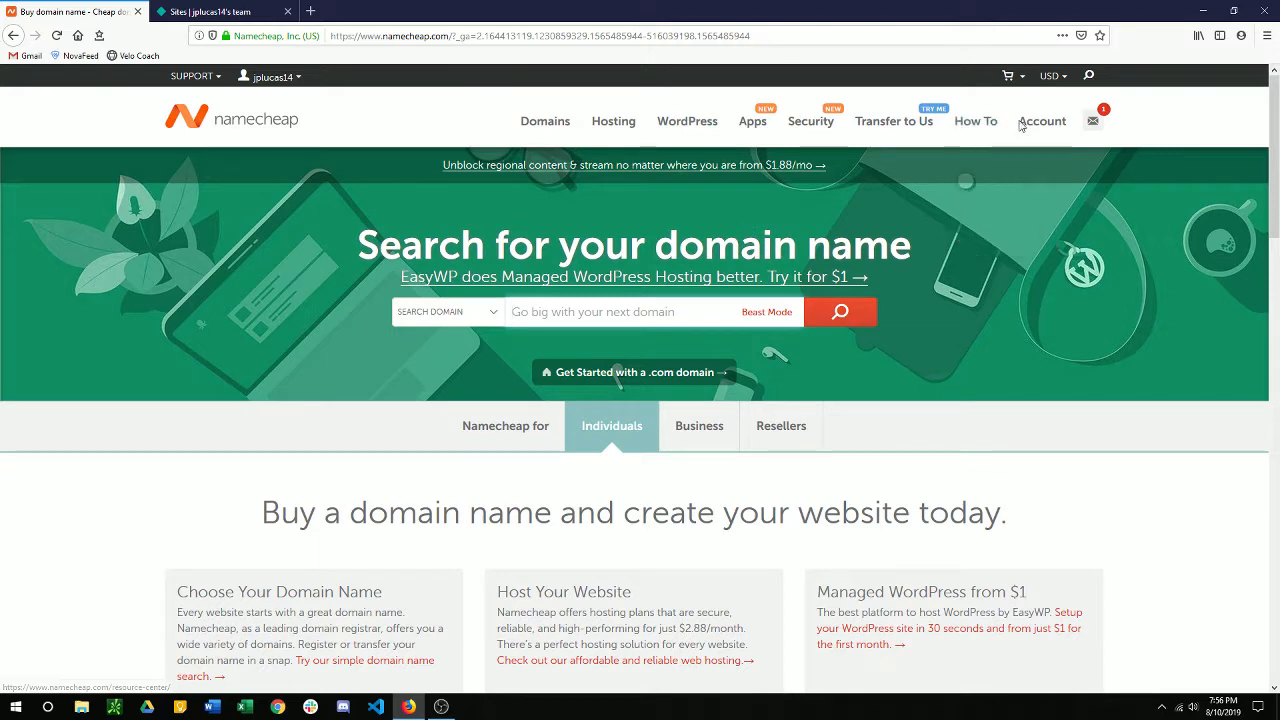
left_click(1042, 122)
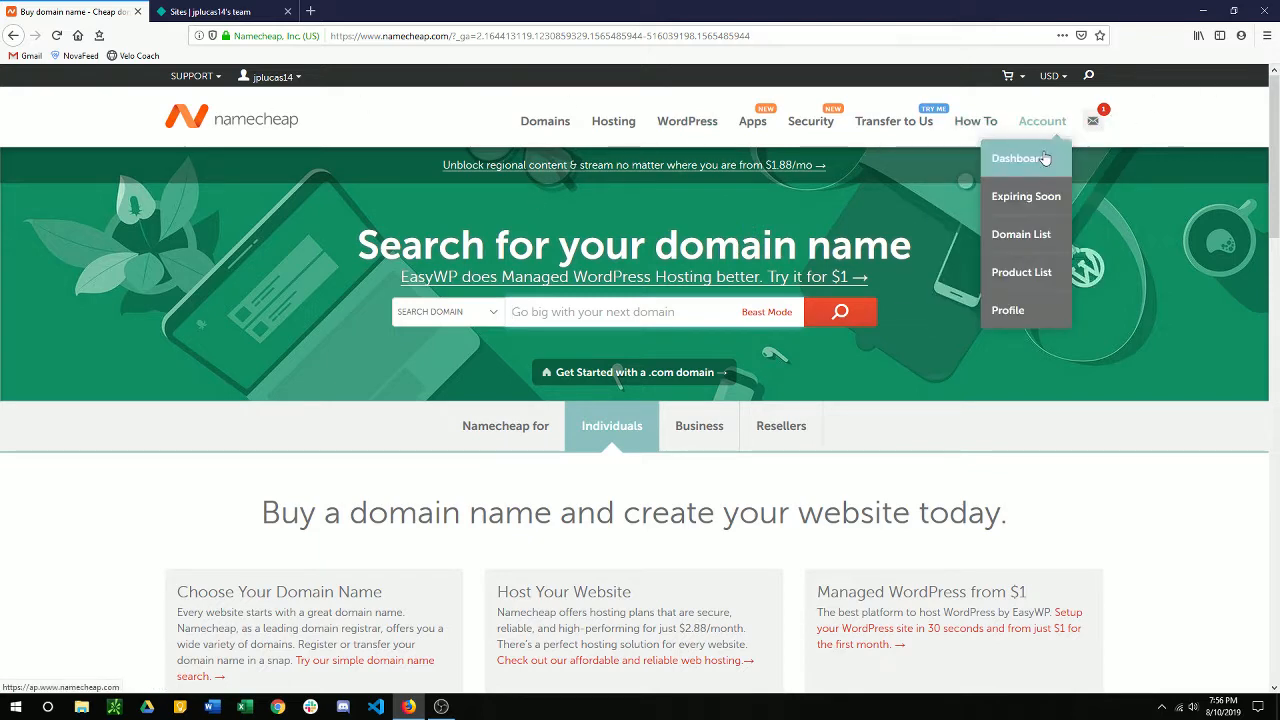
left_click(1016, 158)
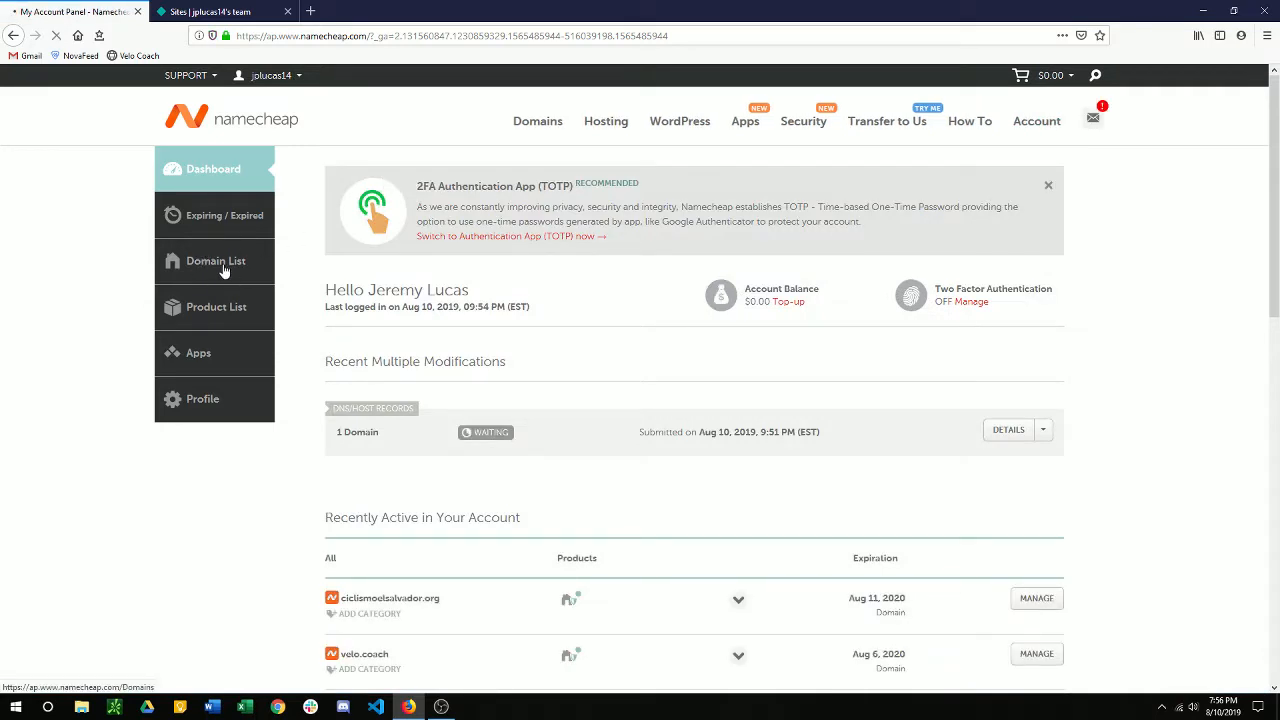
left_click(216, 260)
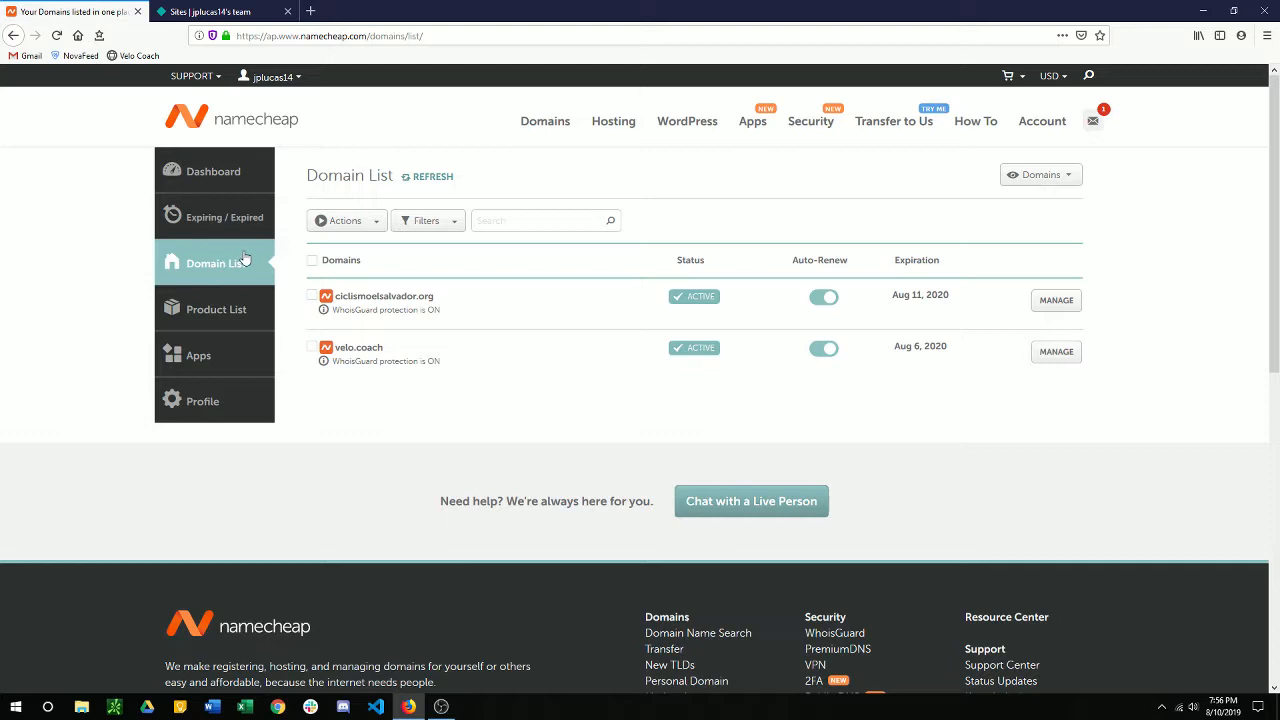
mouse_move(332, 278)
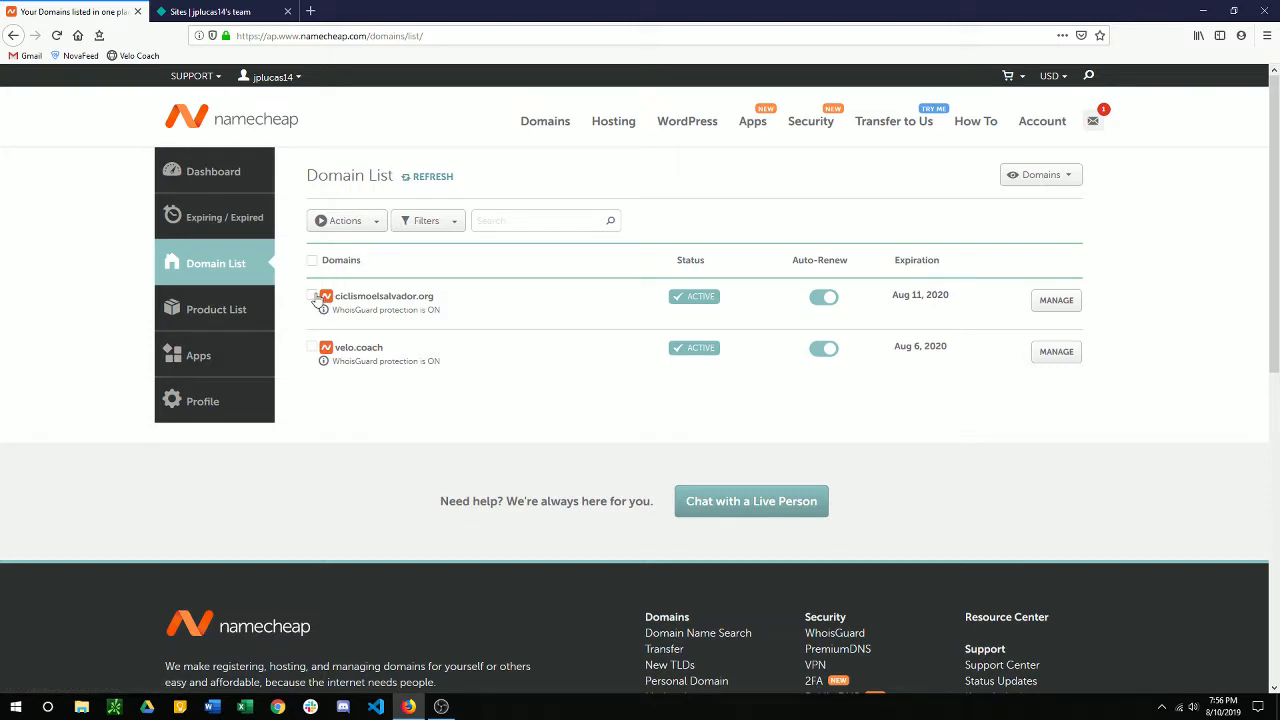
Mark the .org domain and show the bulk Actions menu for it
left_click(312, 296)
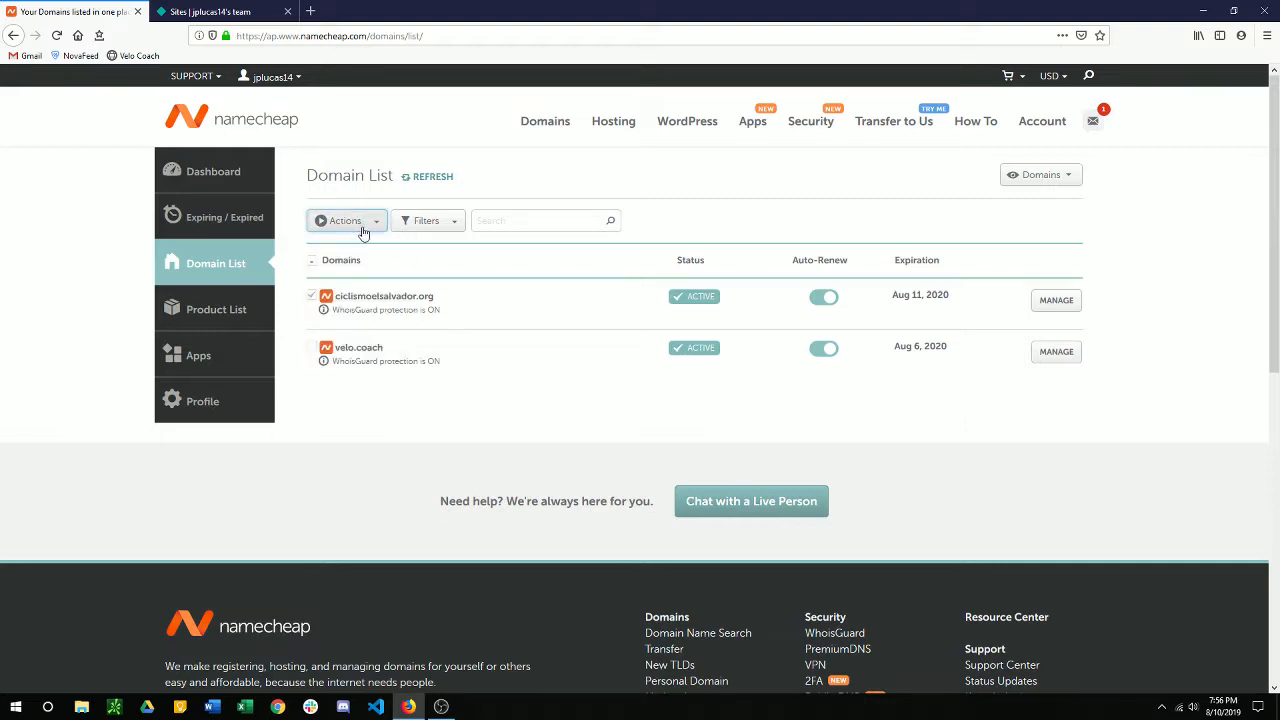
left_click(344, 220)
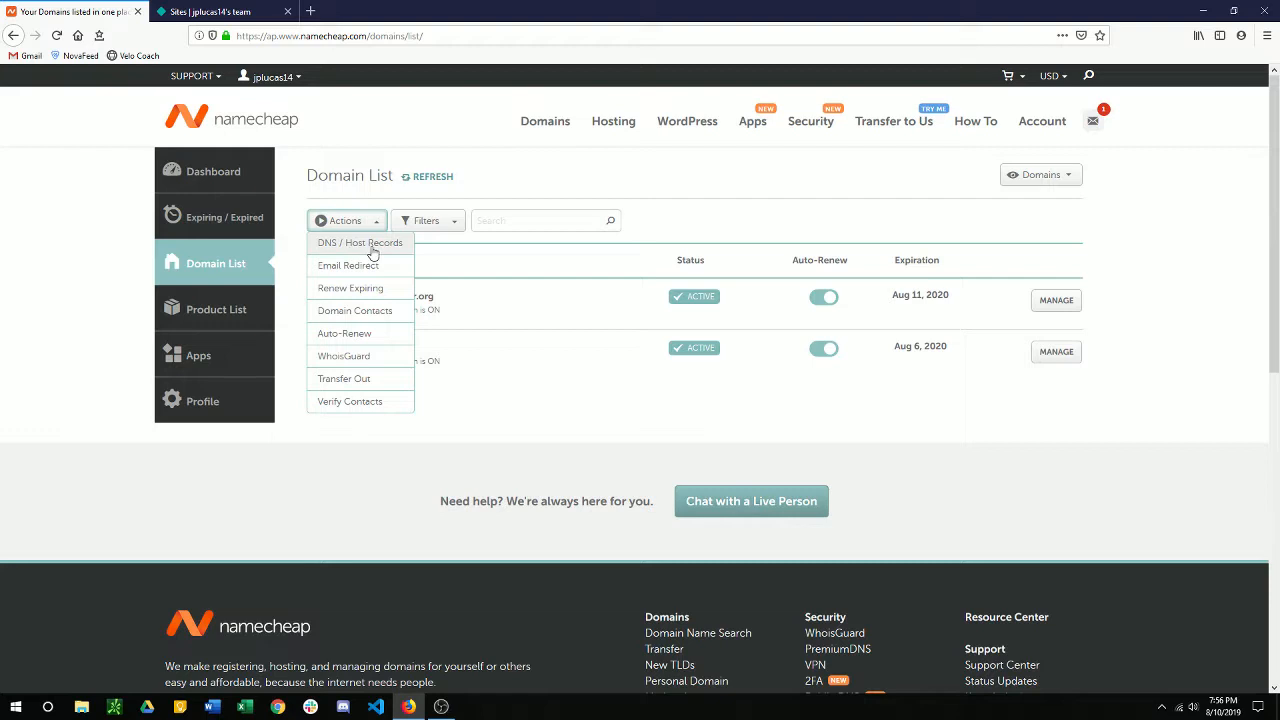
Start the DNS / Host Records wizard, acknowledge the service-impact warning and continue to DNS options
left_click(360, 242)
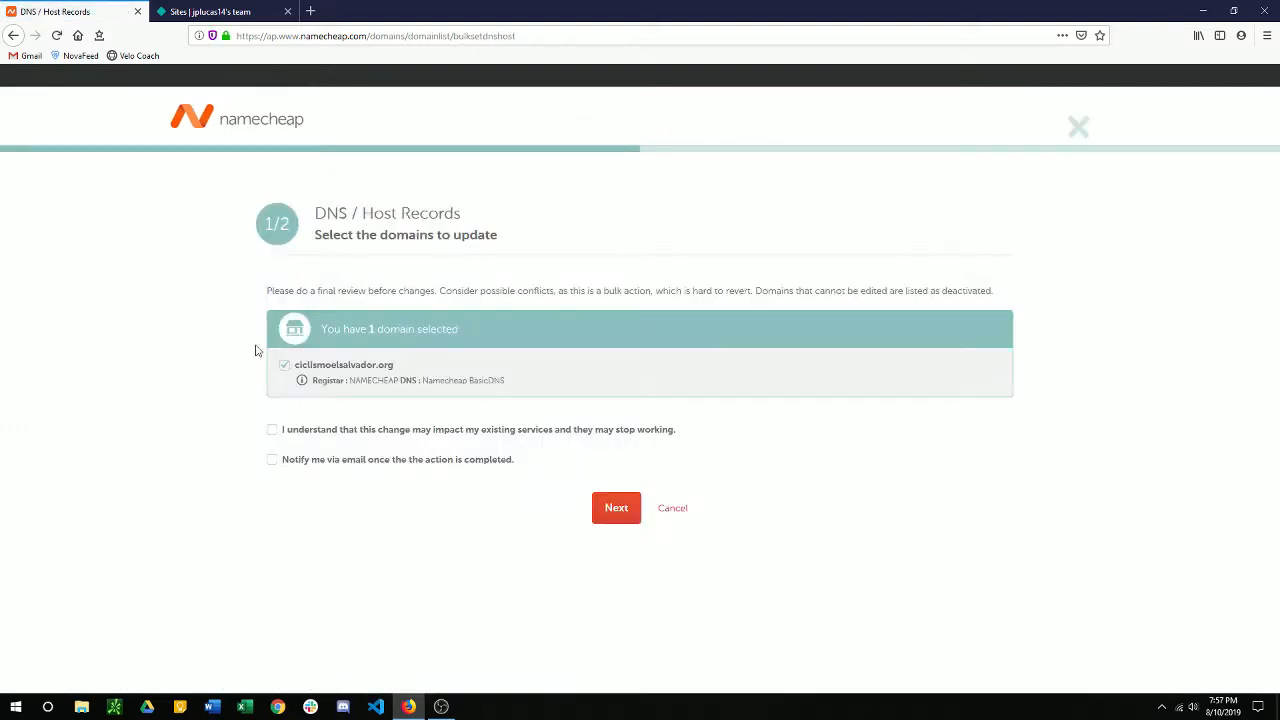
left_click_drag(270, 290, 524, 290)
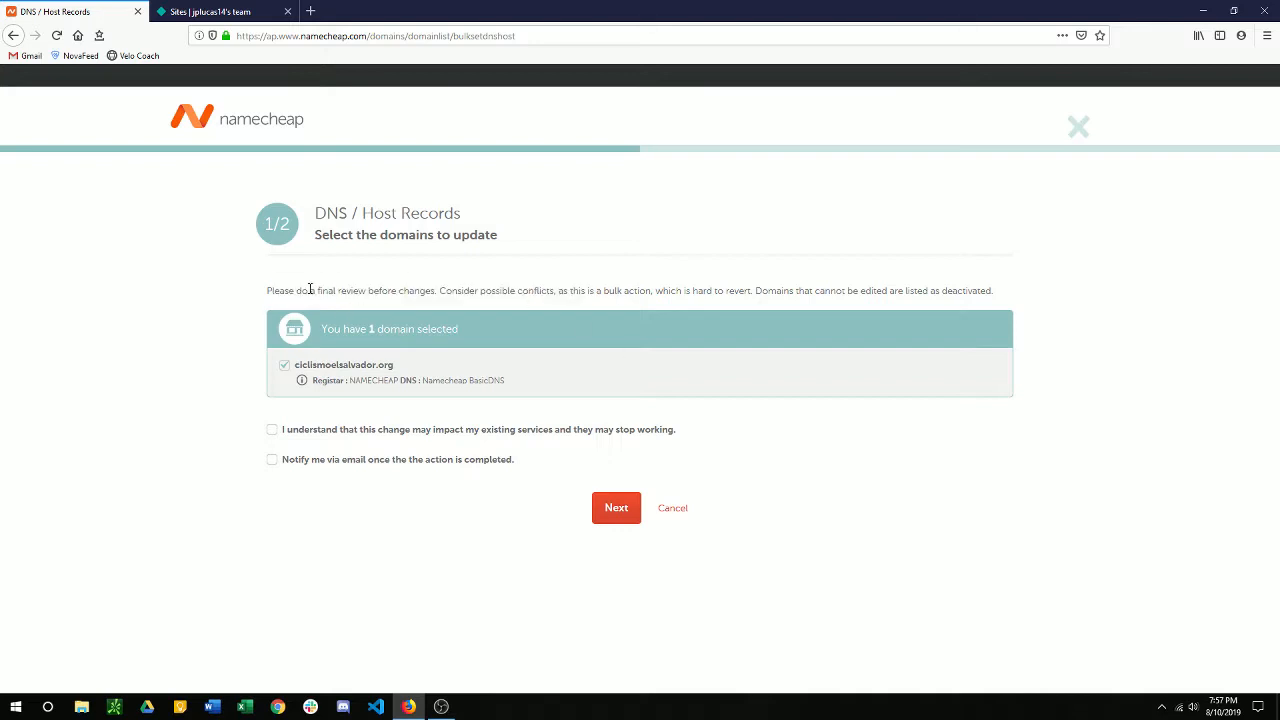
mouse_move(366, 350)
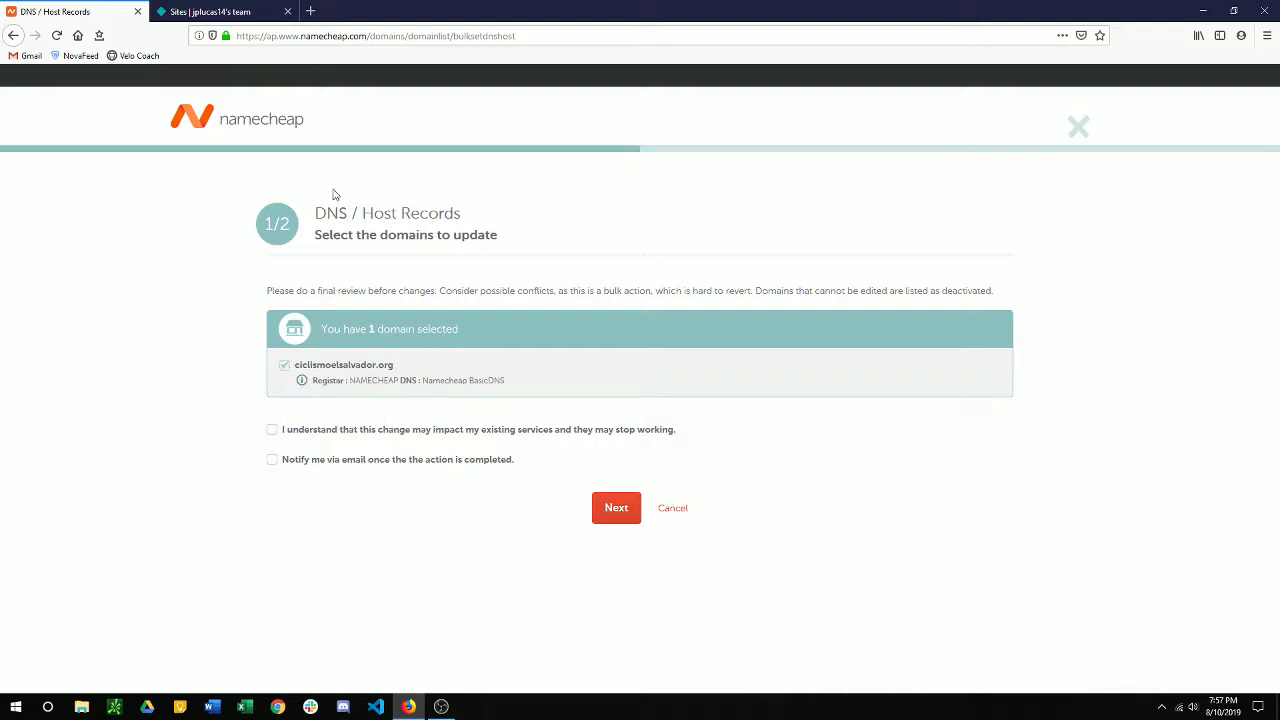
left_click_drag(400, 380, 480, 380)
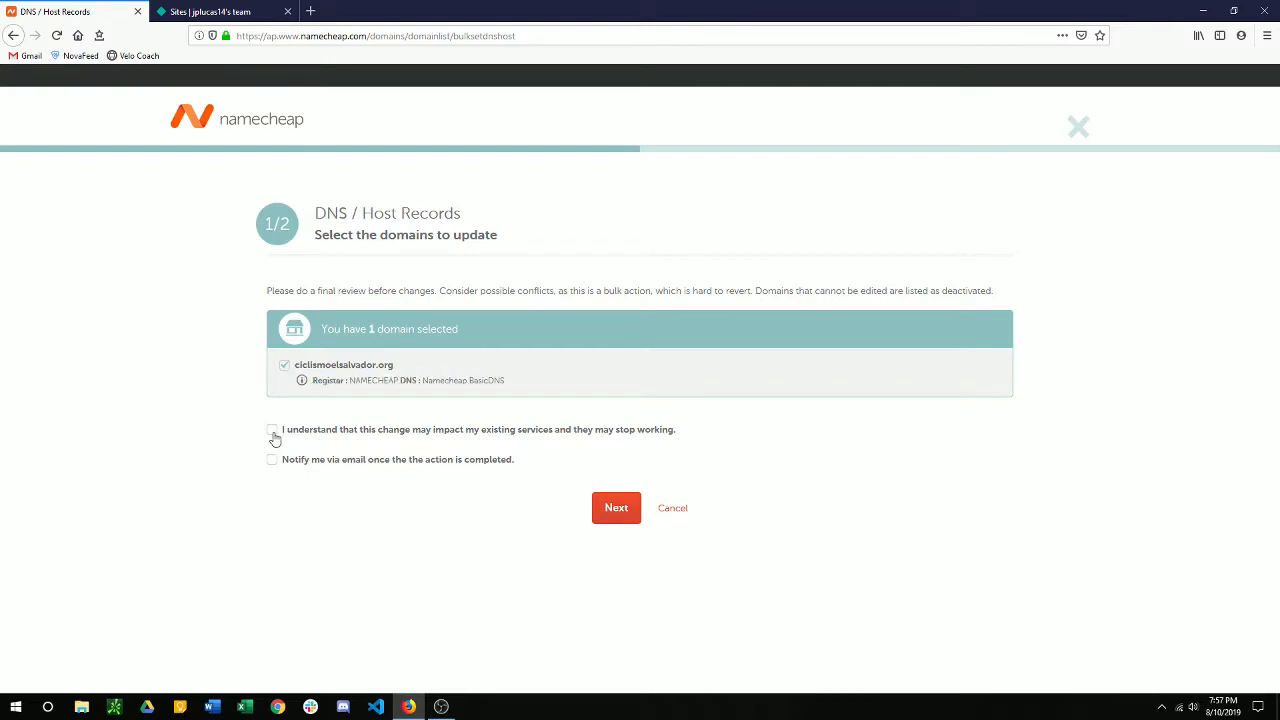
left_click(272, 428)
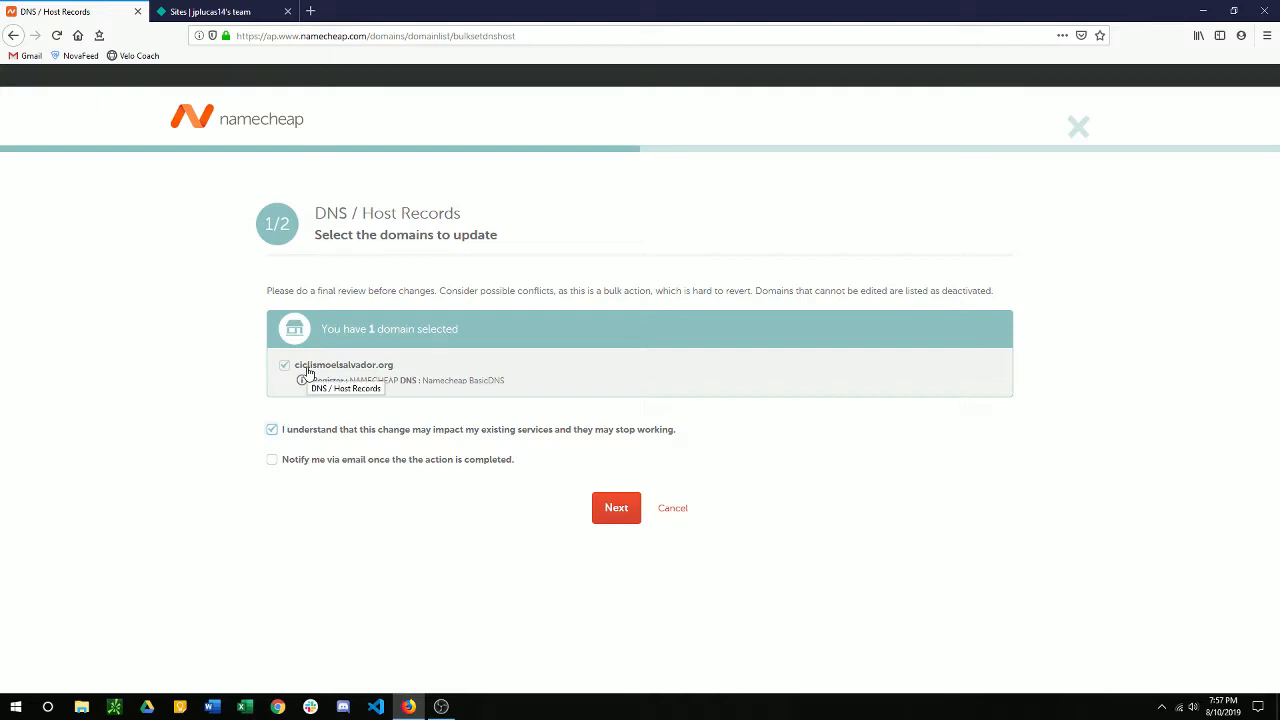
mouse_move(228, 332)
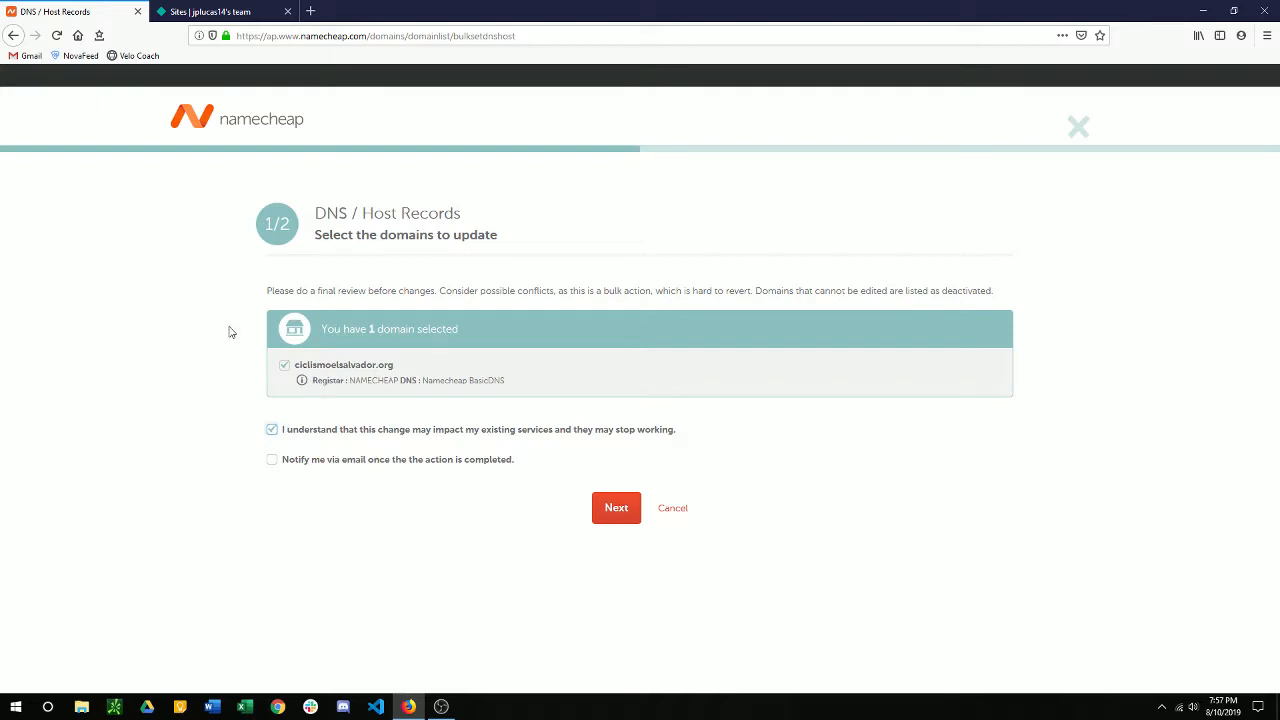
mouse_move(368, 482)
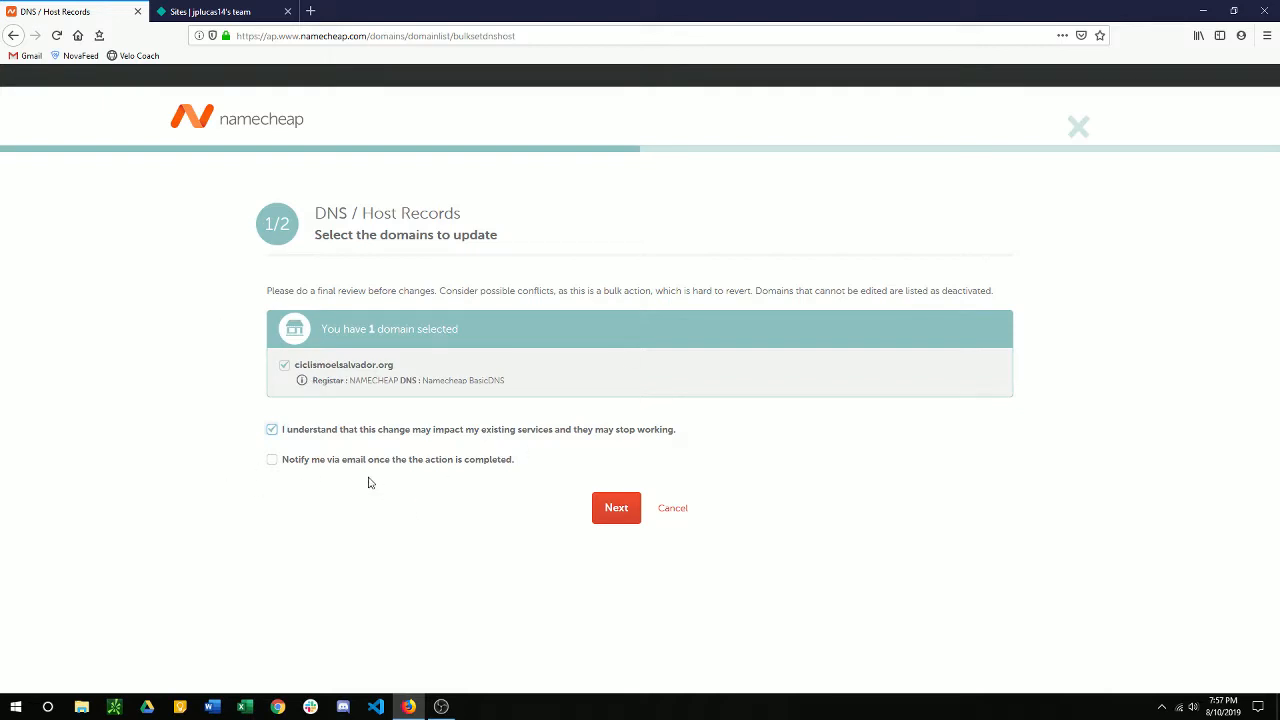
mouse_move(300, 460)
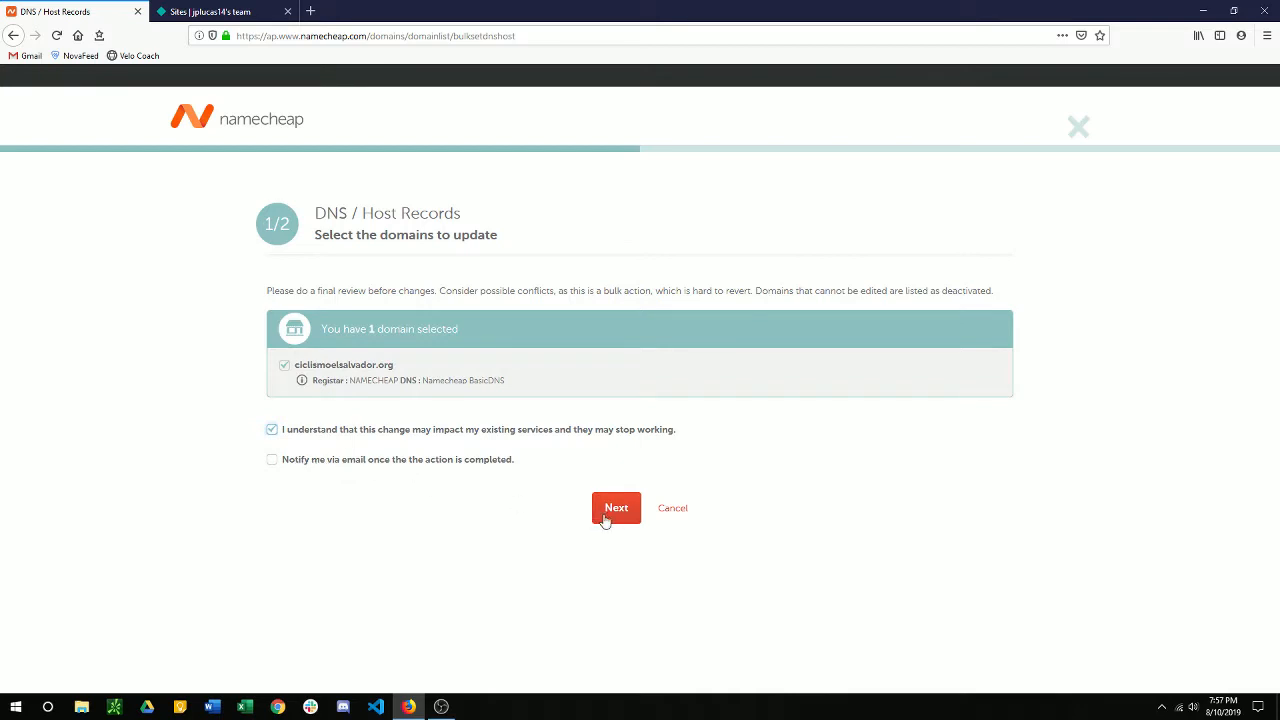
left_click(616, 508)
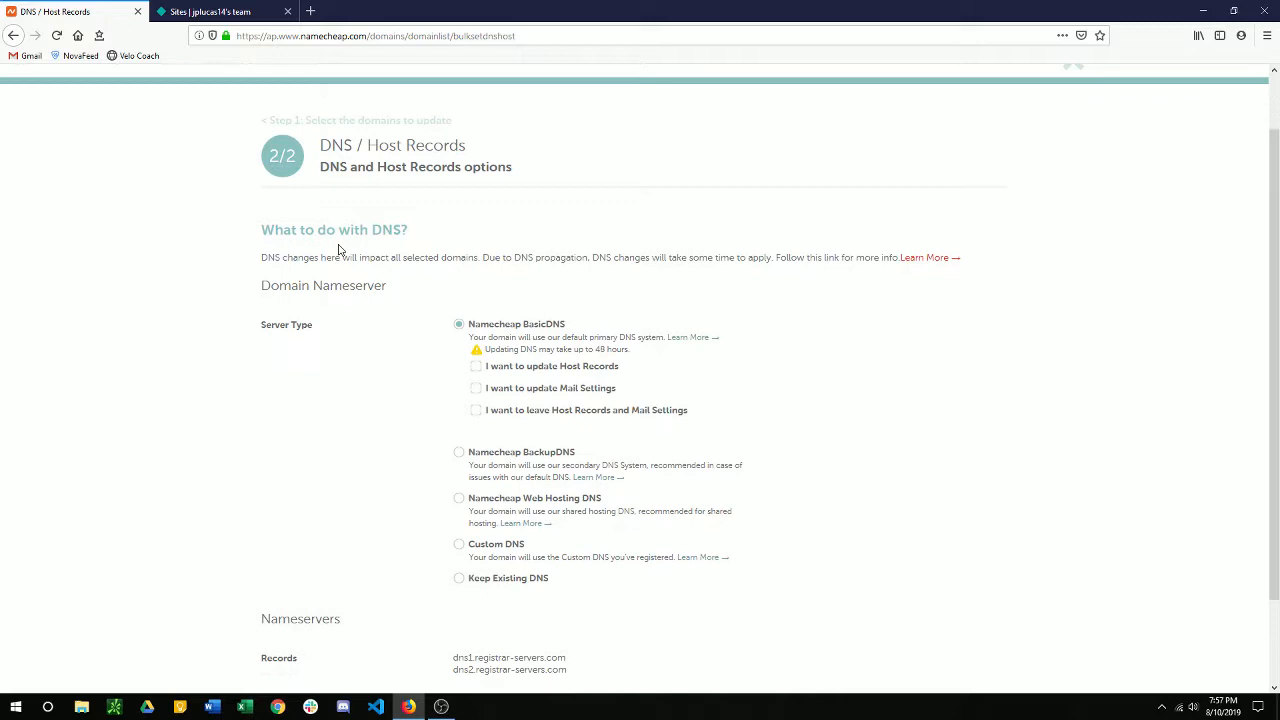
mouse_move(272, 332)
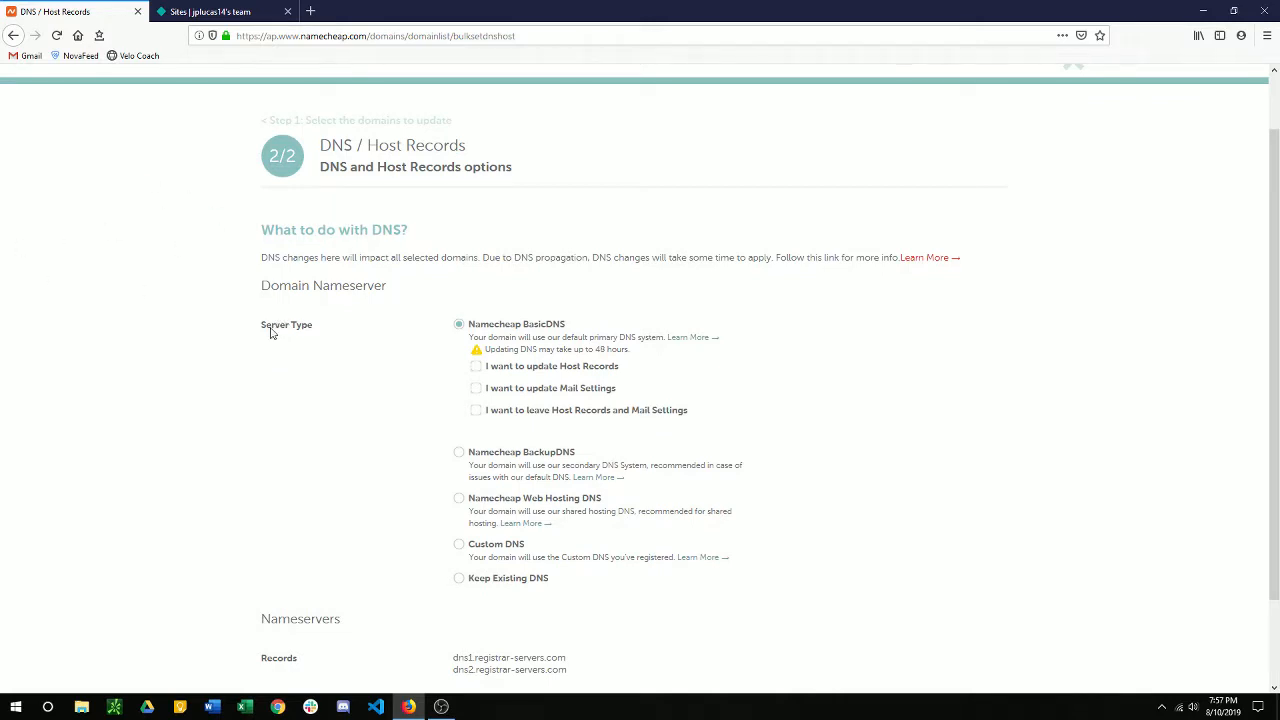
Choose Custom DNS so the empty nameserver fields appear for the .org domain
left_click(460, 544)
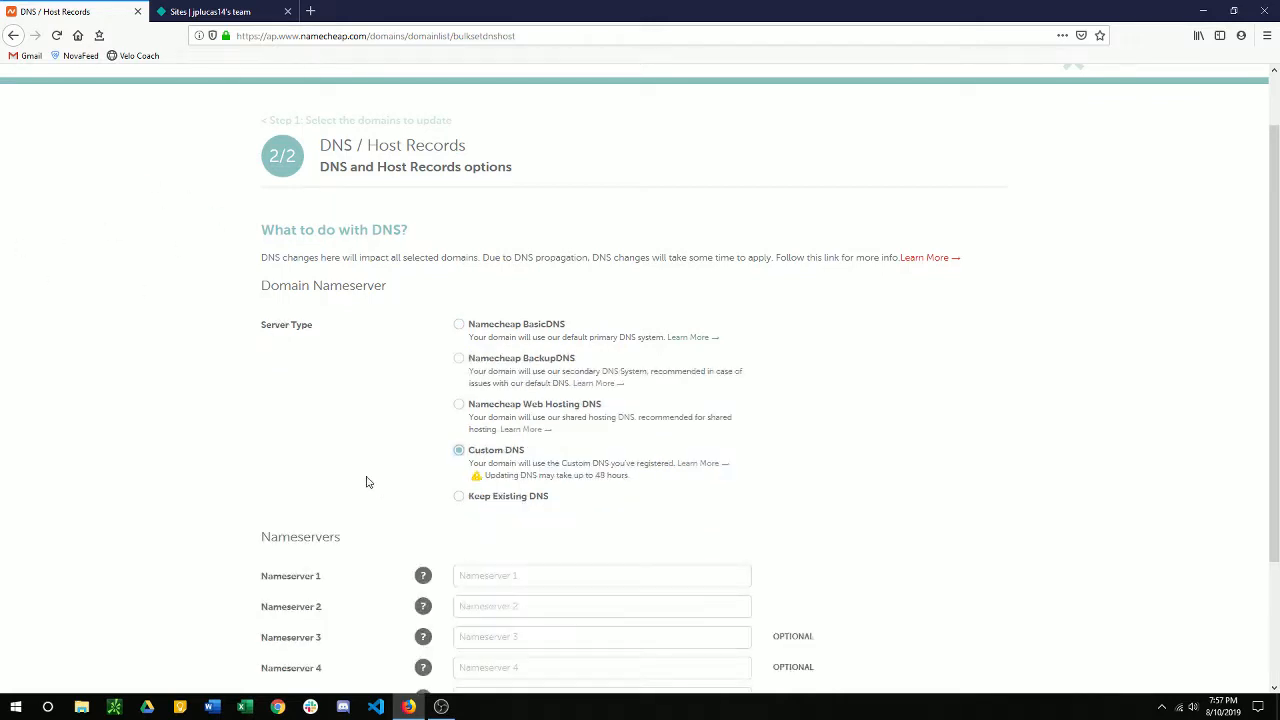
scroll("down", 3)
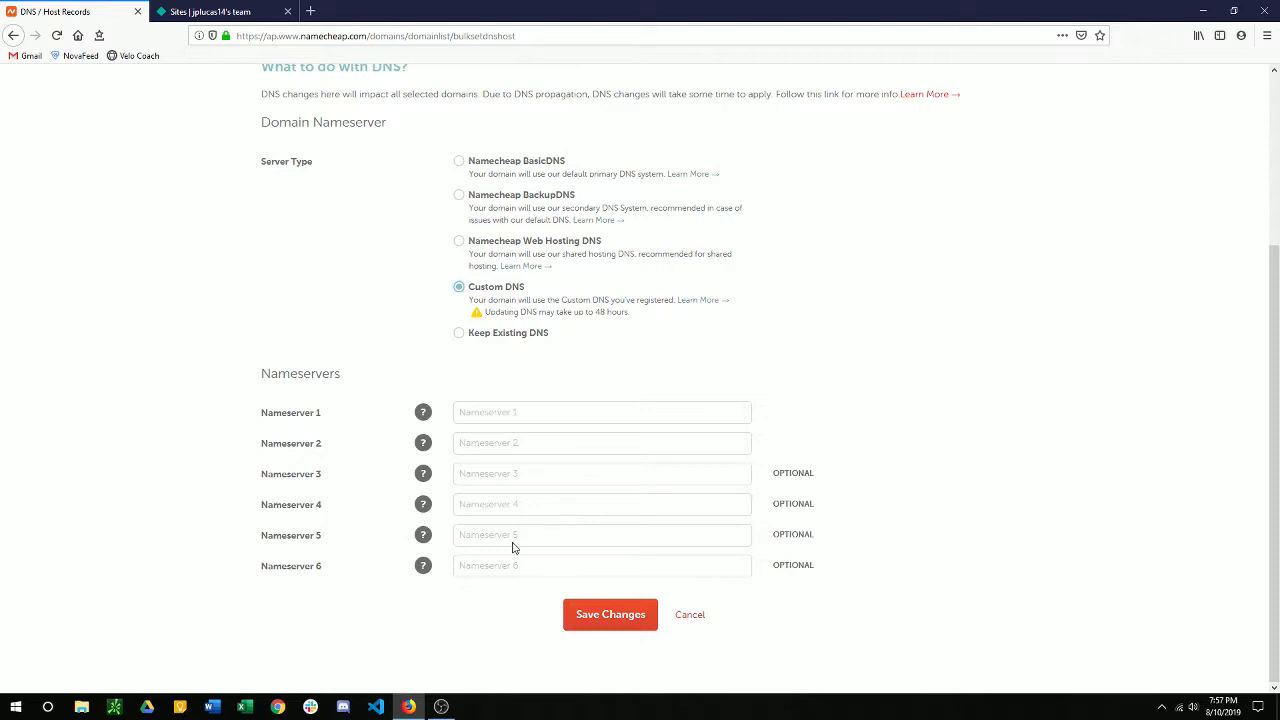
mouse_move(426, 288)
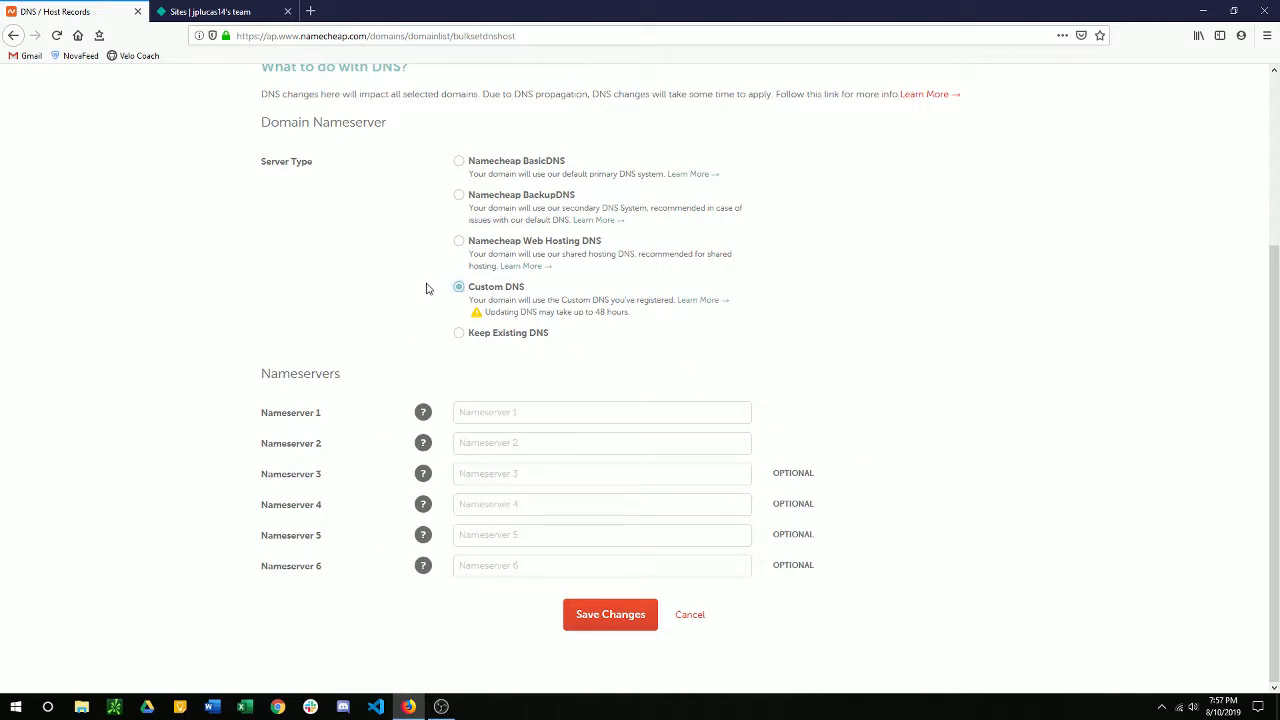
In Netlify Domains, add ciclismoelsalvador.org to Netlify DNS and verify it
left_click(210, 12)
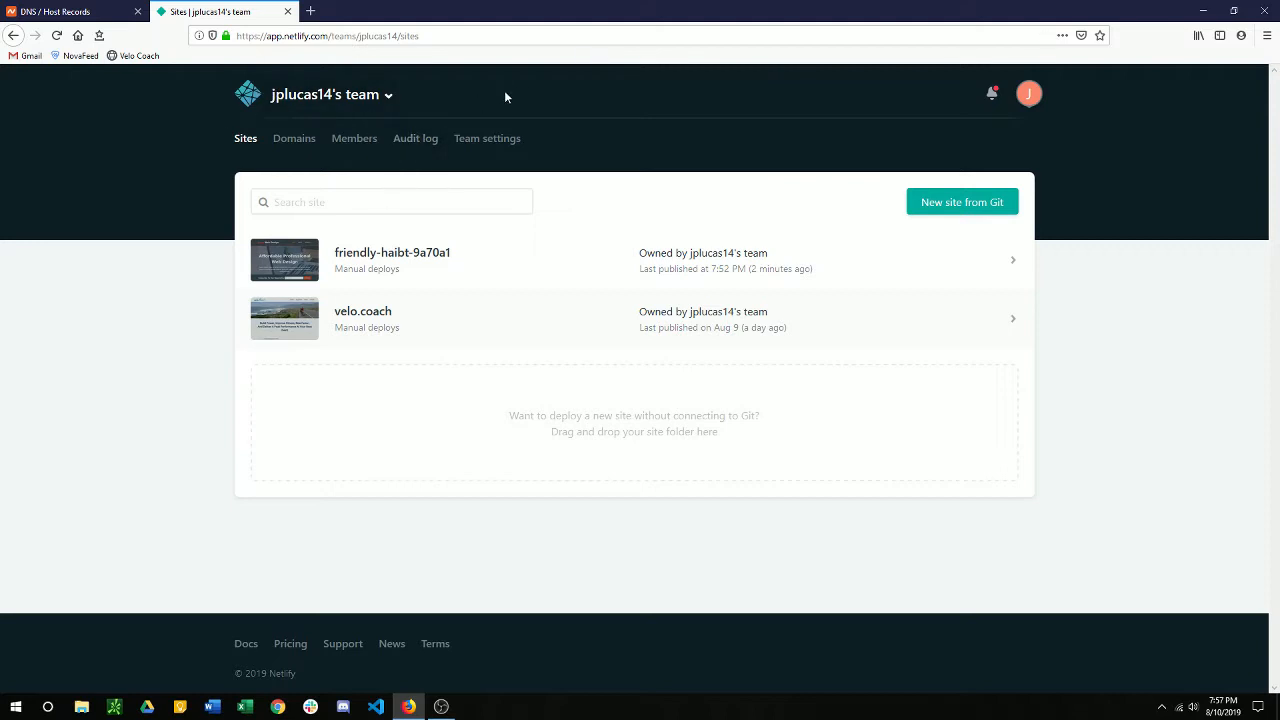
left_click(294, 138)
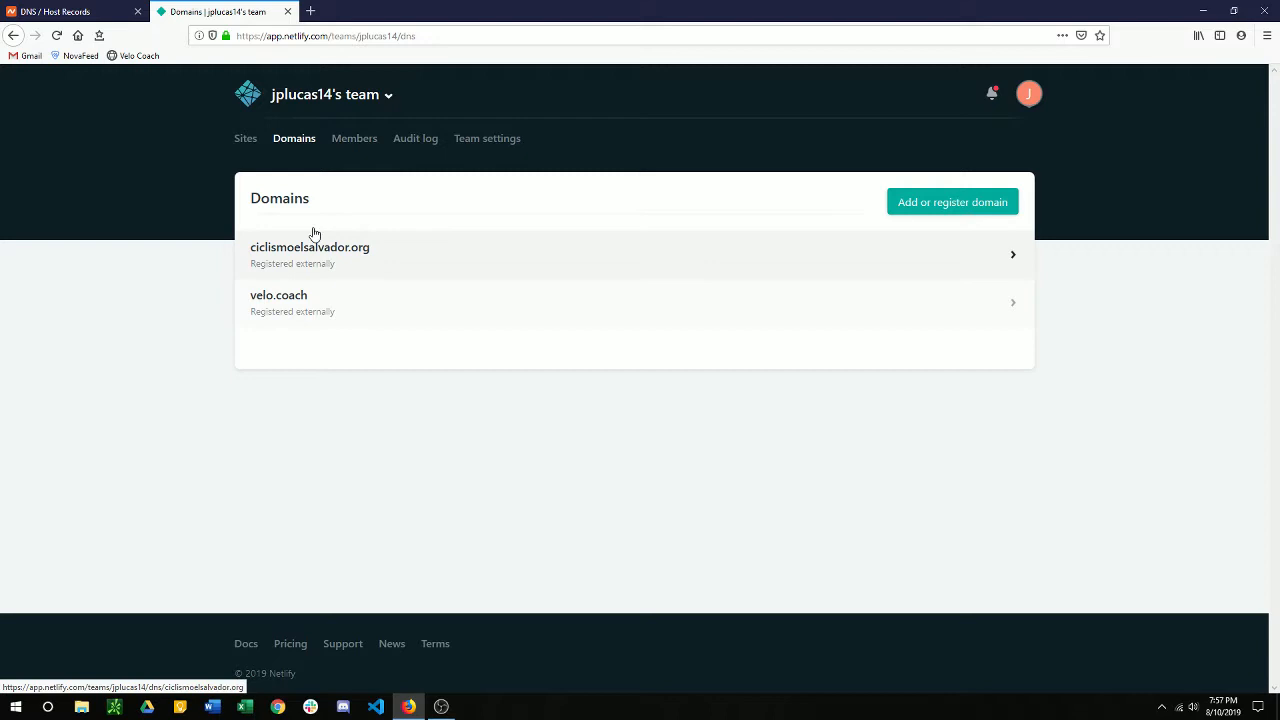
mouse_move(348, 200)
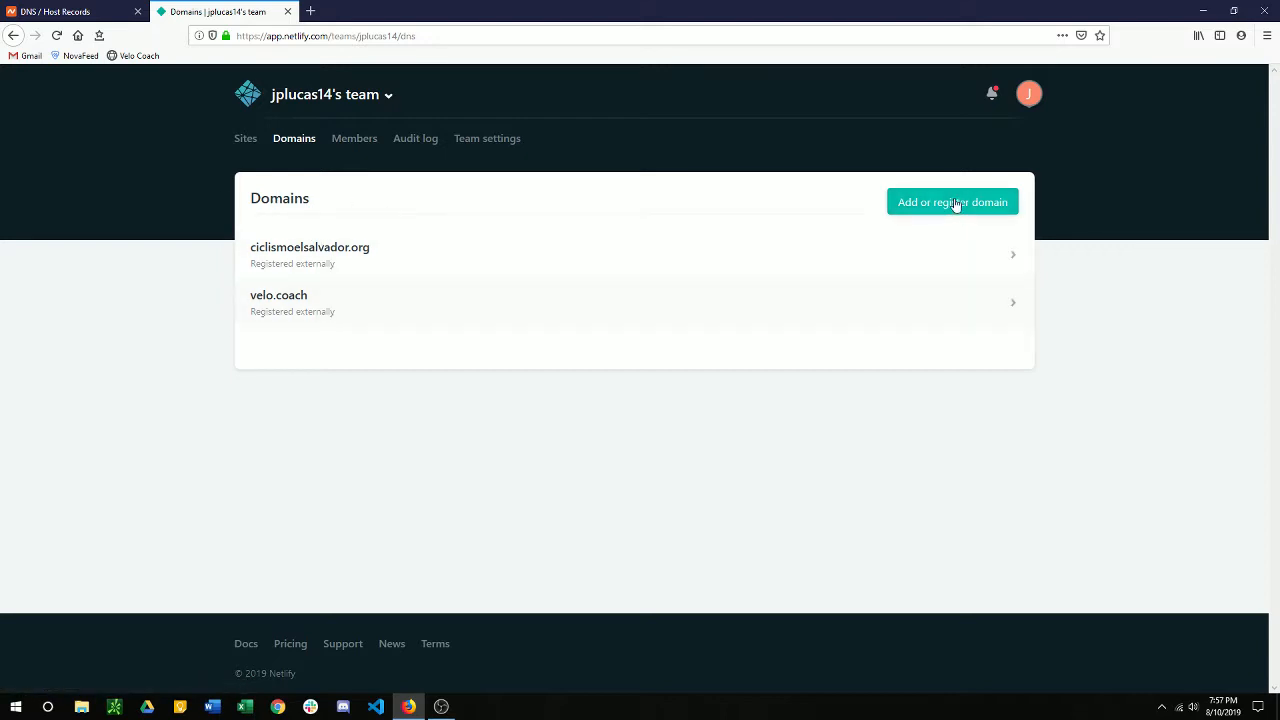
left_click(952, 200)
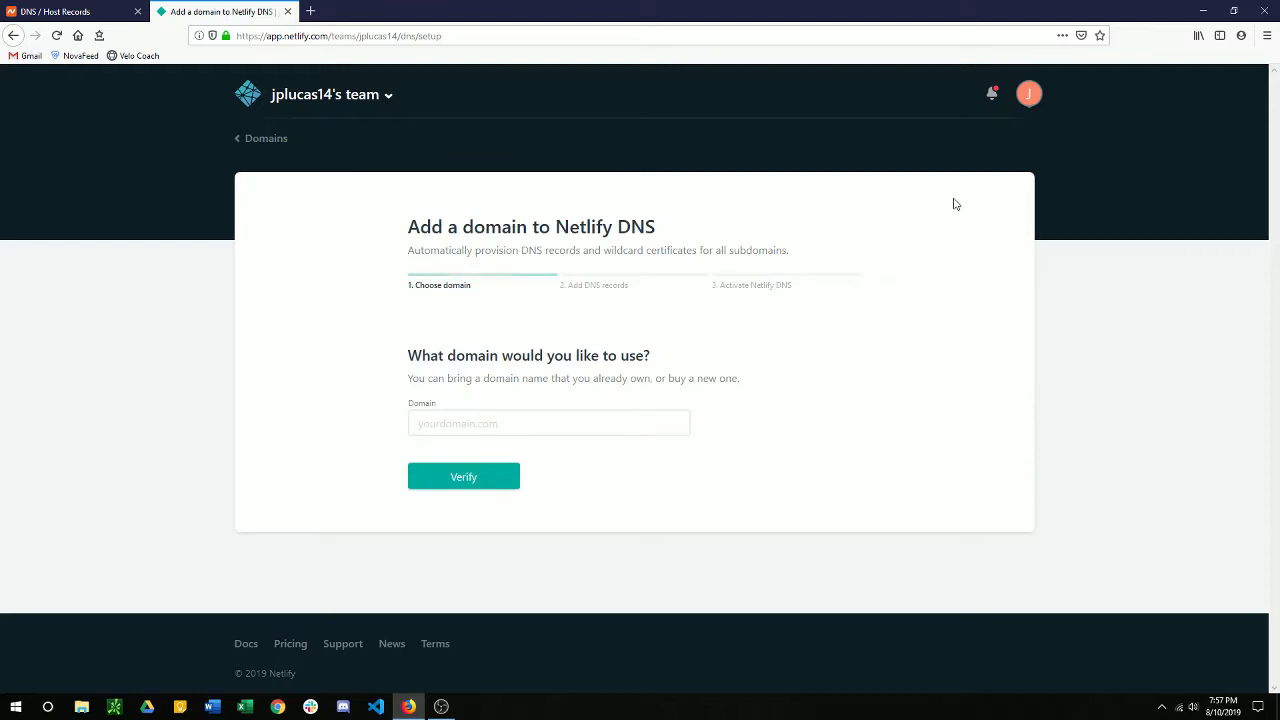
left_click(548, 424)
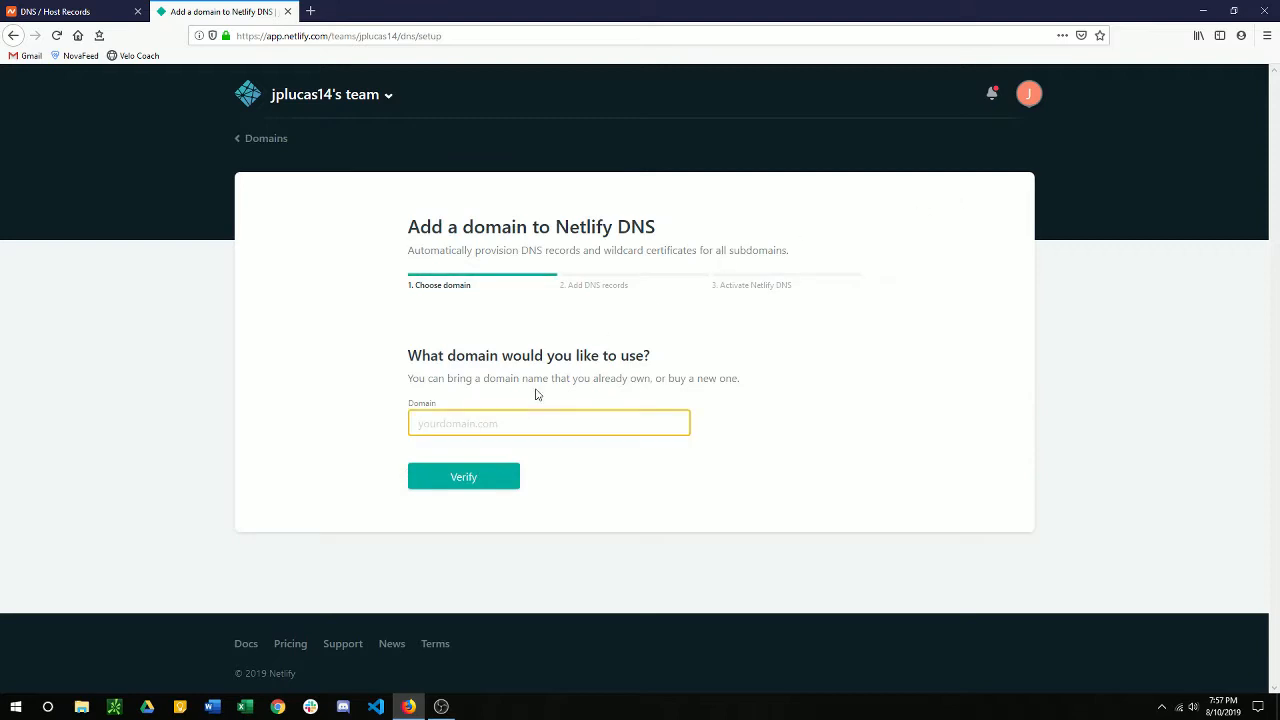
type("ciclismoelsalvado")
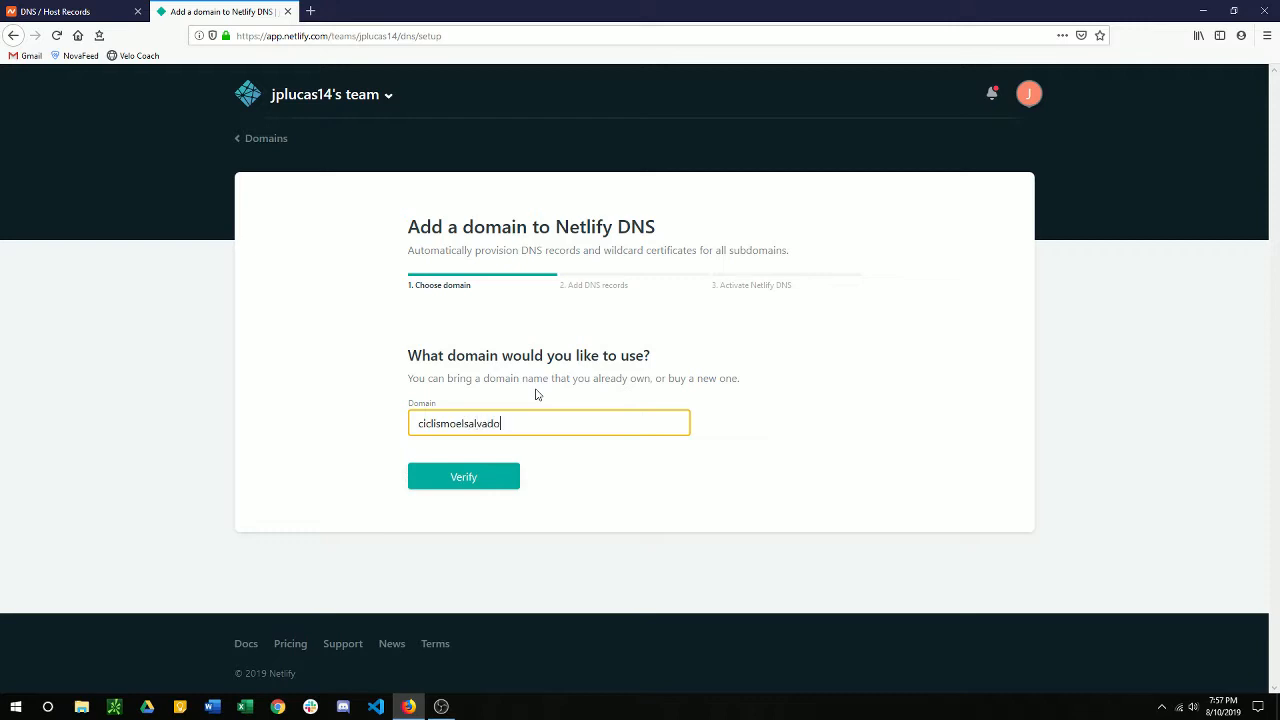
left_click(464, 476)
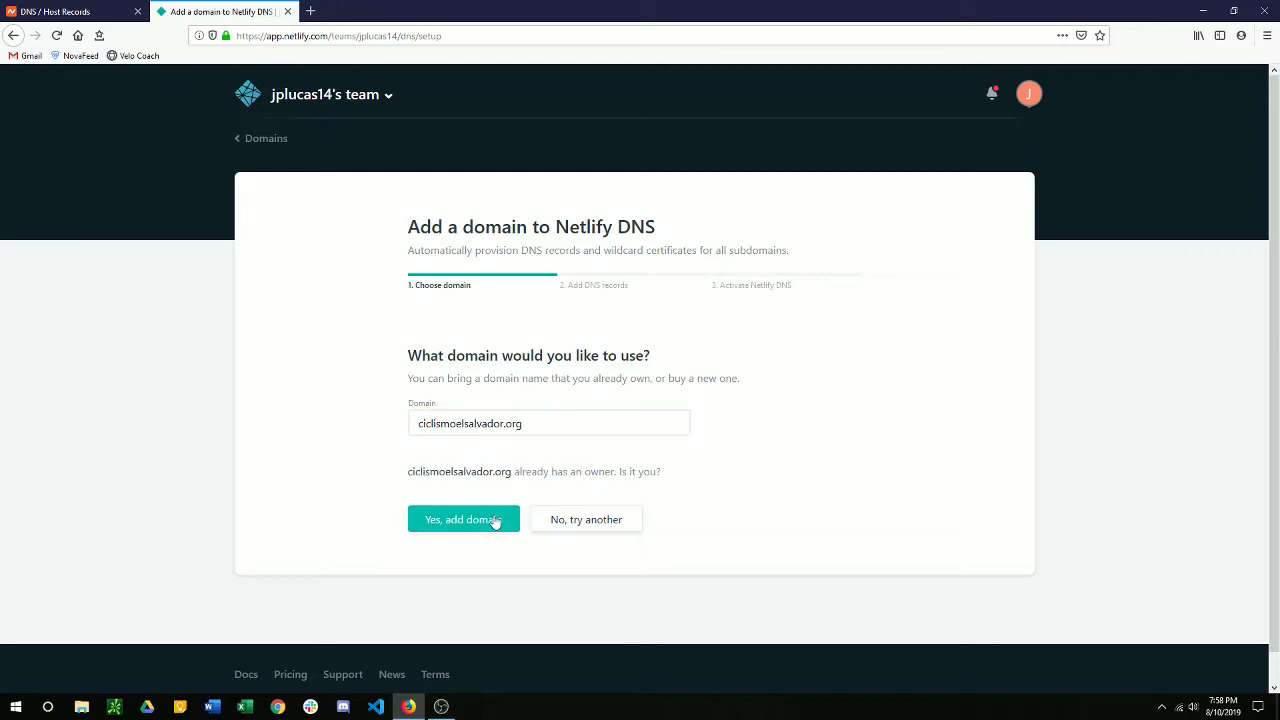
Confirm adding the already-owned domain and continue to the optional DNS records step
left_click(464, 520)
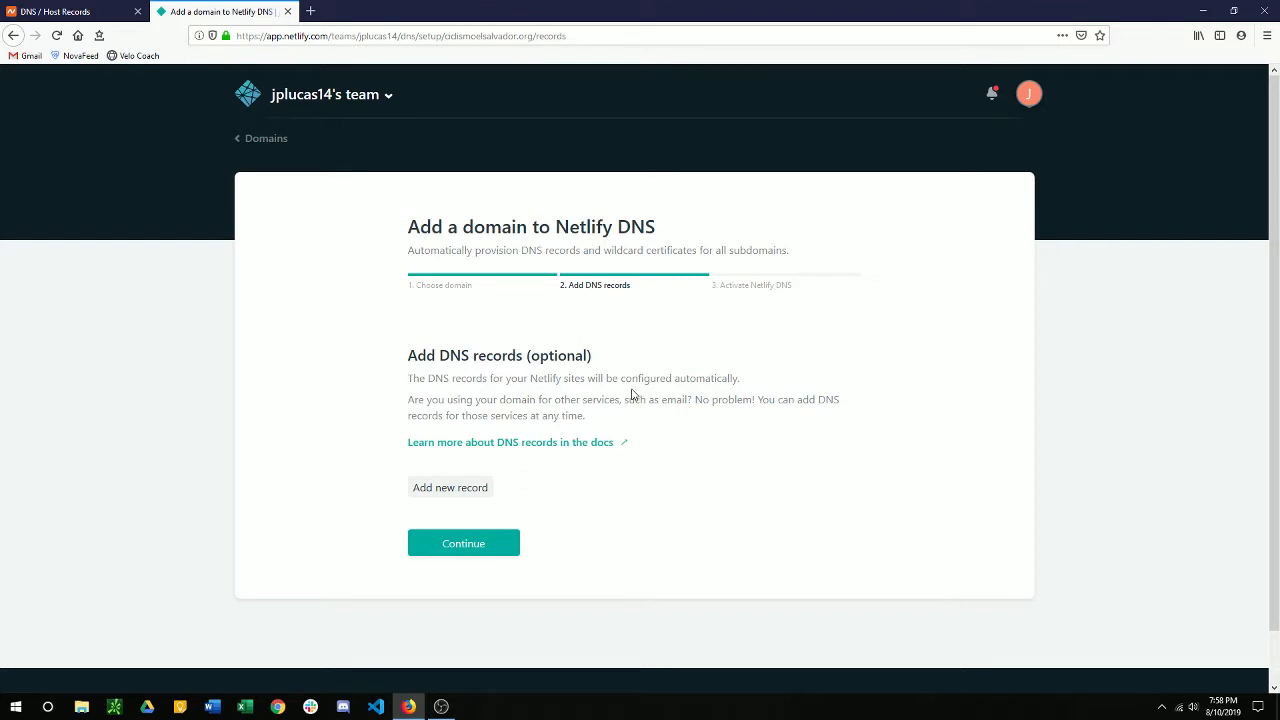
mouse_move(548, 376)
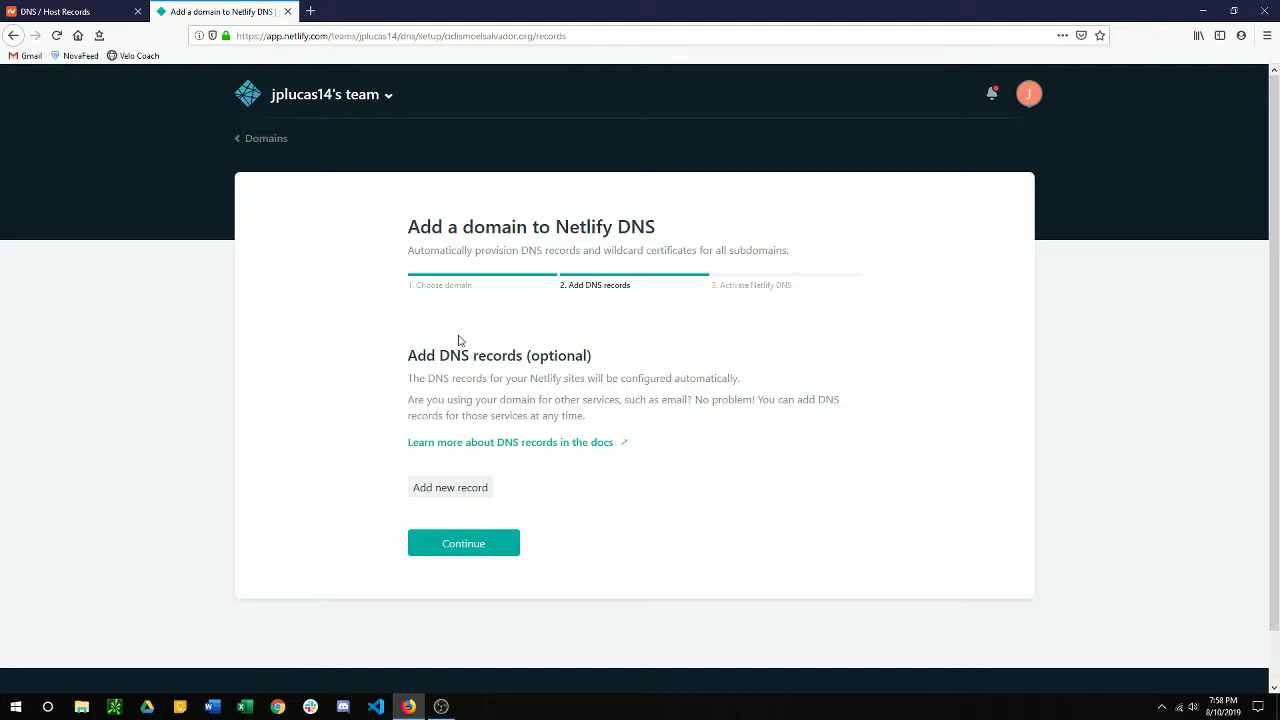
left_click(464, 544)
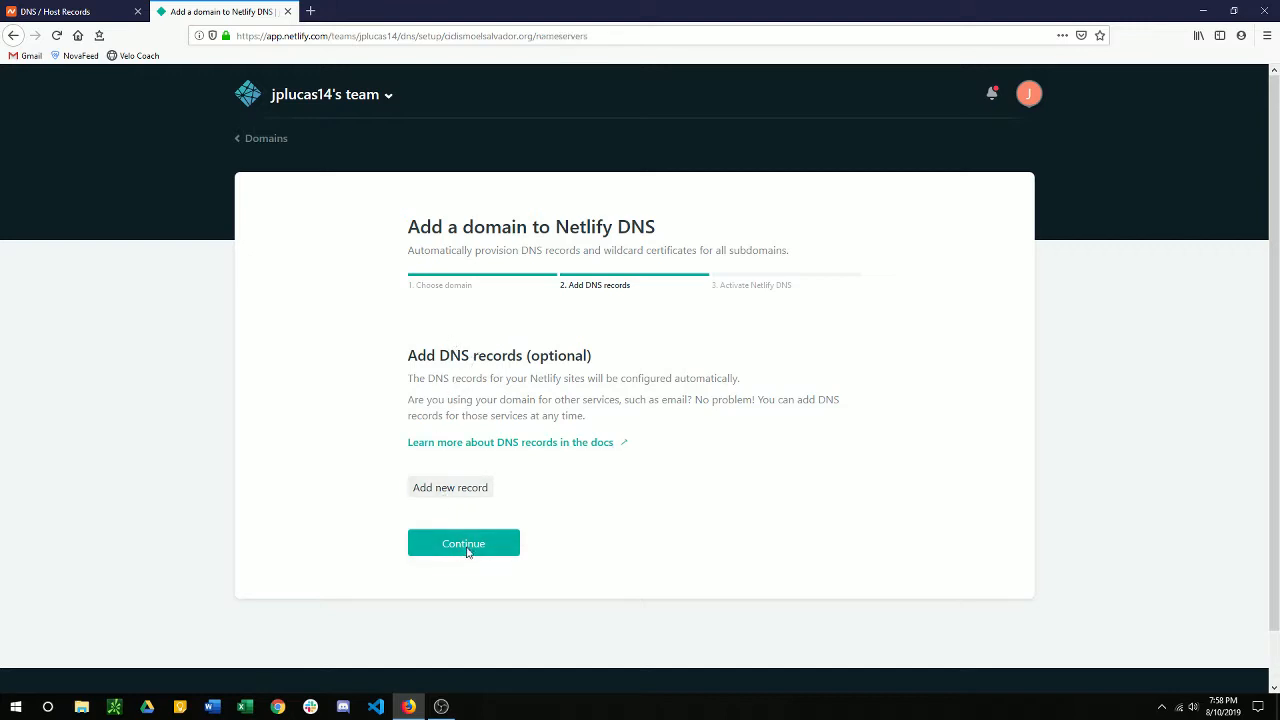
Enter dns1–dns4.p02.nsone.net as Nameservers 1–4 in Namecheap and save the changes
left_click(464, 544)
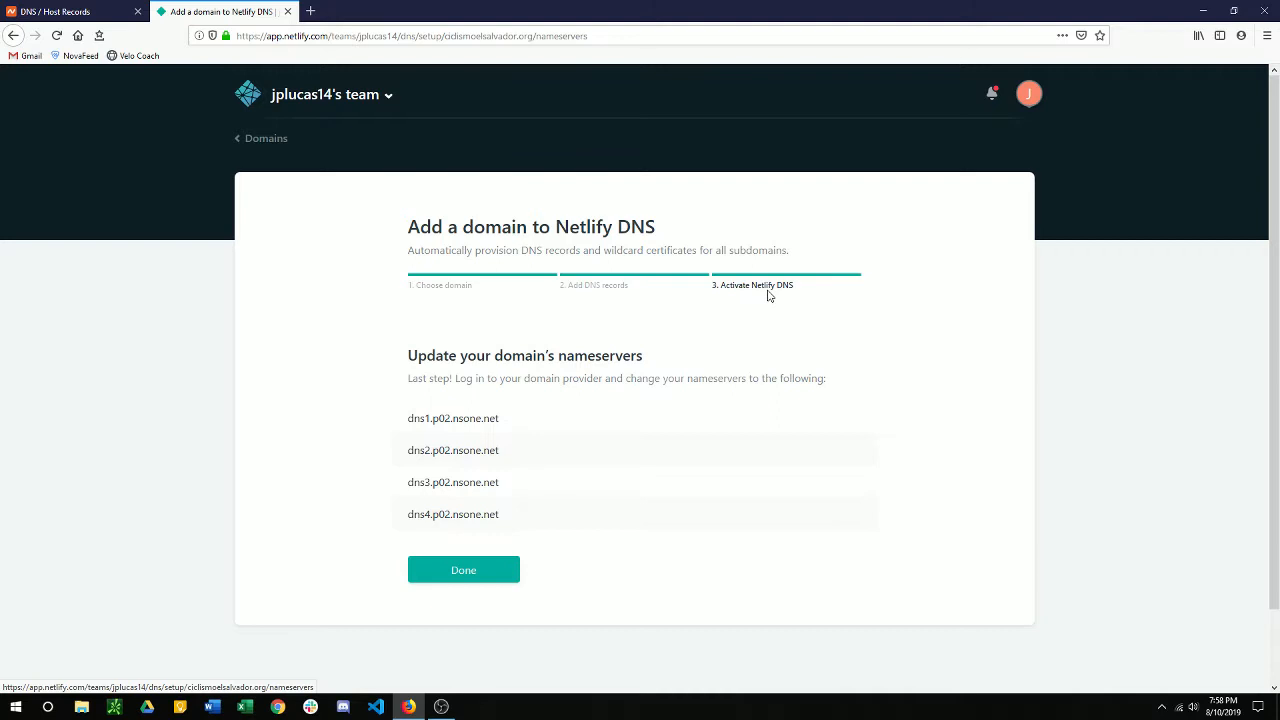
mouse_move(456, 412)
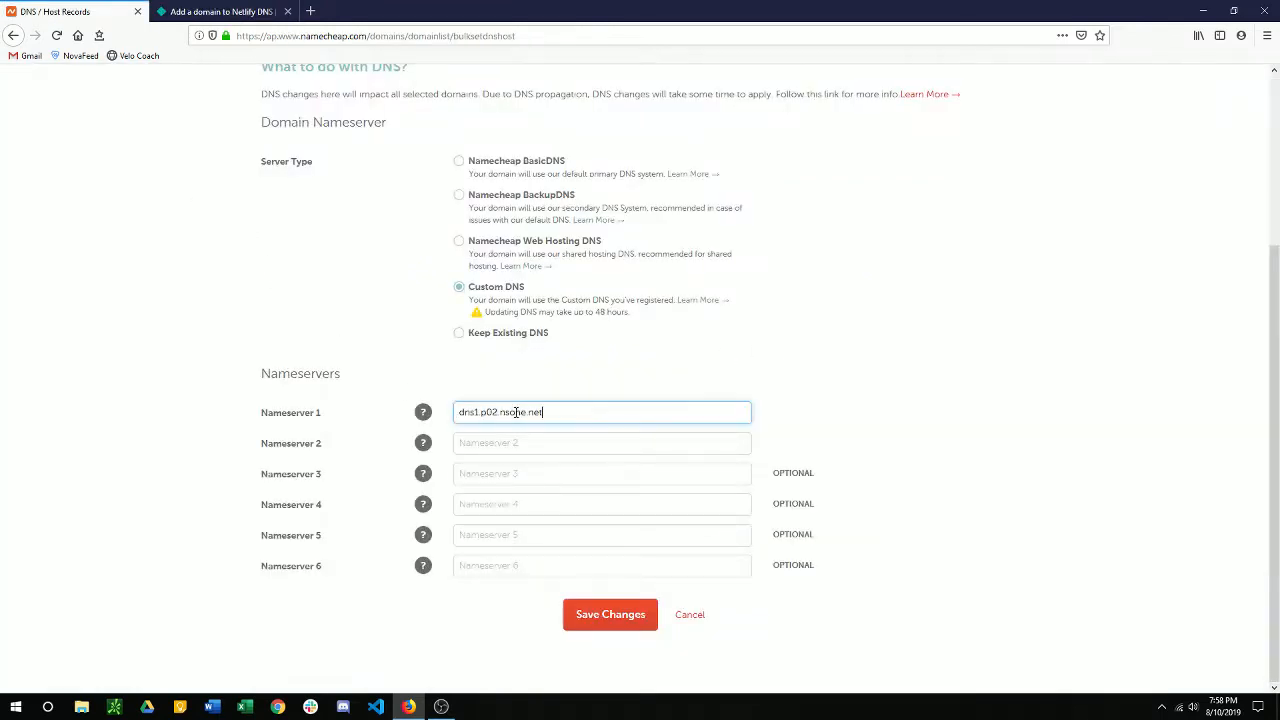
left_click(220, 12)
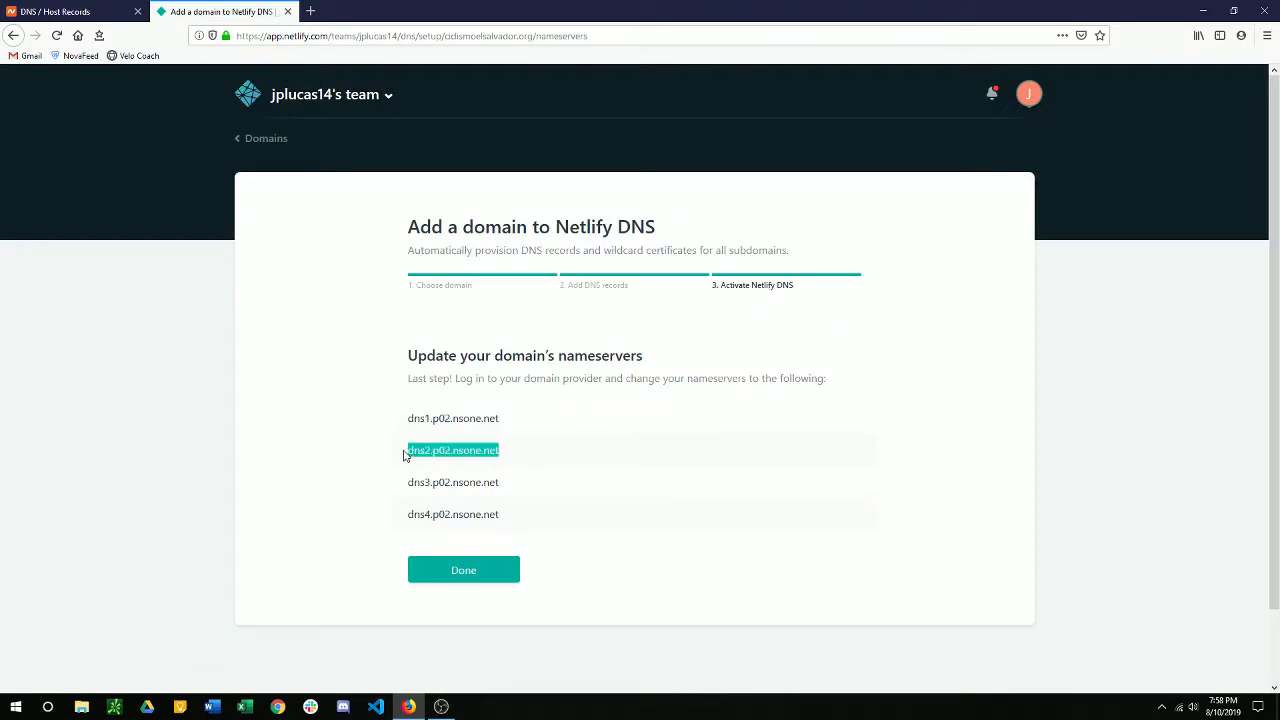
left_click(220, 12)
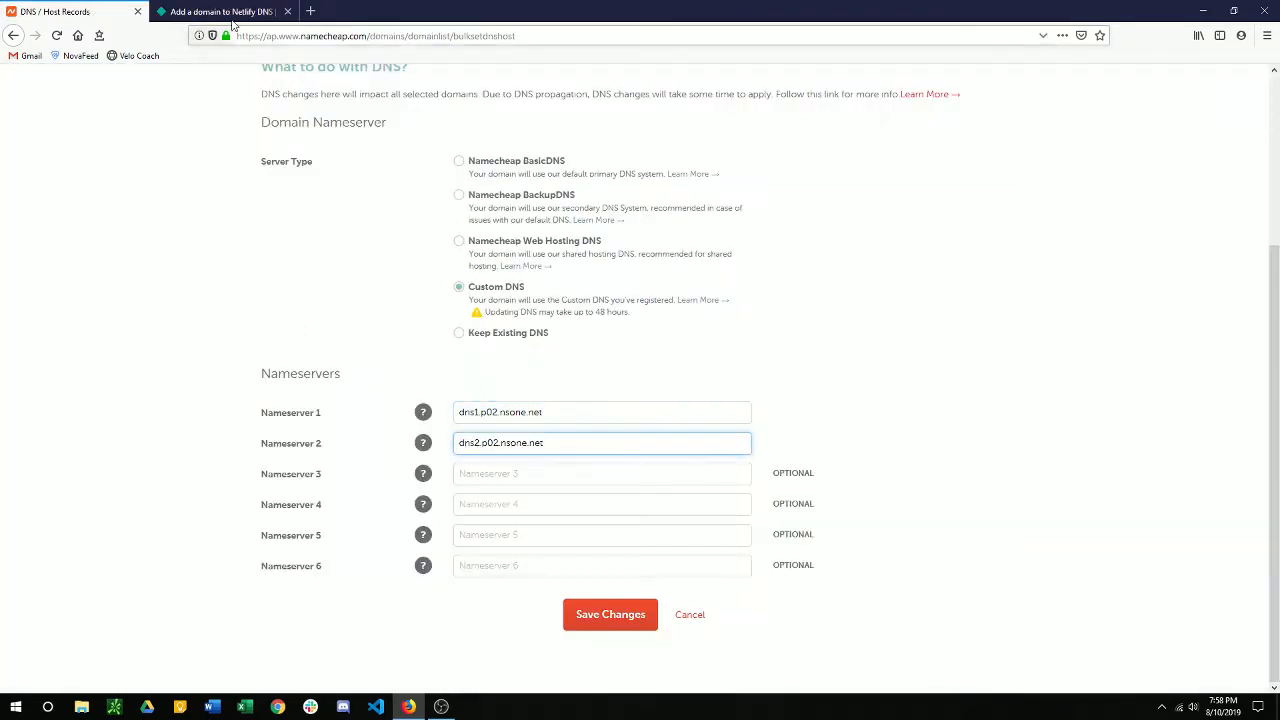
left_click(216, 12)
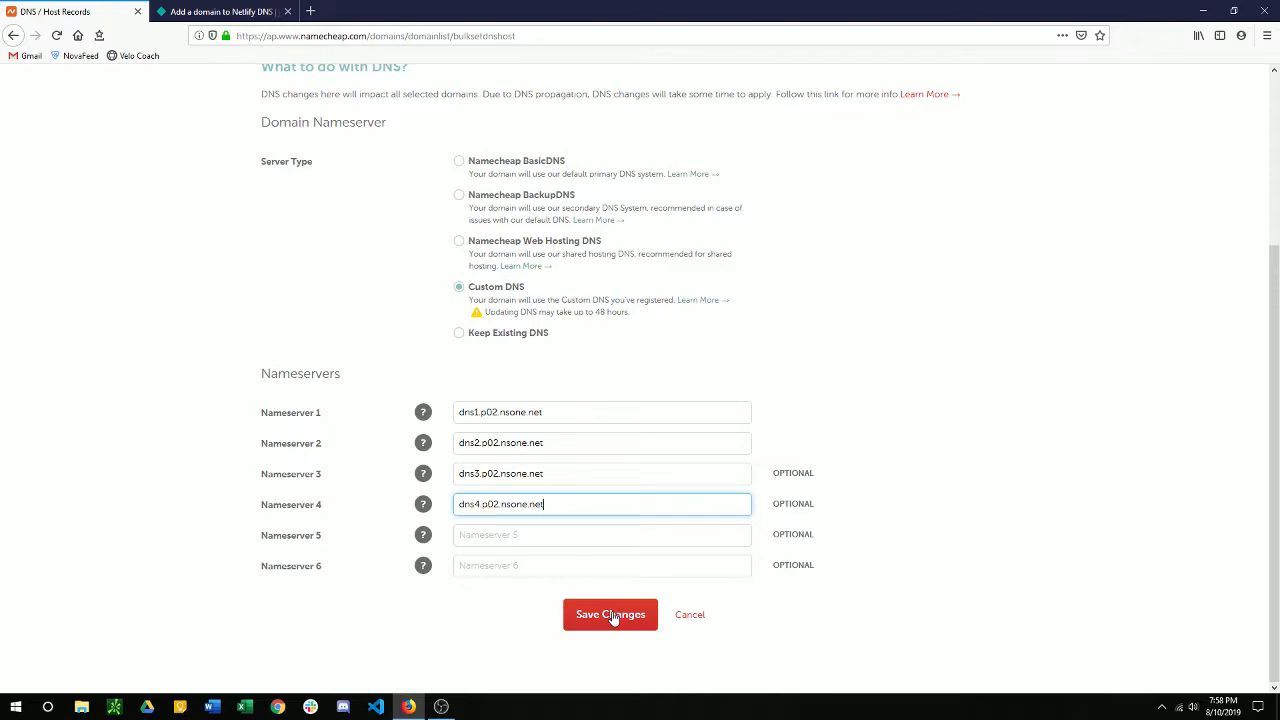
left_click(610, 614)
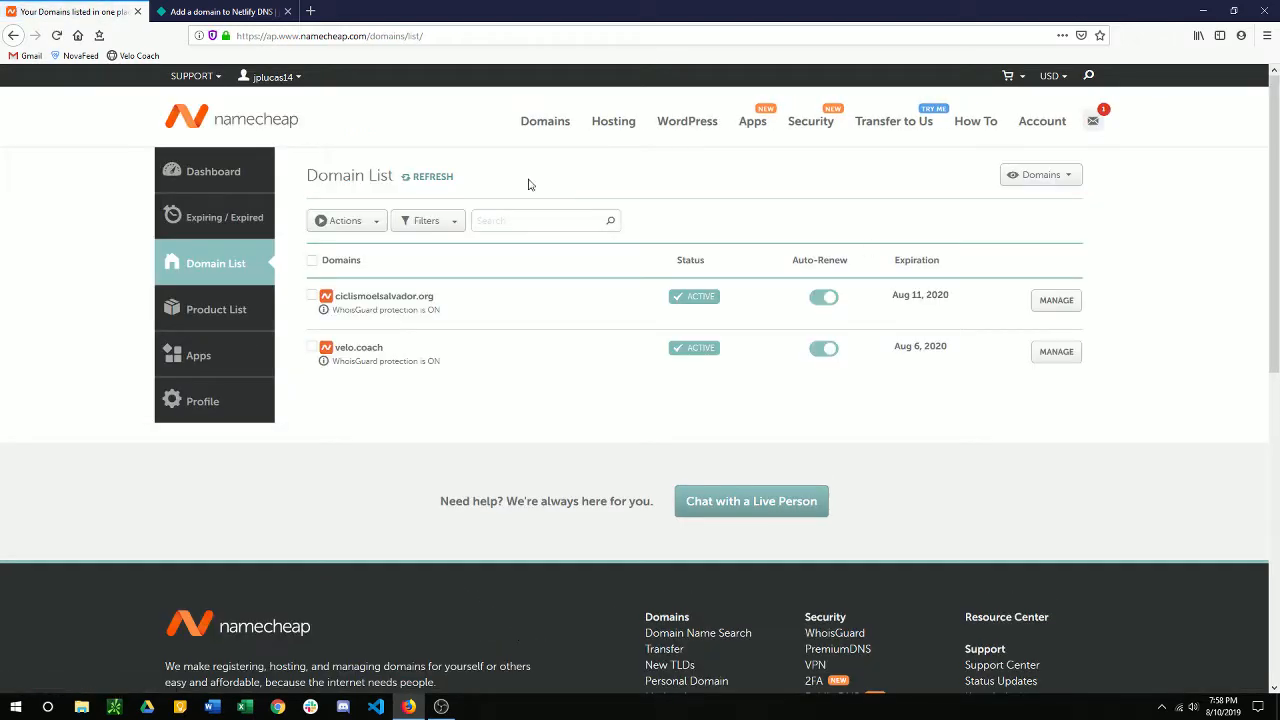
mouse_move(384, 308)
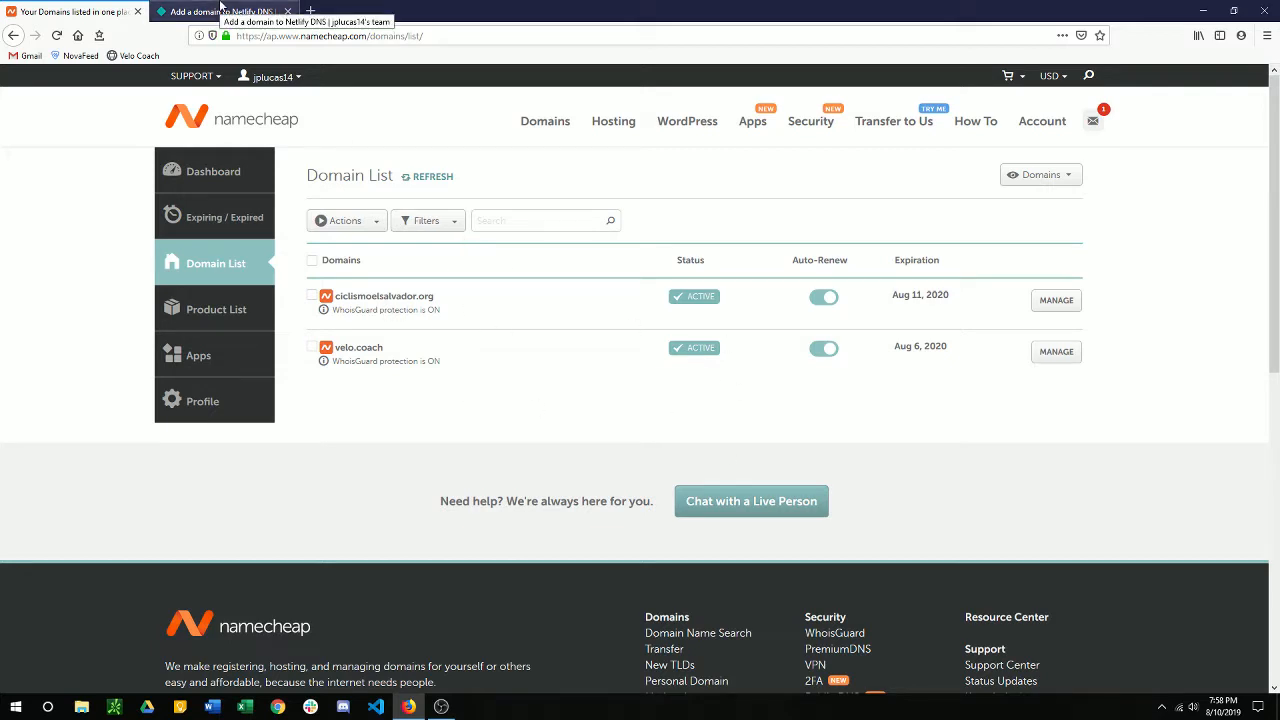
Finish the Netlify add-domain flow and return to the team's domains list
left_click(224, 12)
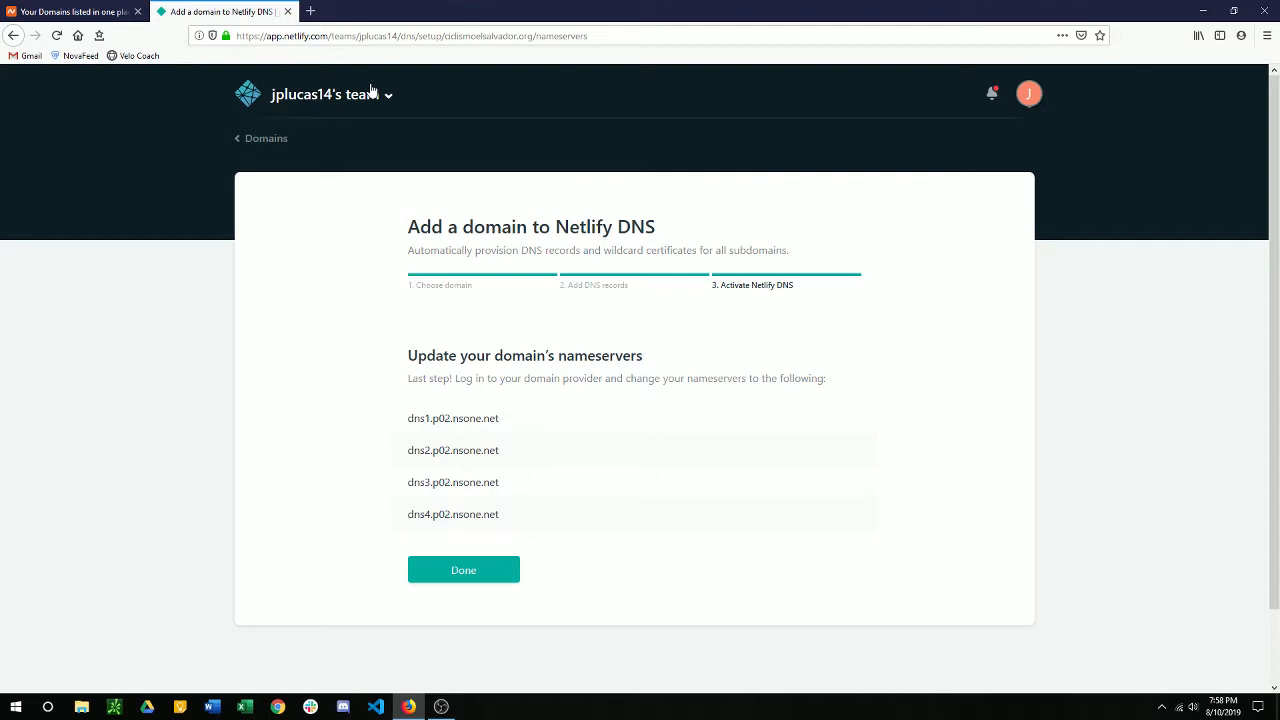
left_click(464, 568)
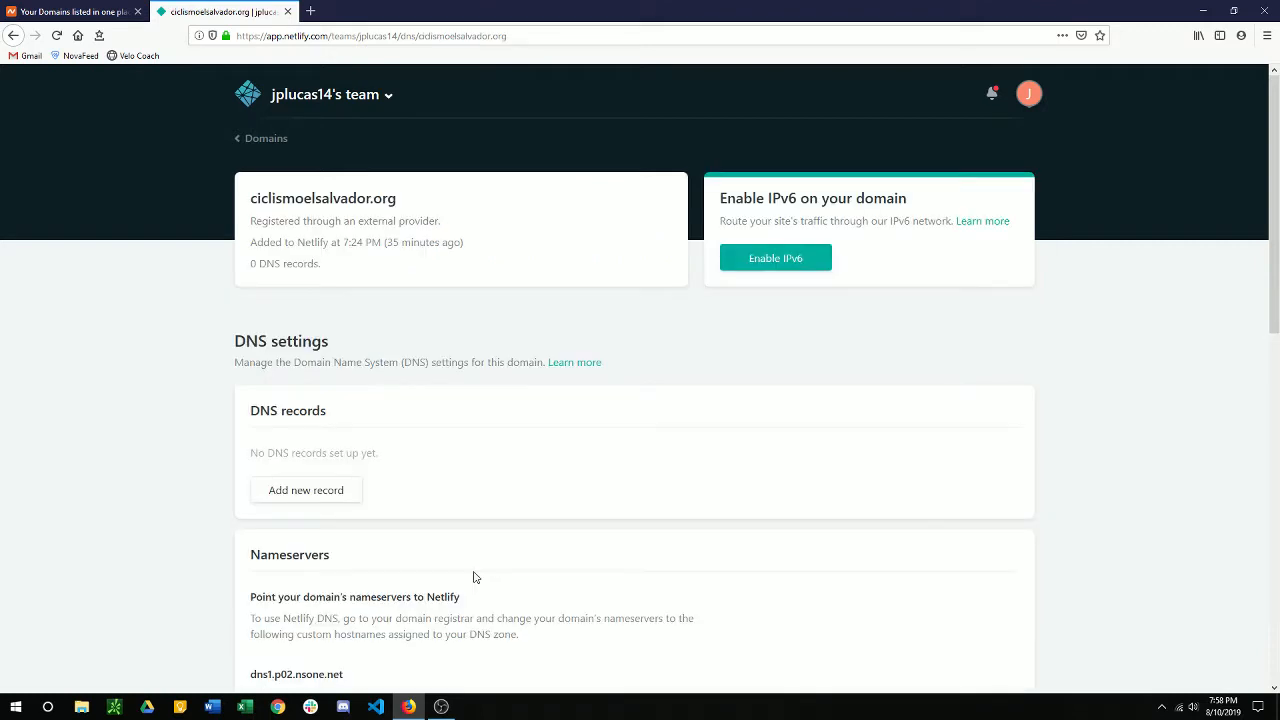
mouse_move(304, 188)
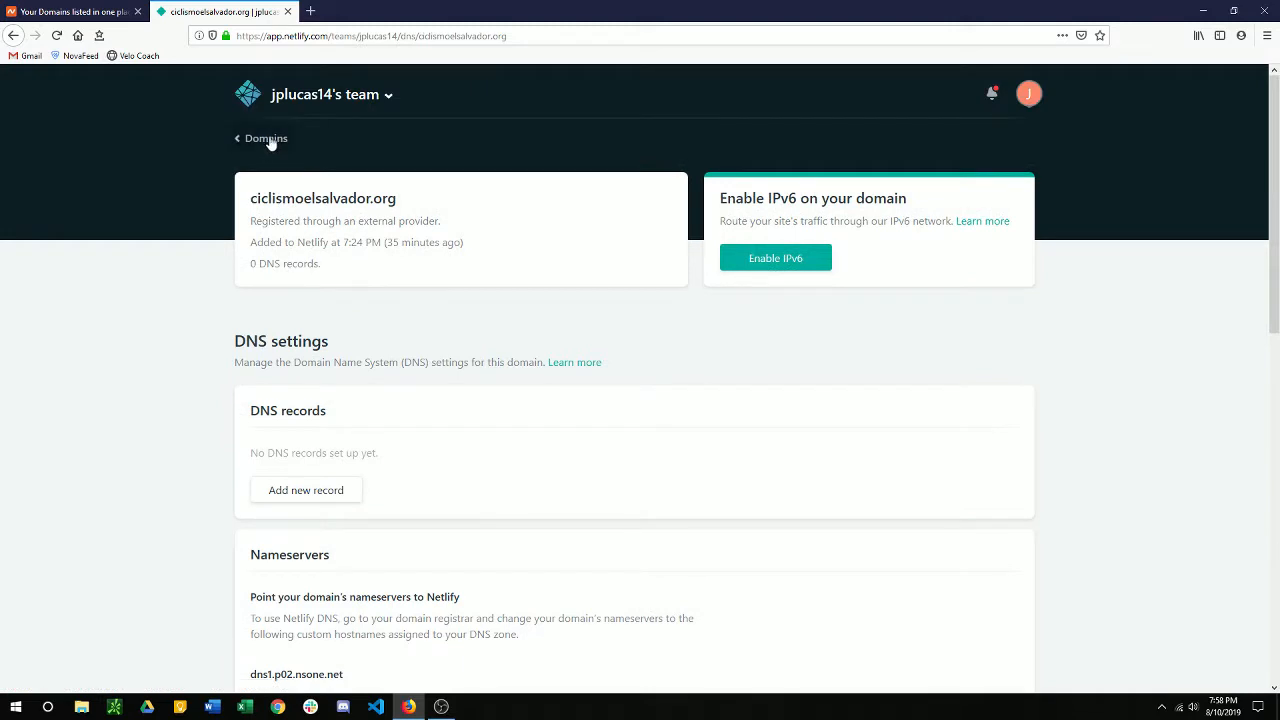
left_click(264, 138)
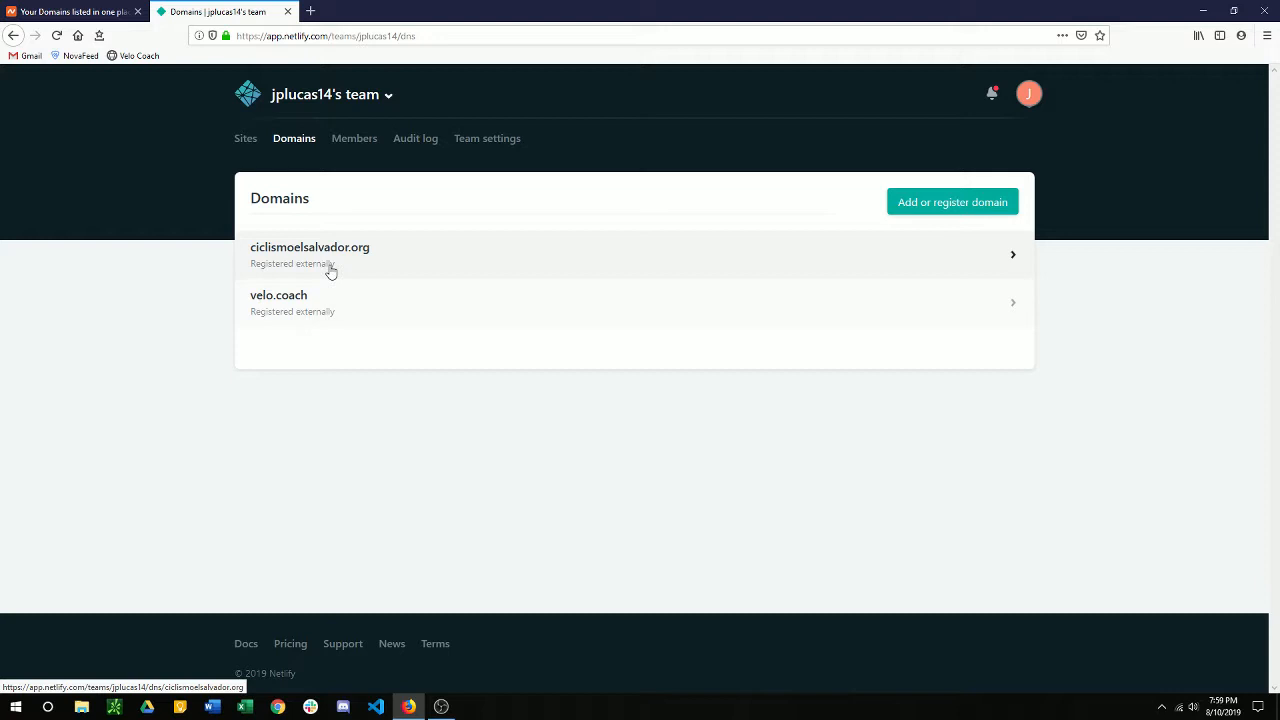
mouse_move(324, 268)
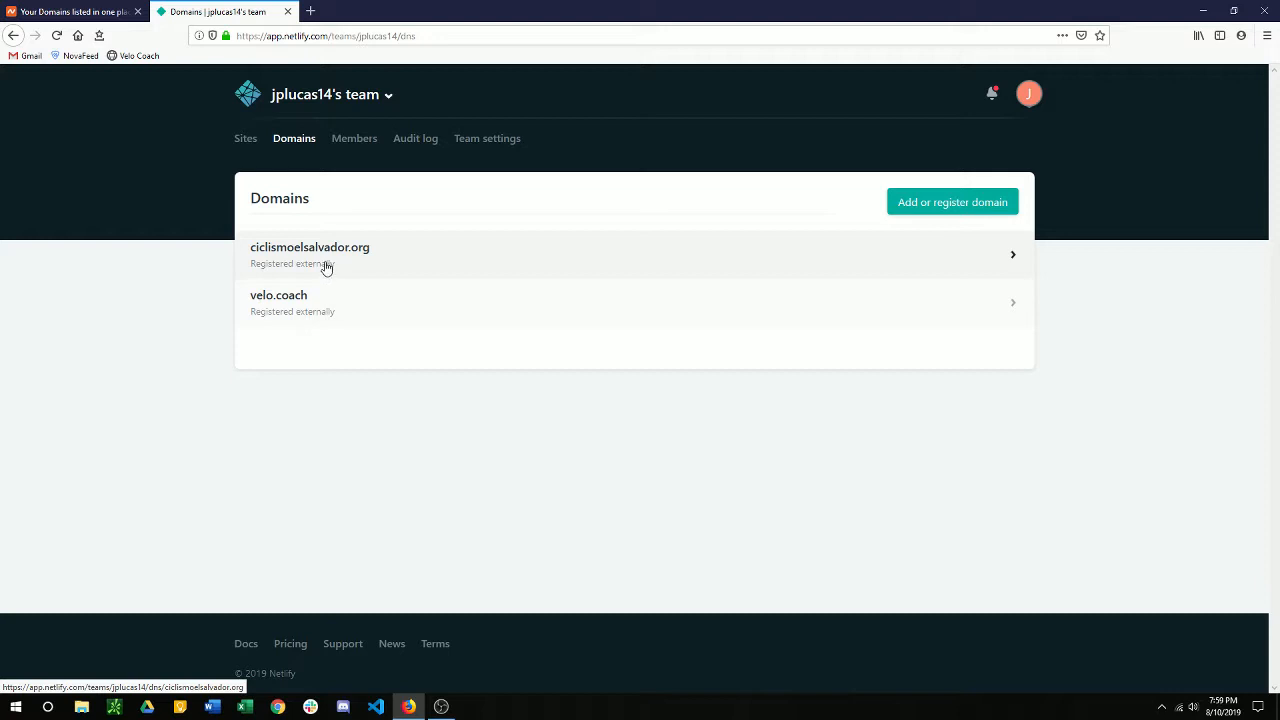
View ciclismoelsalvador.org's DNS settings showing the Netlify nameservers
left_click(310, 256)
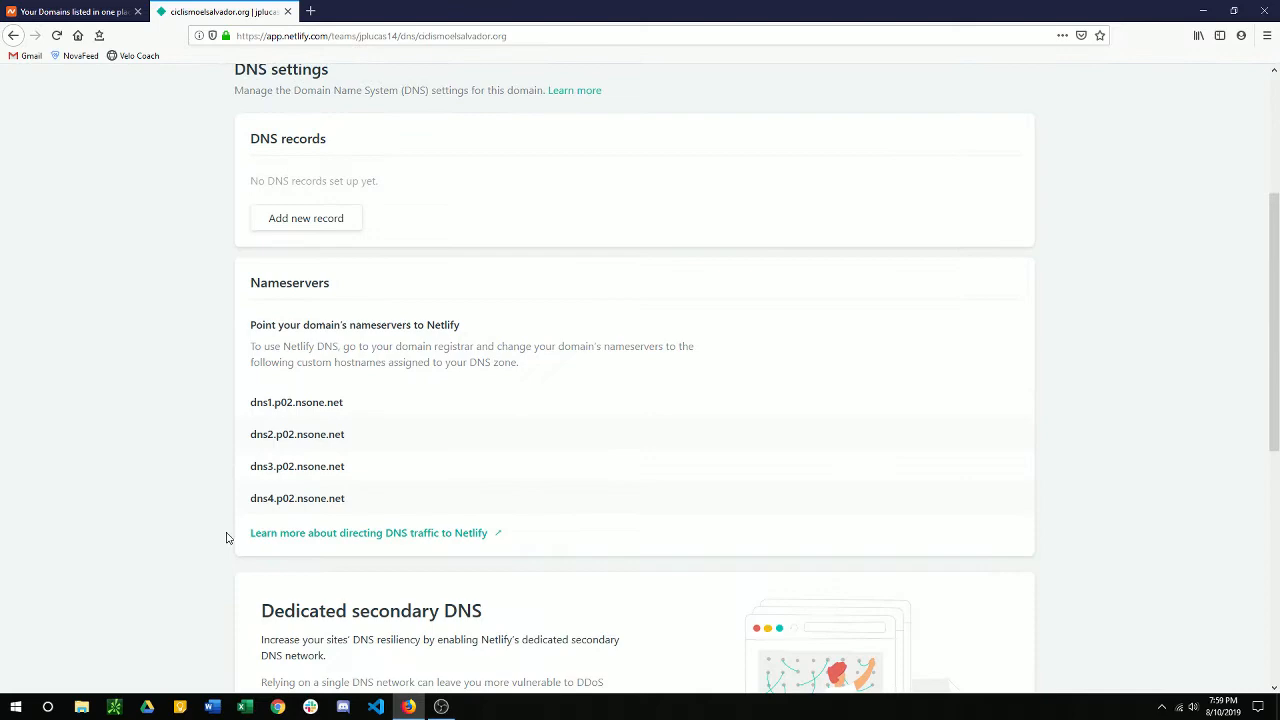
scroll("down", 3)
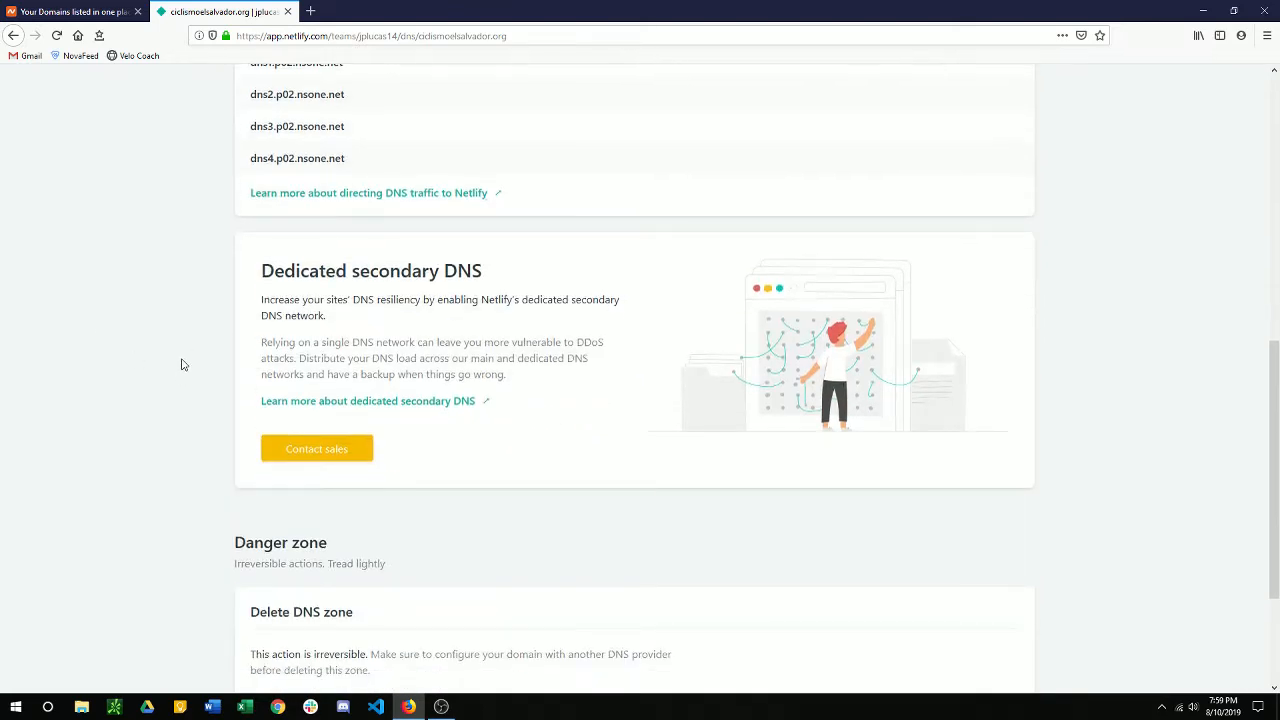
scroll("up", 3)
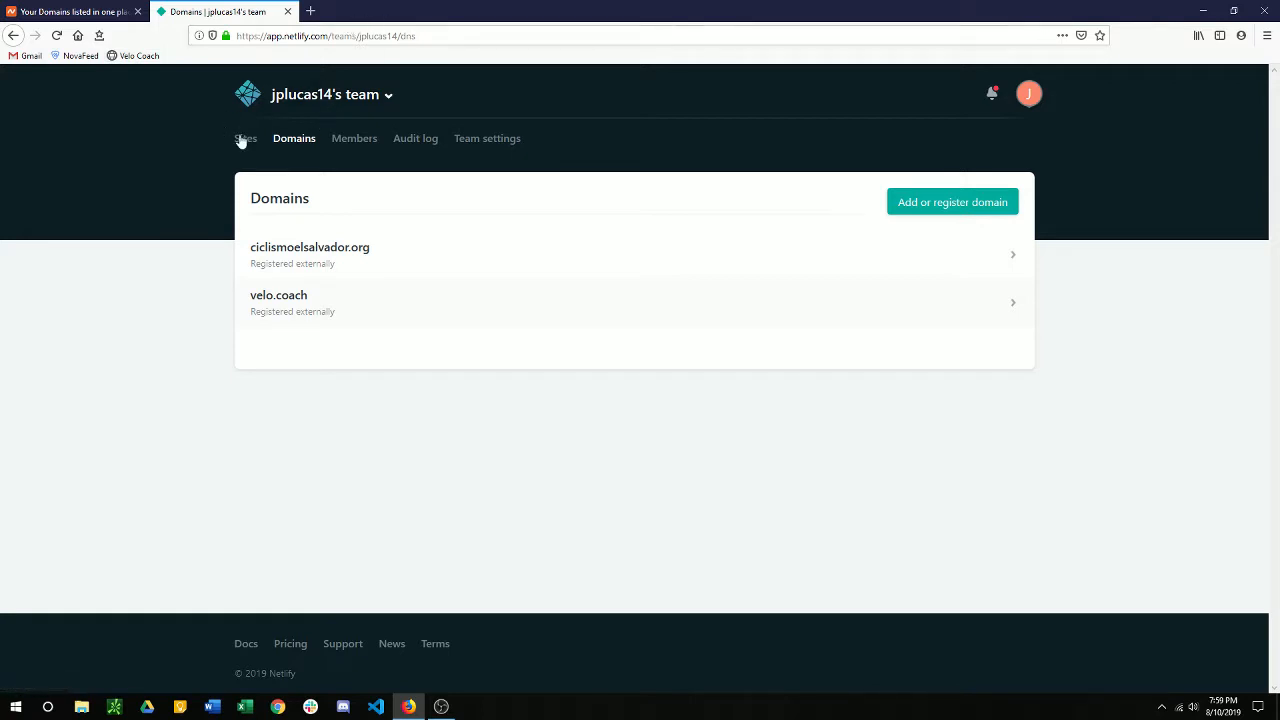
Reach the gracious-kalam-8498b5 site overview showing it deployed with the Set up a custom domain link
left_click(244, 138)
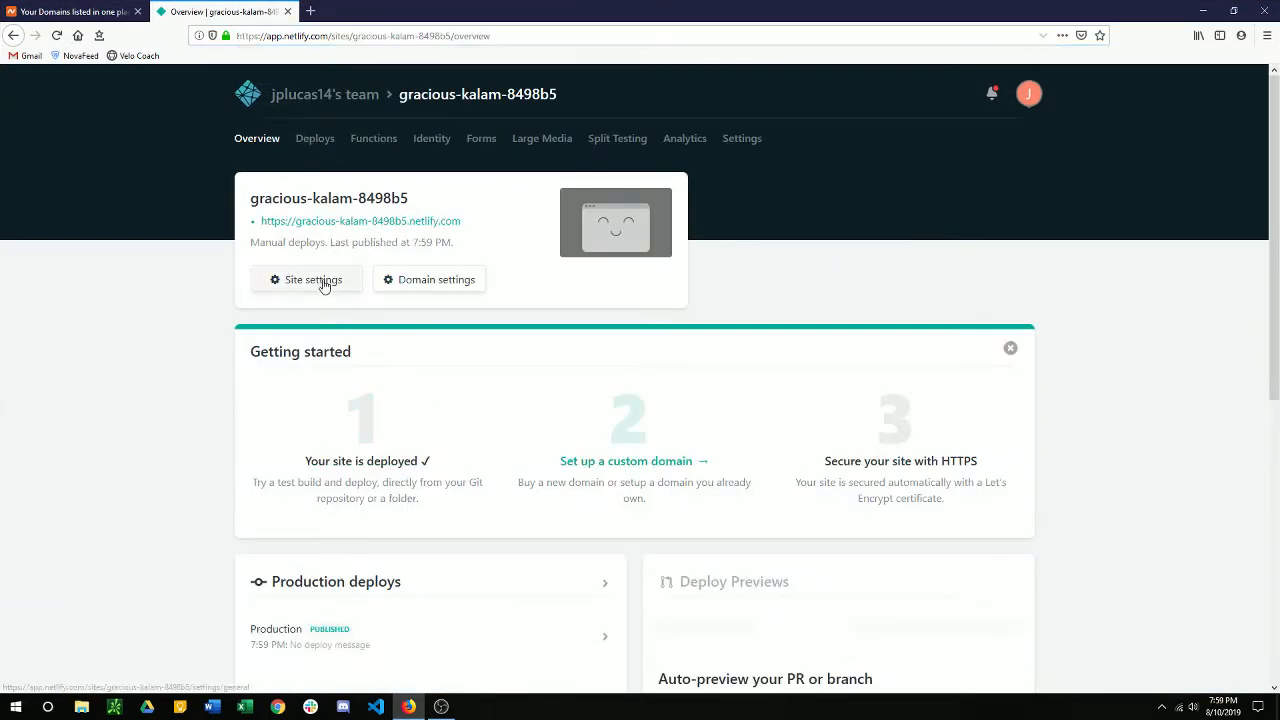
left_click(314, 280)
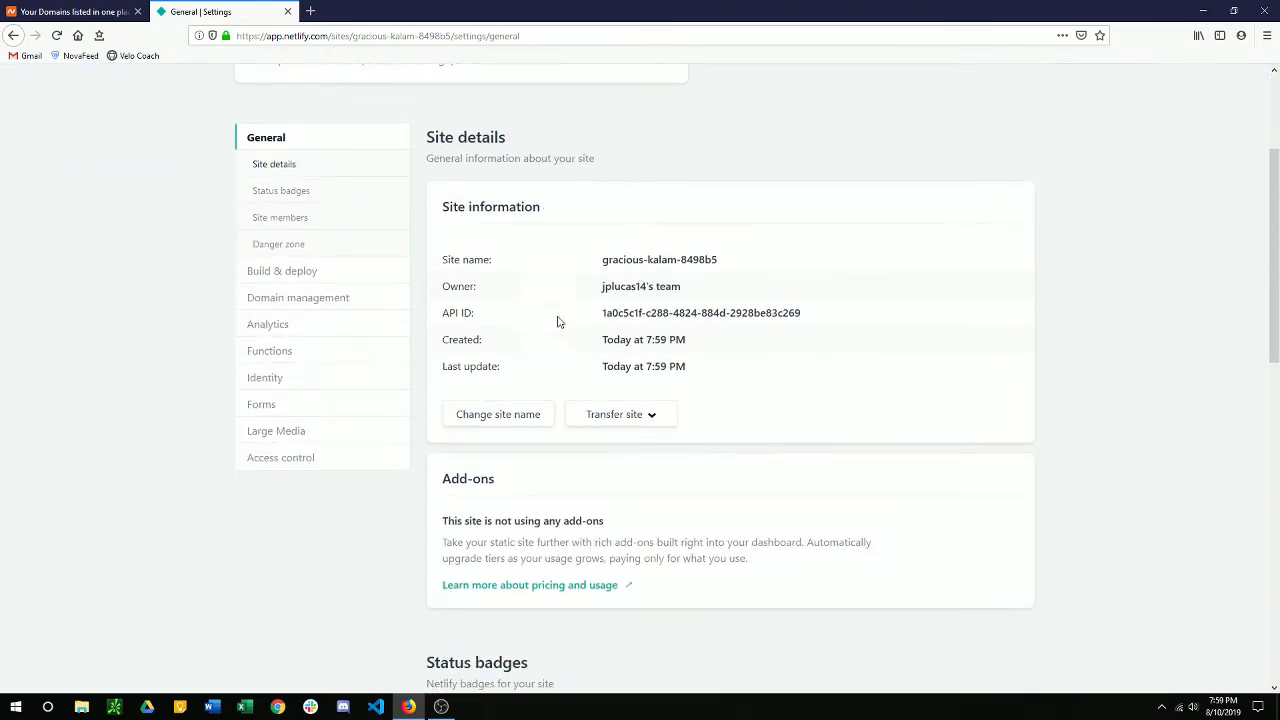
scroll("down", 3)
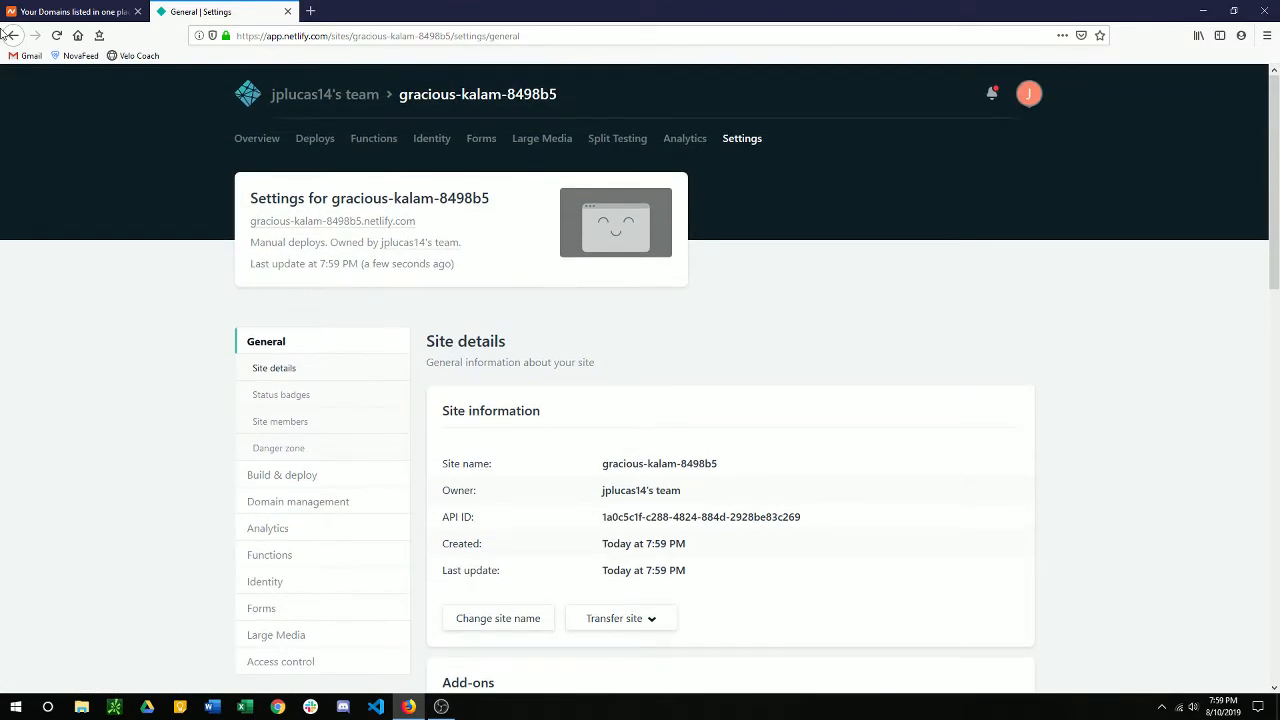
left_click(256, 138)
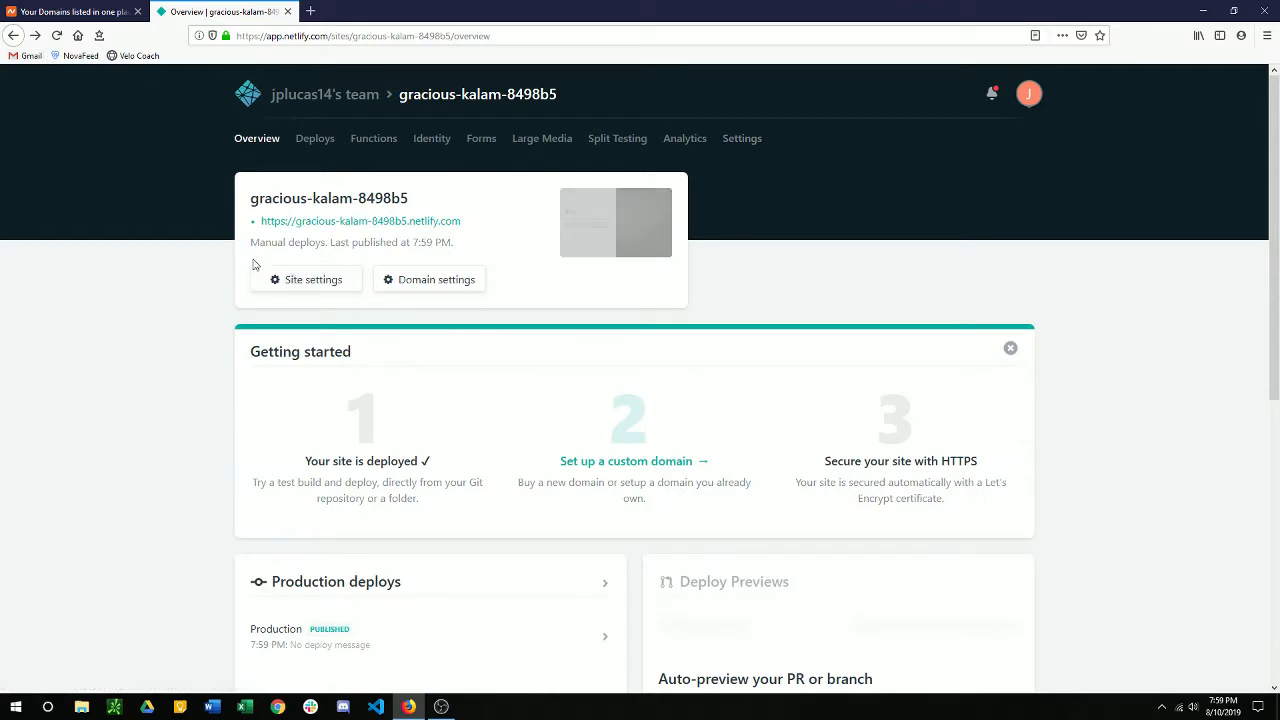
scroll("down", 3)
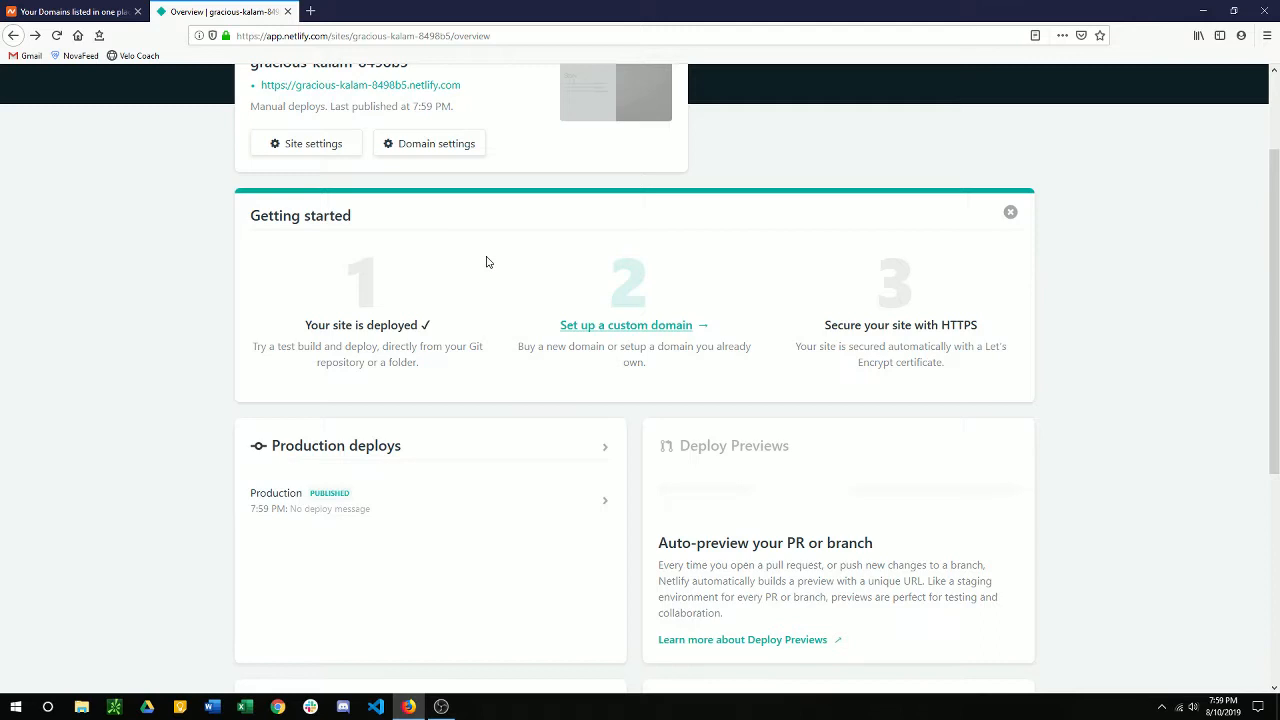
mouse_move(504, 374)
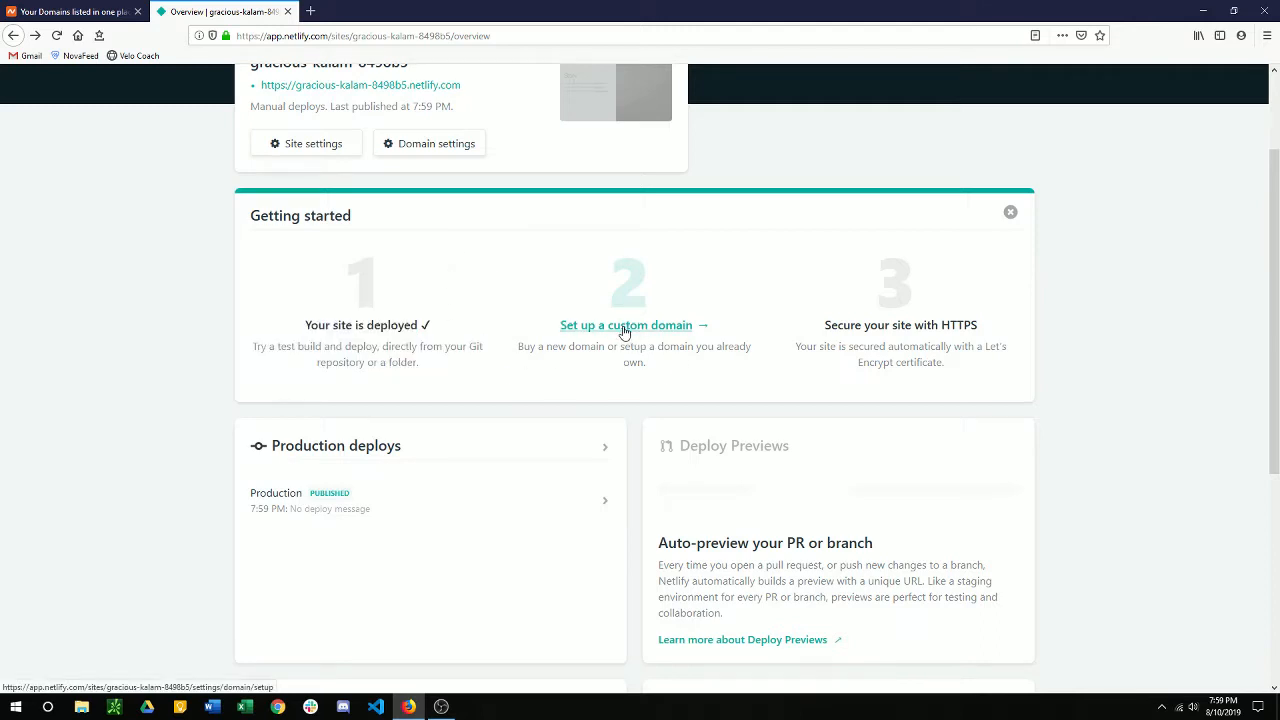
Add ciclismoelsalvador.org as the site's custom domain, verifying ownership and confirming
left_click(624, 324)
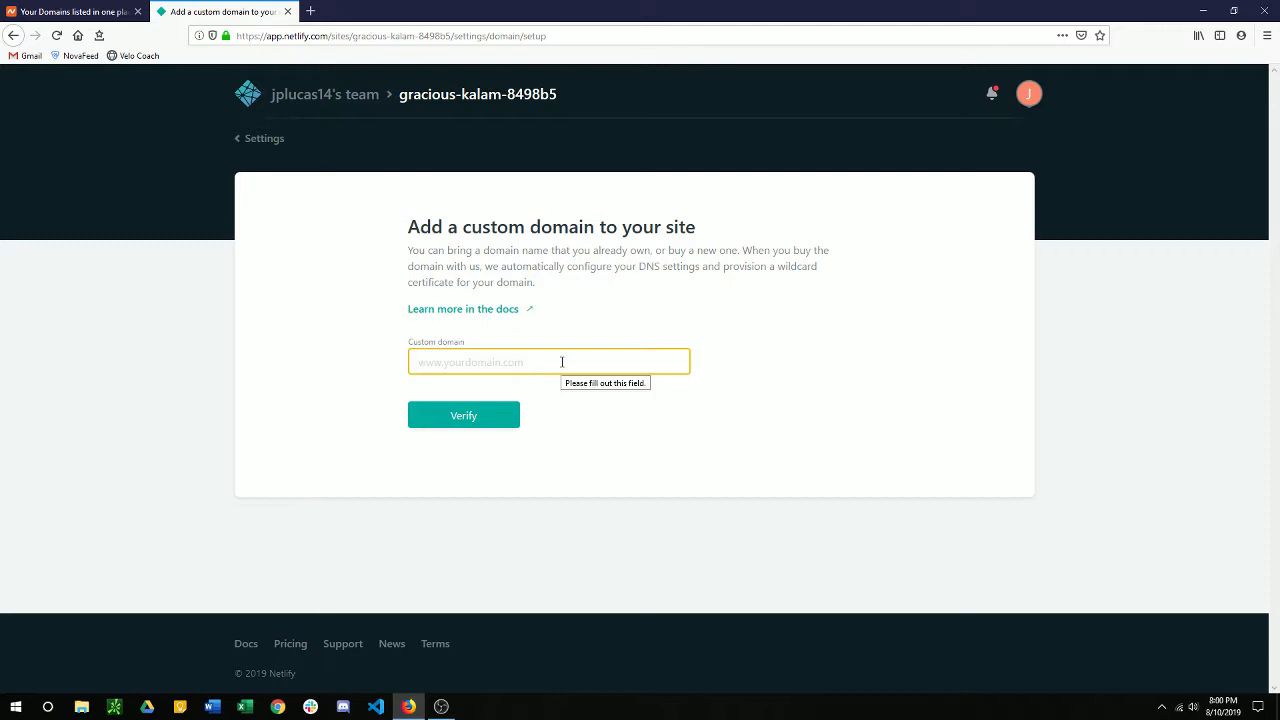
type("ciclis")
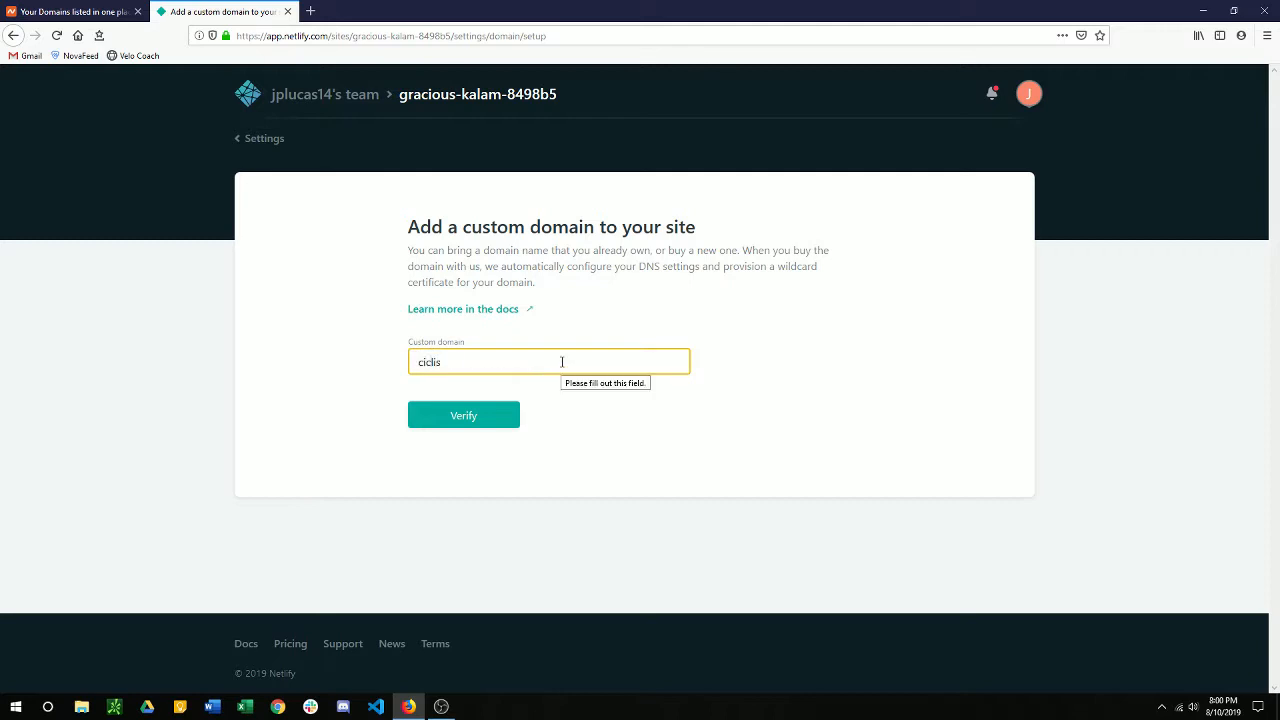
type("moelsalvador.org")
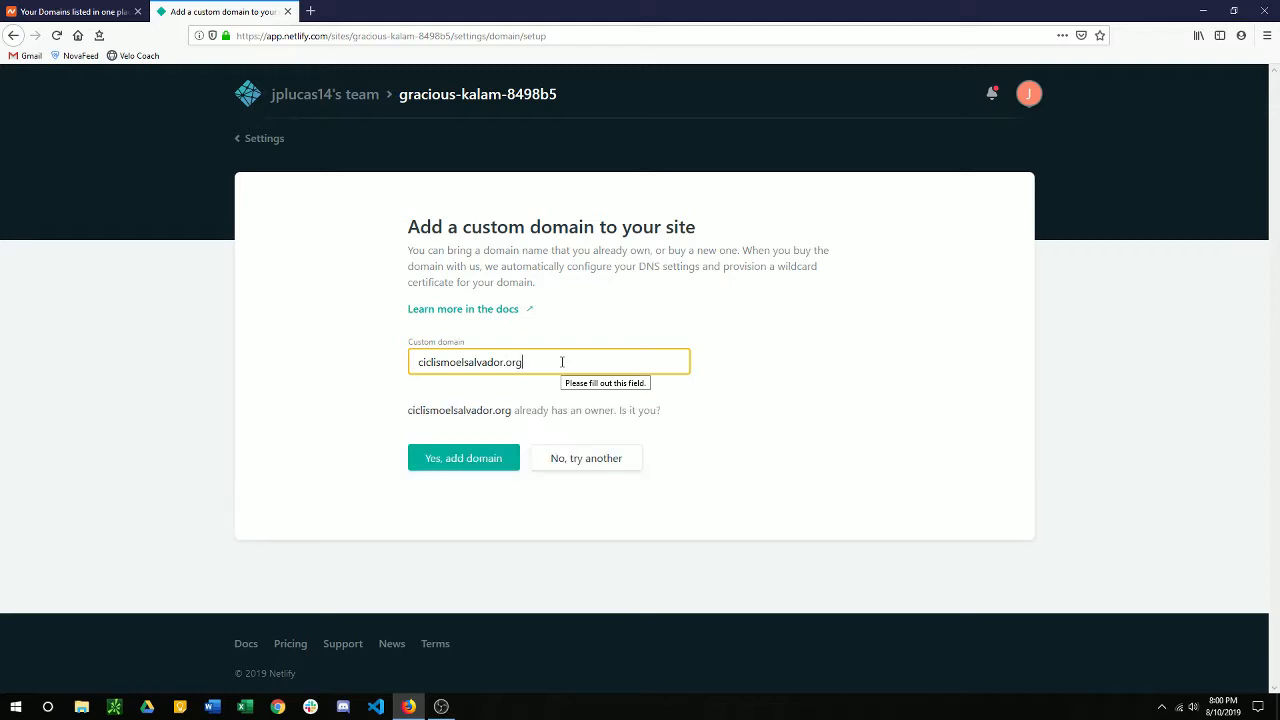
left_click(464, 458)
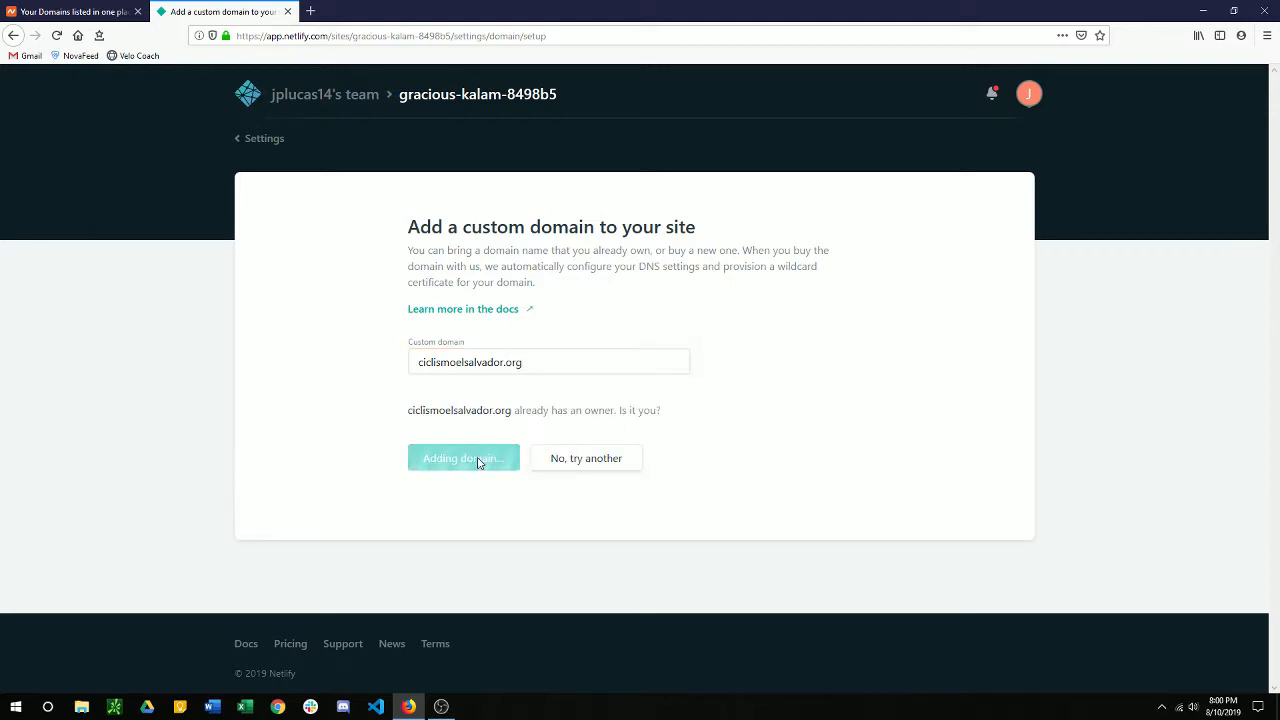
left_click(464, 458)
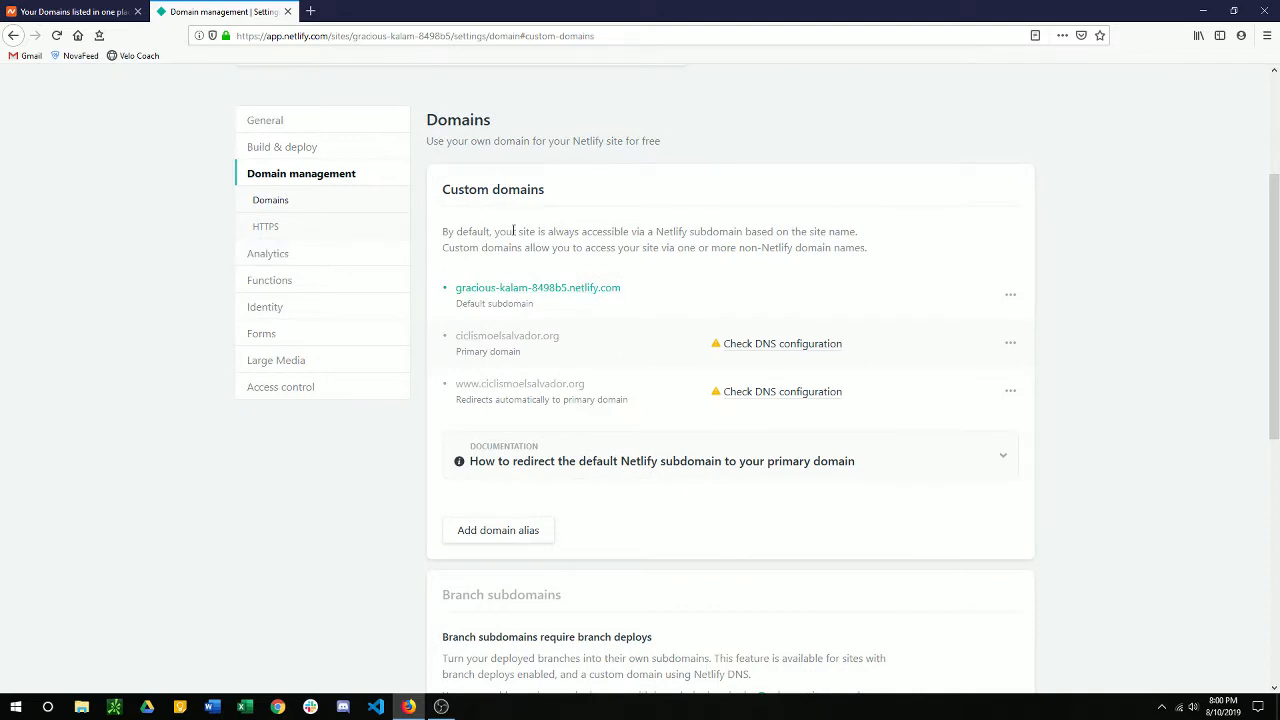
Check the DNS configuration listing the nsone.net nameservers, then review the unprovisioned HTTPS certificate
scroll("down", 3)
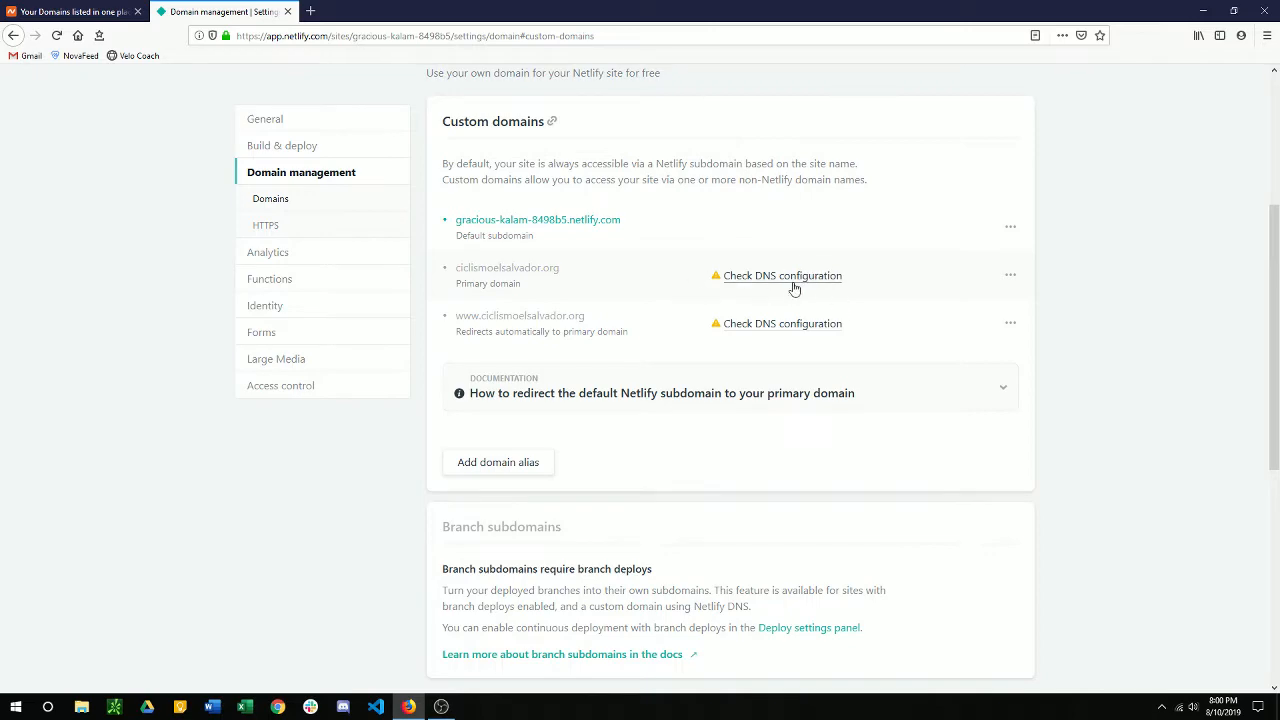
left_click(782, 276)
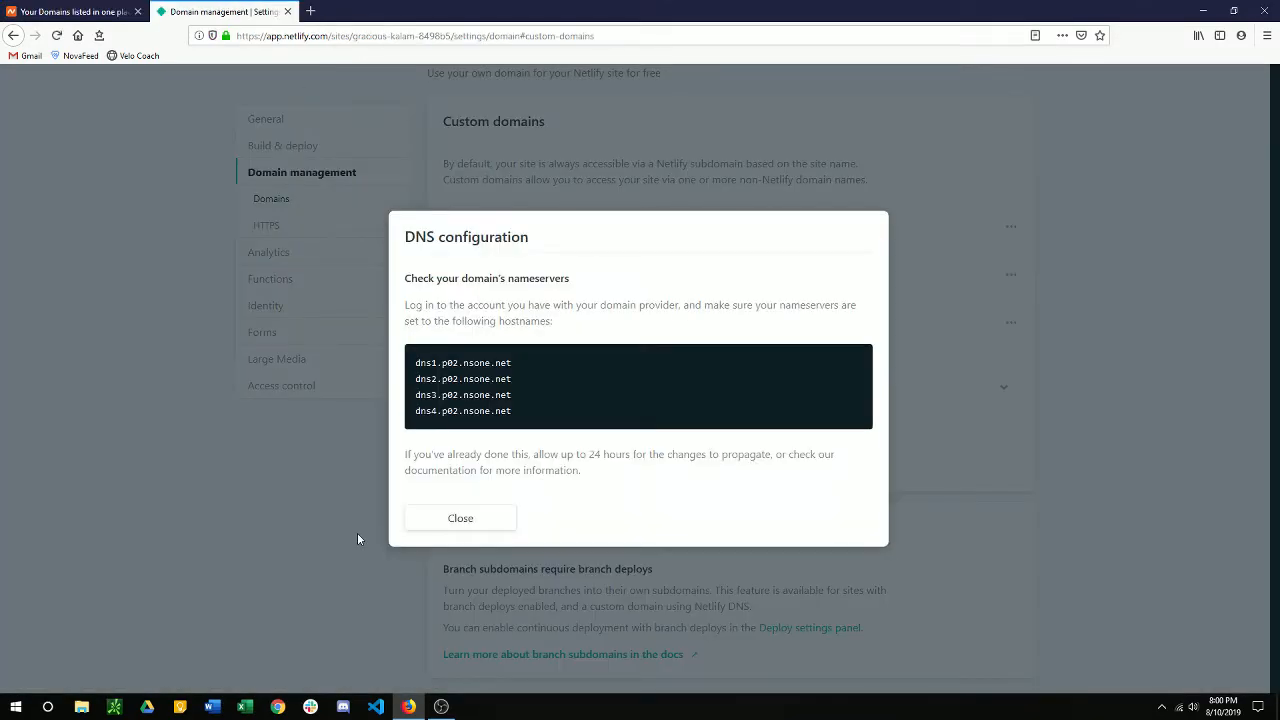
left_click(460, 516)
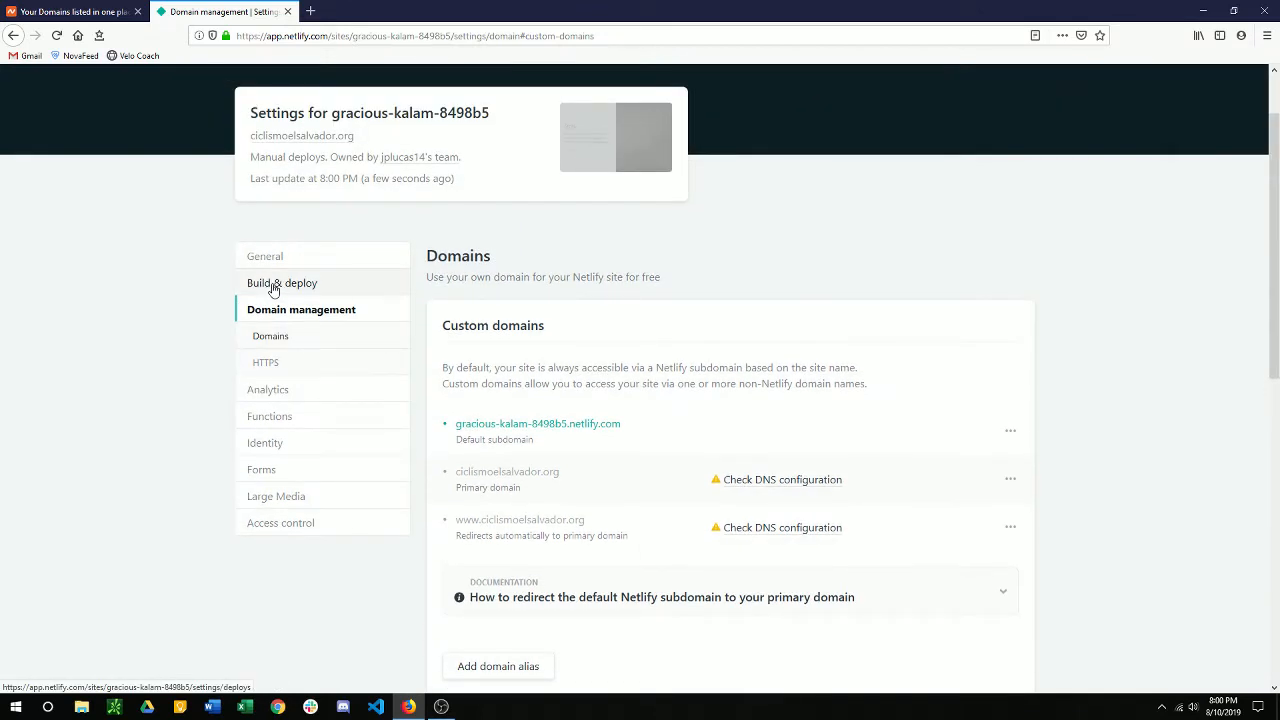
mouse_move(548, 456)
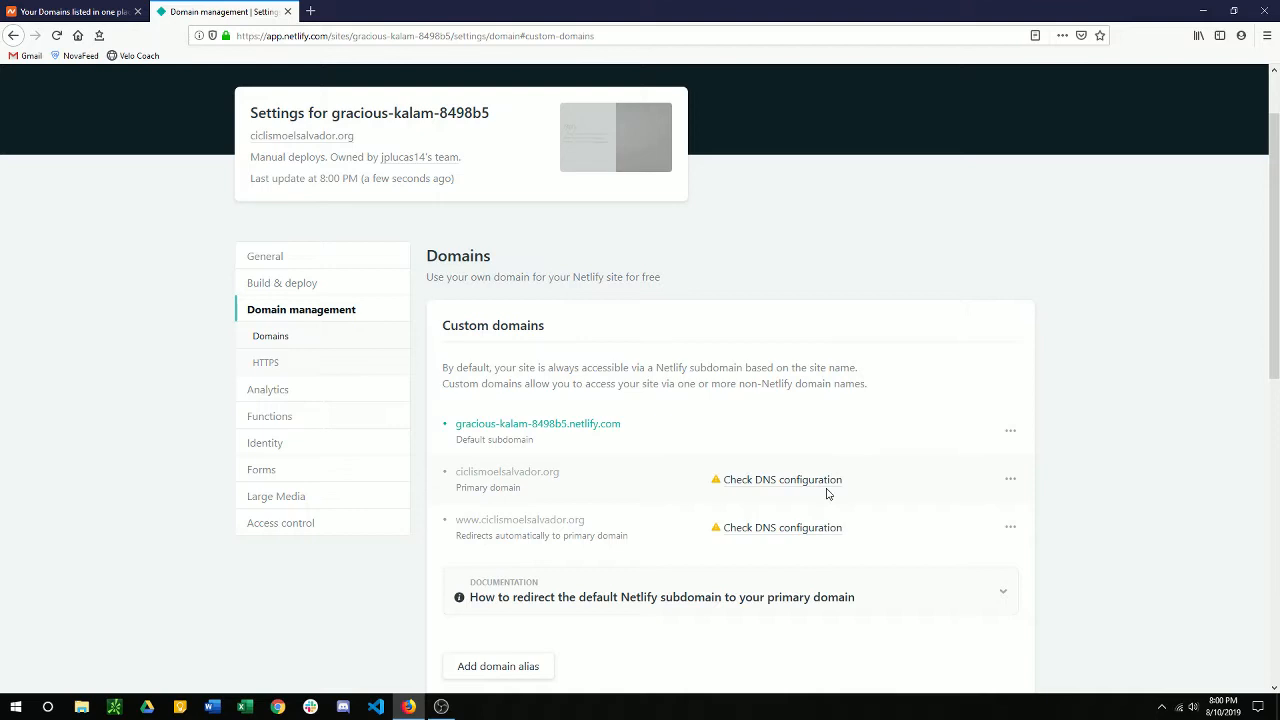
mouse_move(492, 428)
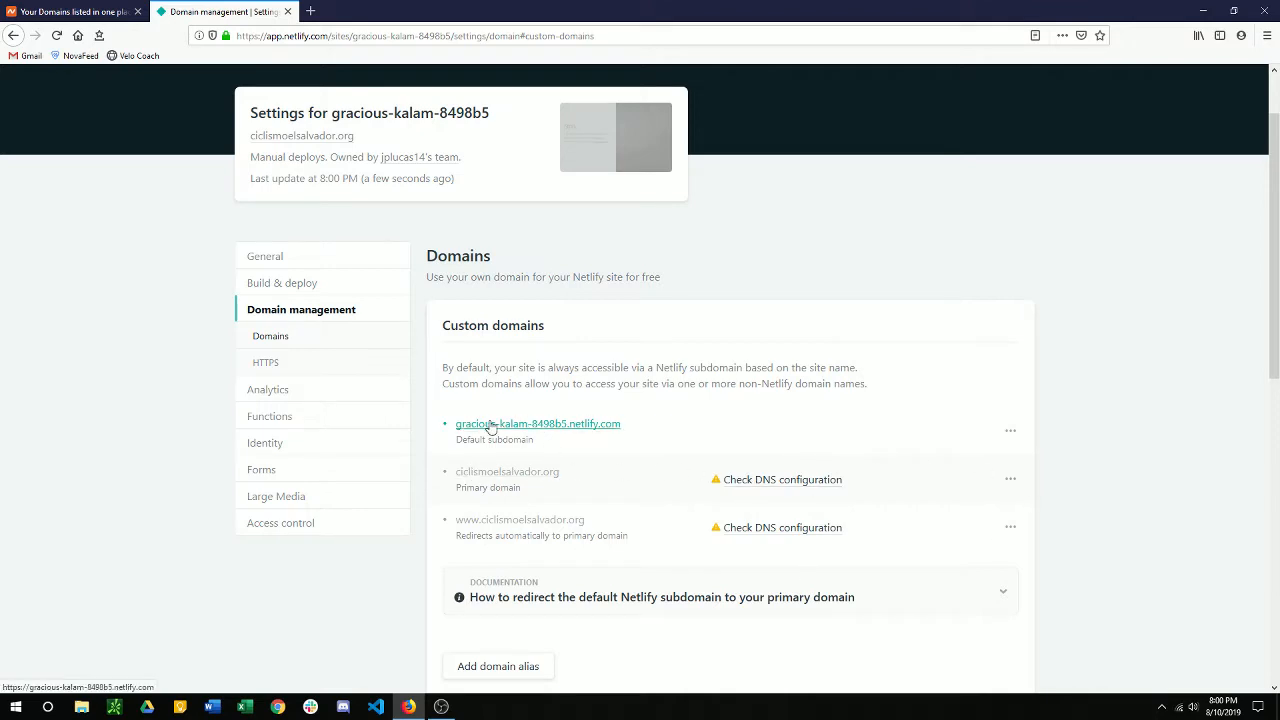
scroll("down", 3)
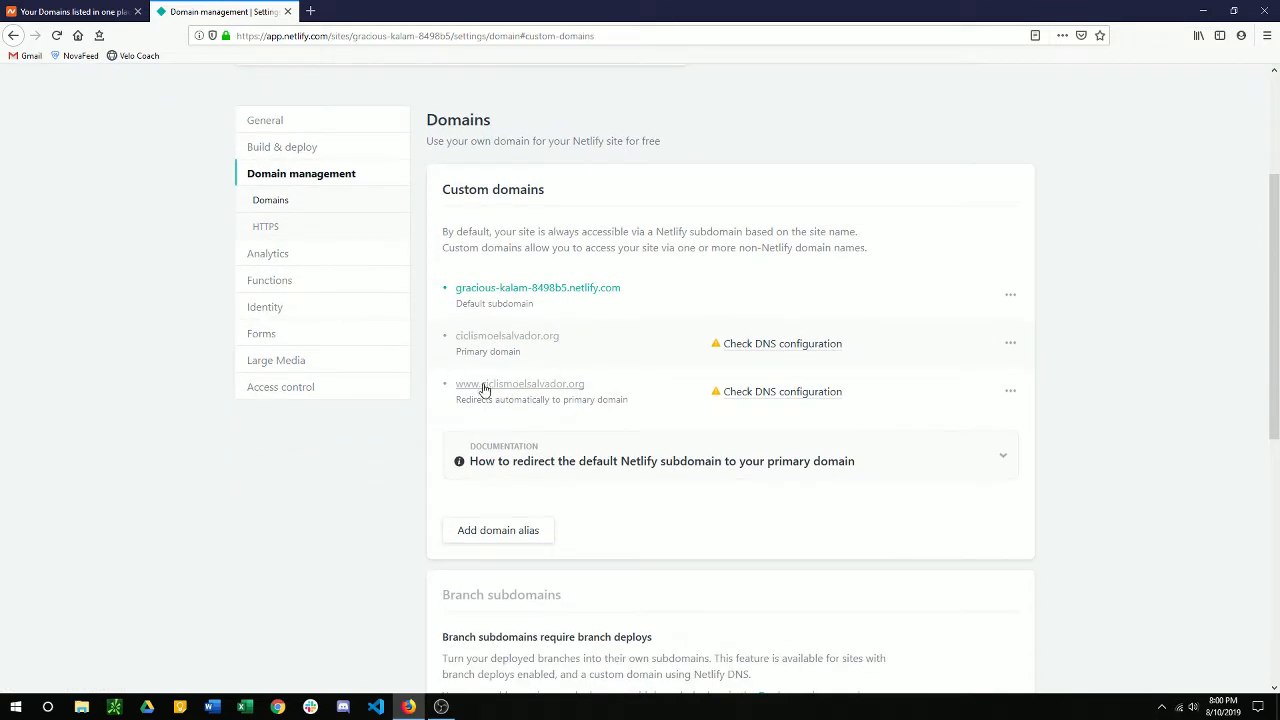
scroll("down", 3)
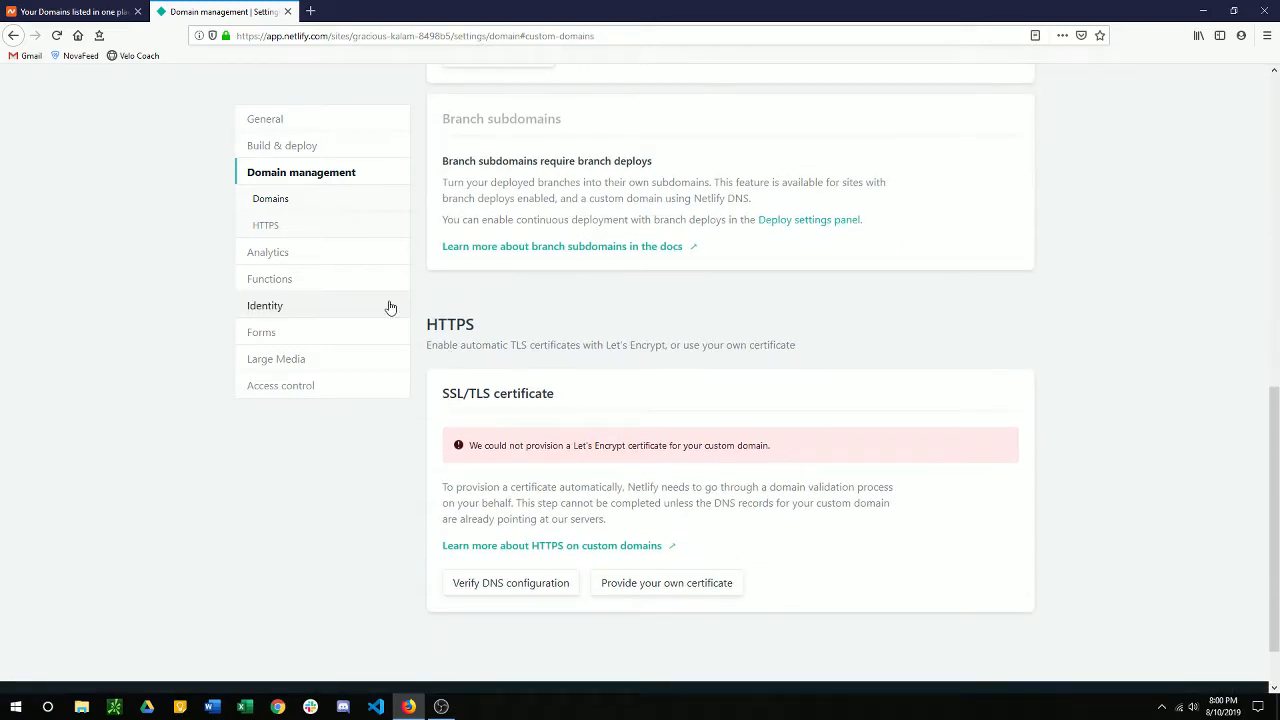
mouse_move(468, 410)
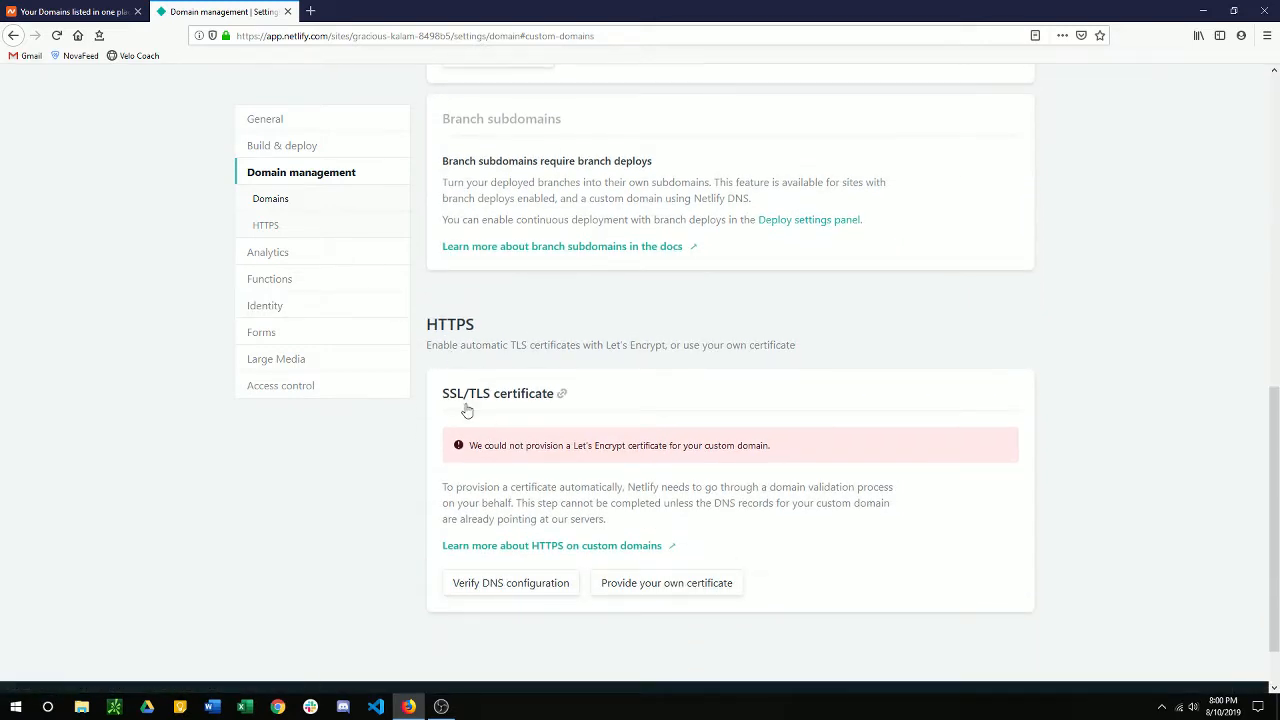
mouse_move(576, 458)
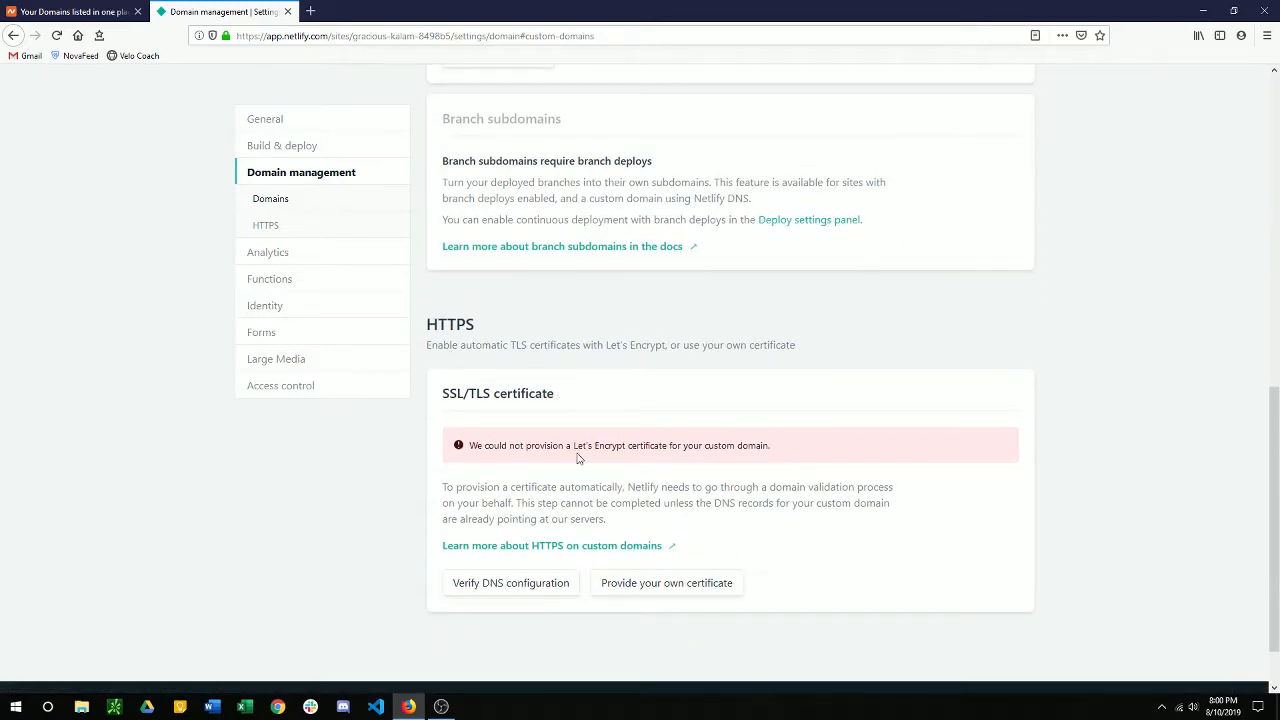
Revisit the site's domain management settings and HTTPS section, ending on a fresh tab
left_click(264, 224)
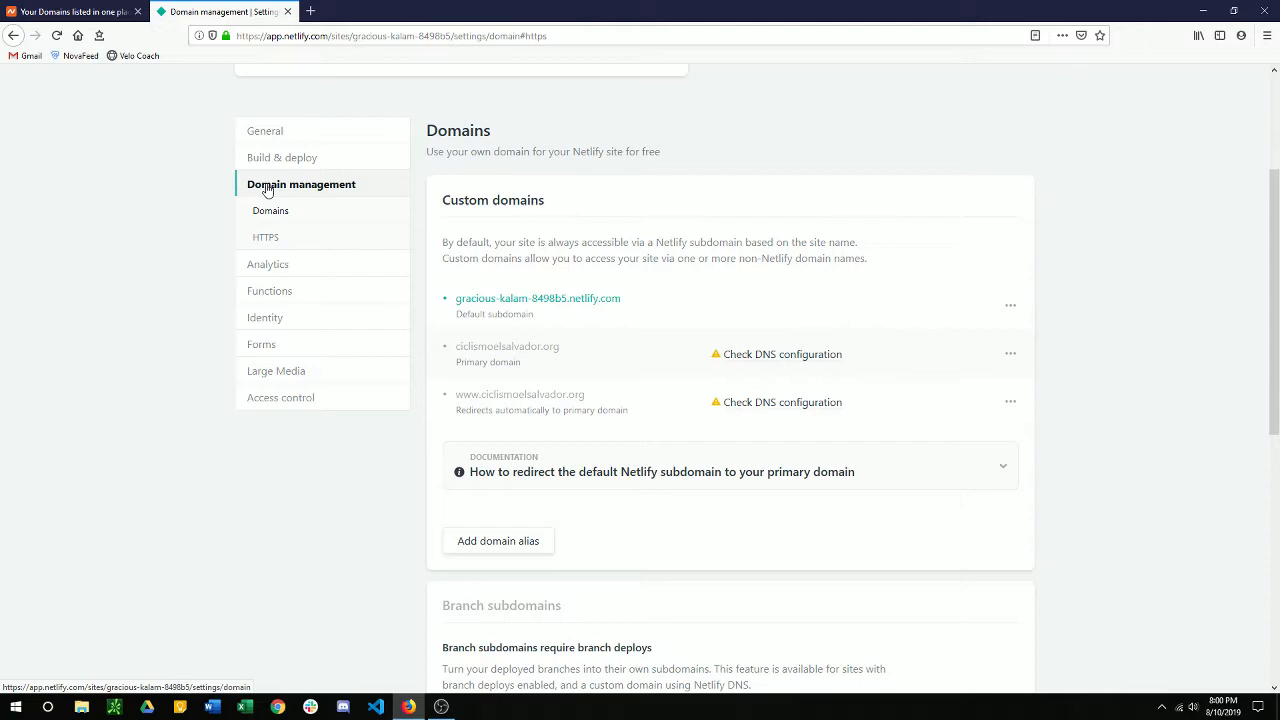
left_click(300, 184)
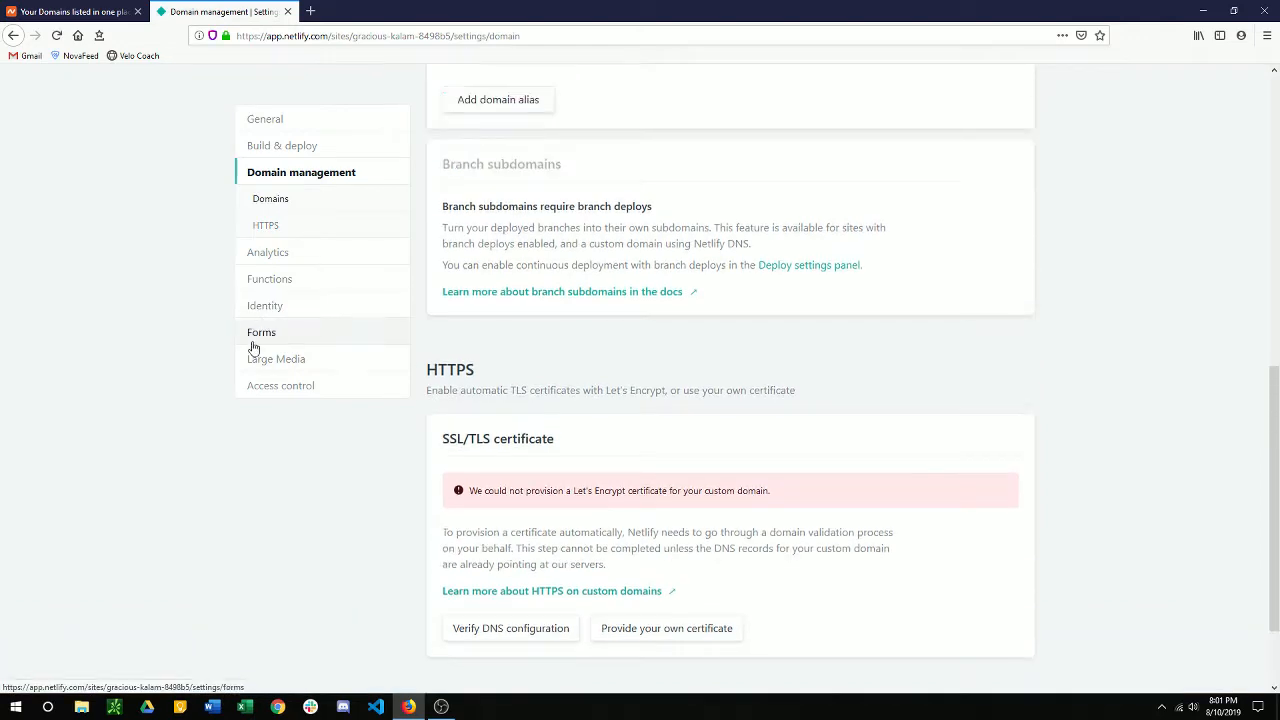
scroll("down", 3)
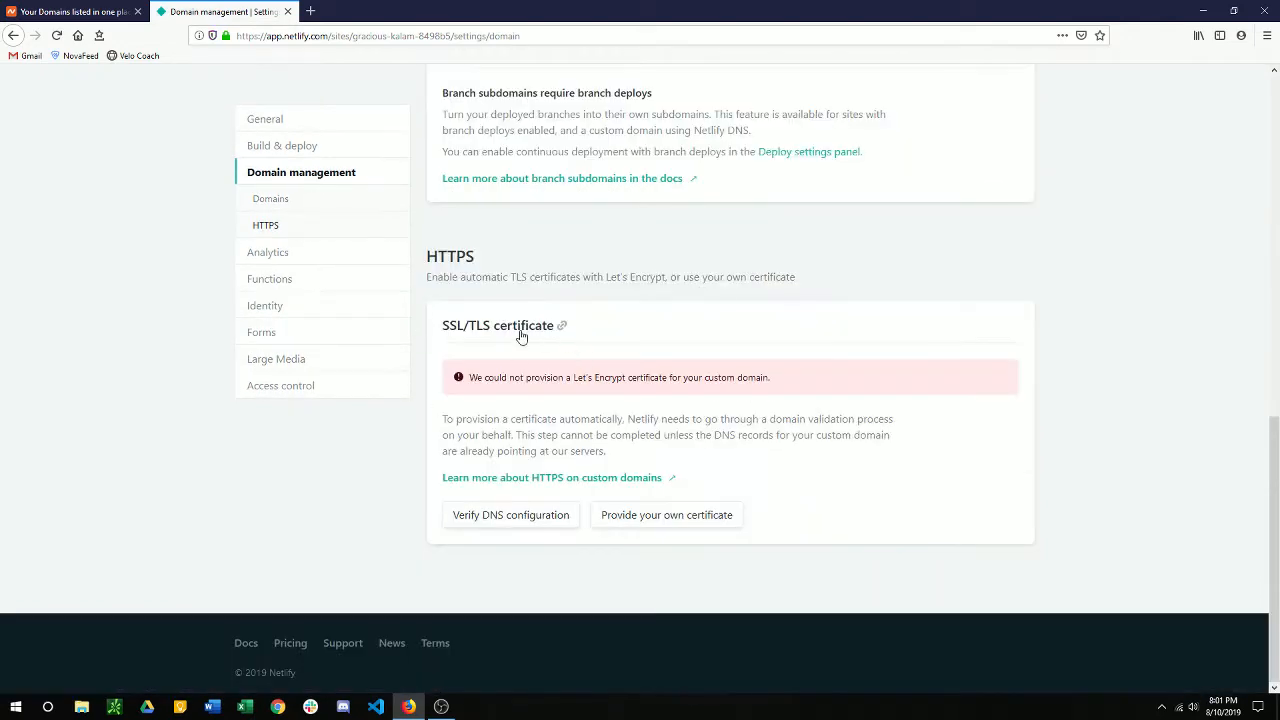
scroll("up", 3)
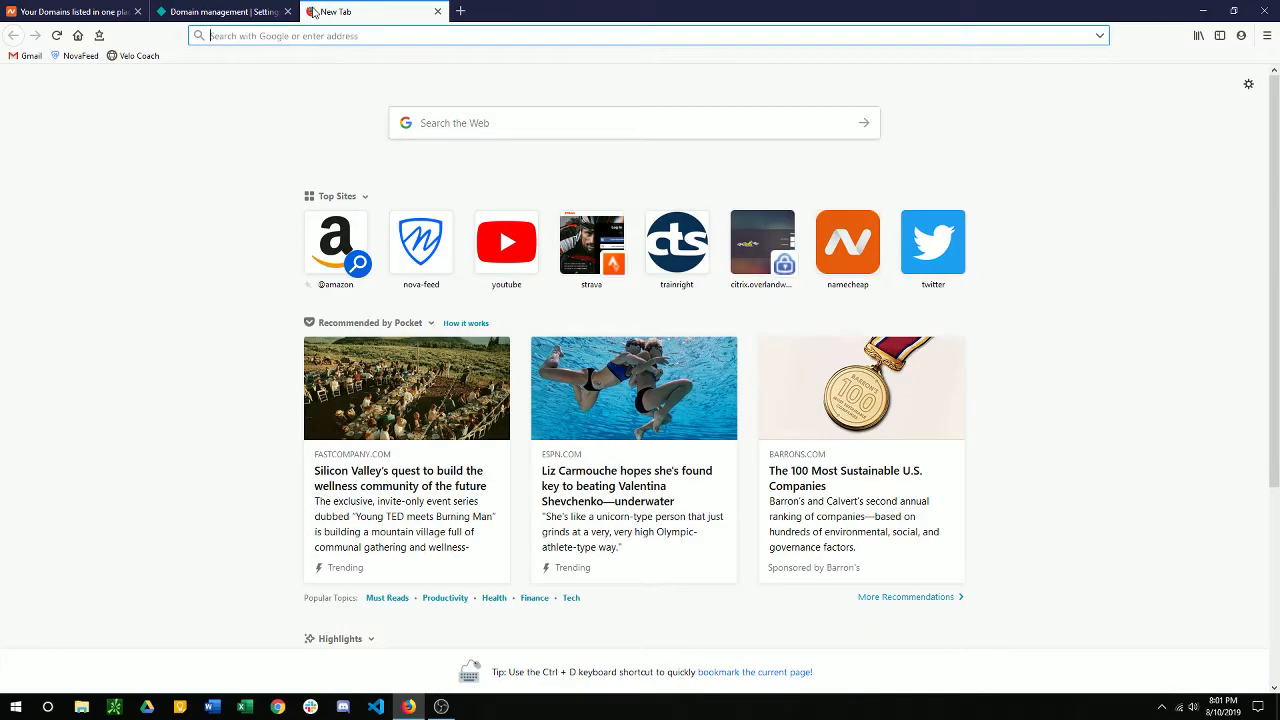
Load ciclismoelsalvador.org in Firefox and see both custom domains badged NETLIFY DNS
type("ciclismoelsalvador.org")
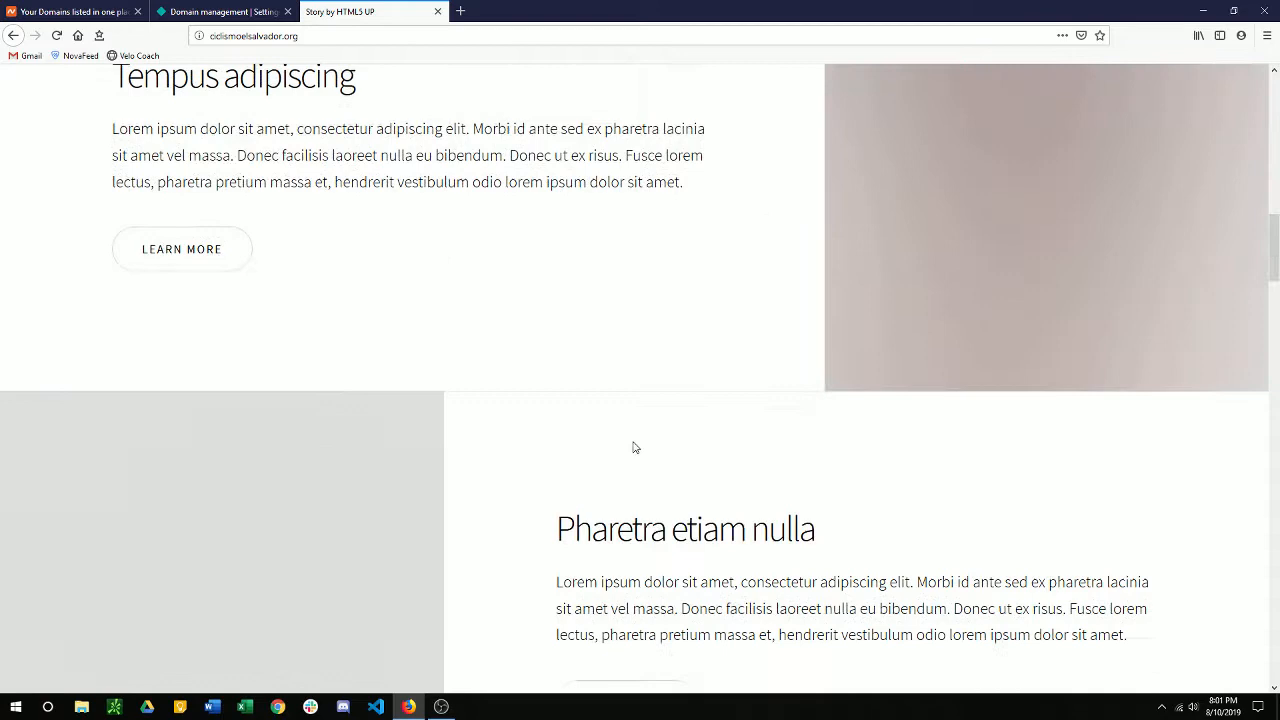
left_click(220, 12)
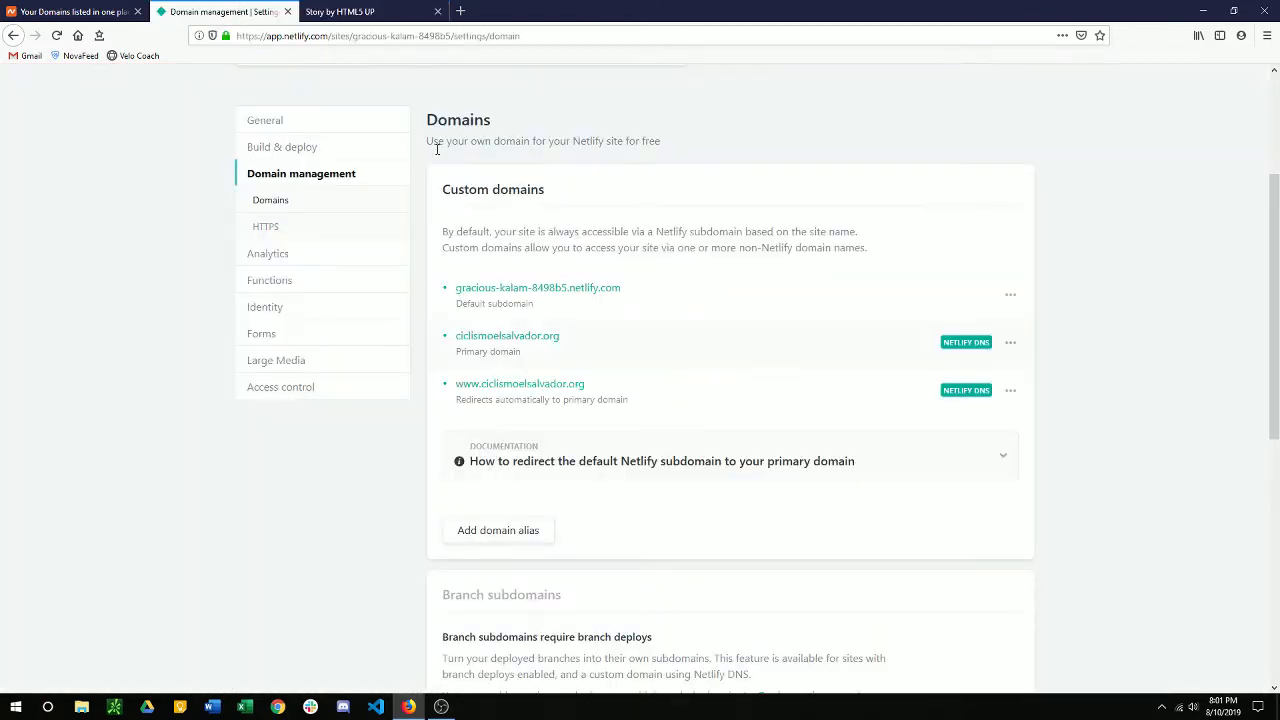
scroll("down", 3)
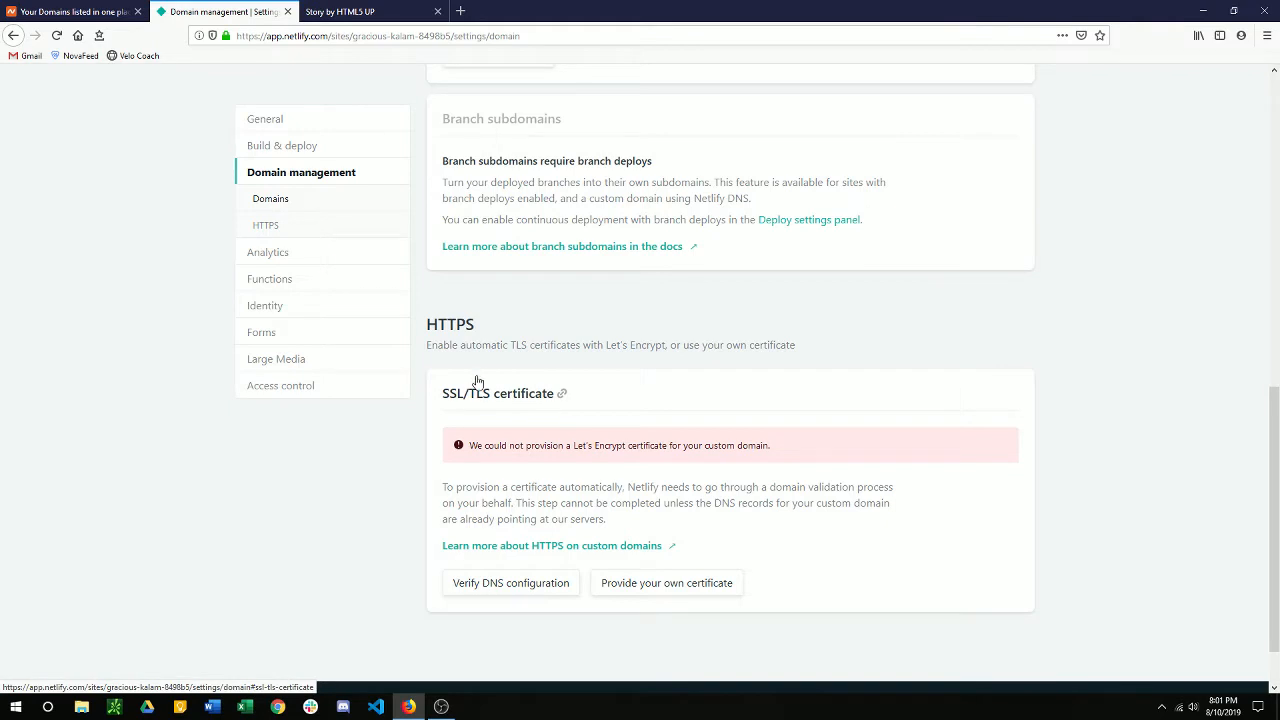
Check the live site's connection security info, which reports it not secure
left_click(340, 12)
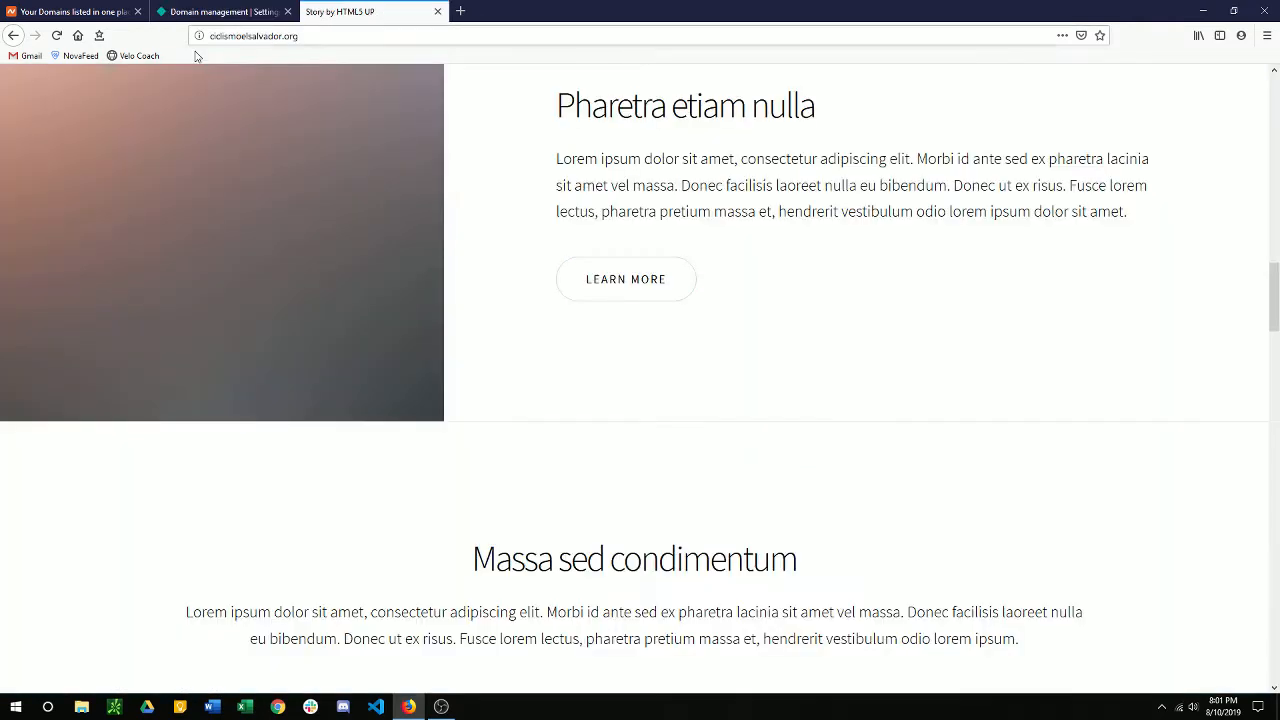
left_click(196, 36)
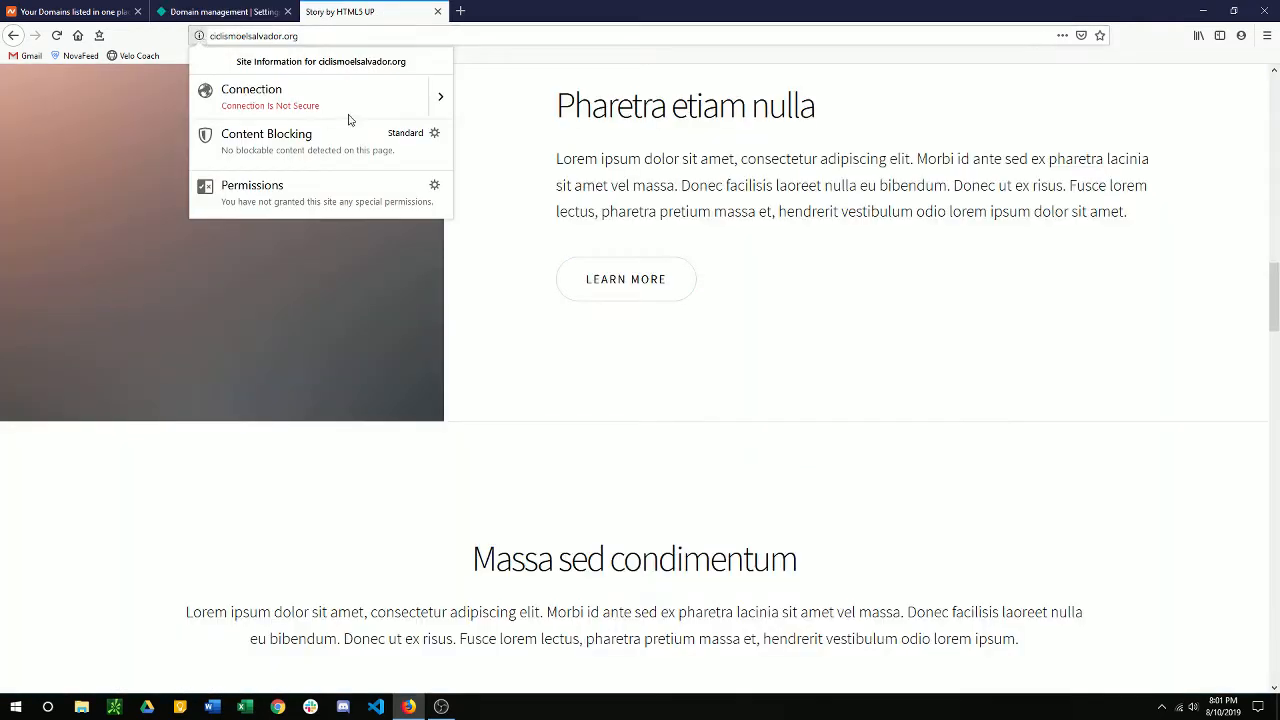
left_click(220, 12)
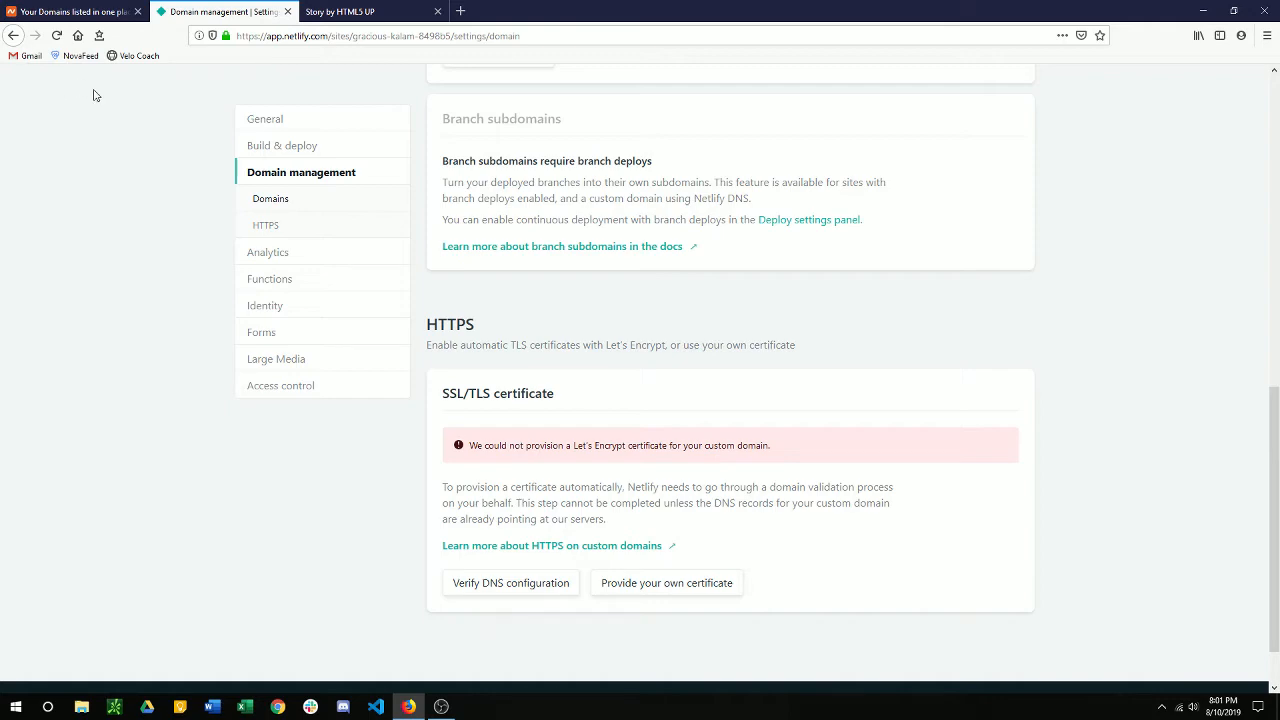
mouse_move(332, 160)
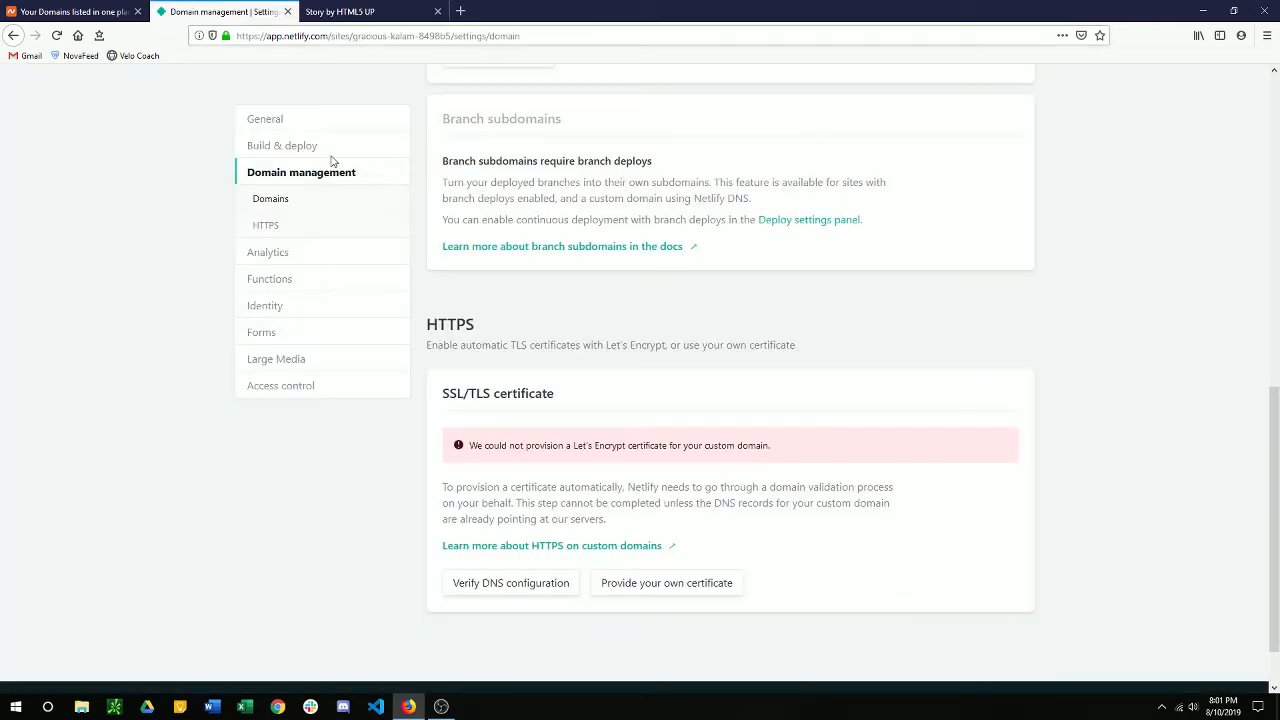